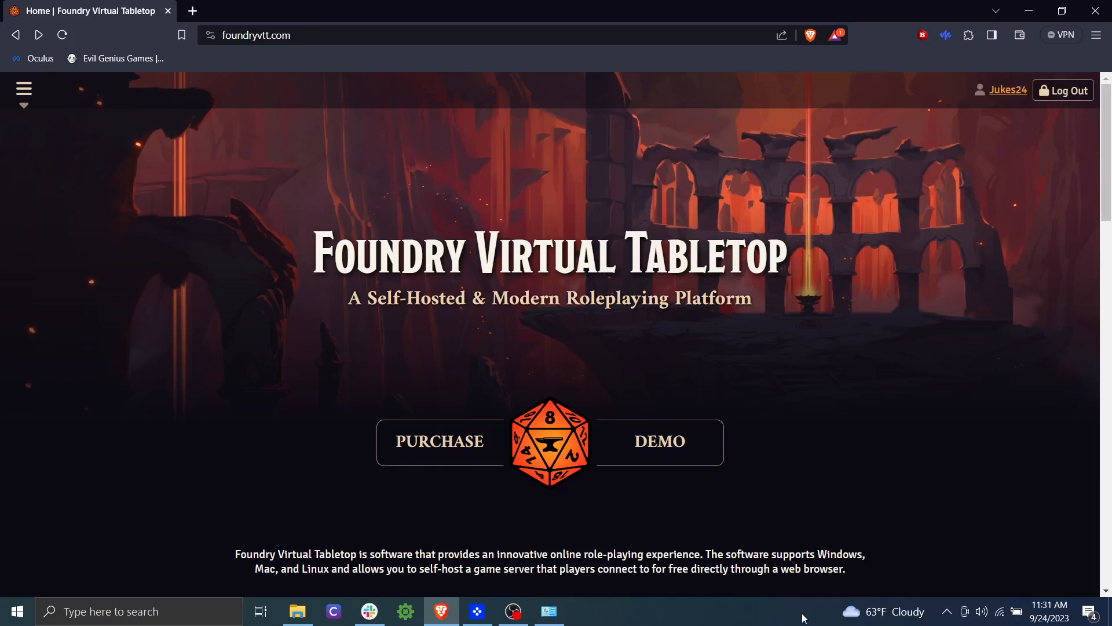
mouse_move(826, 390)
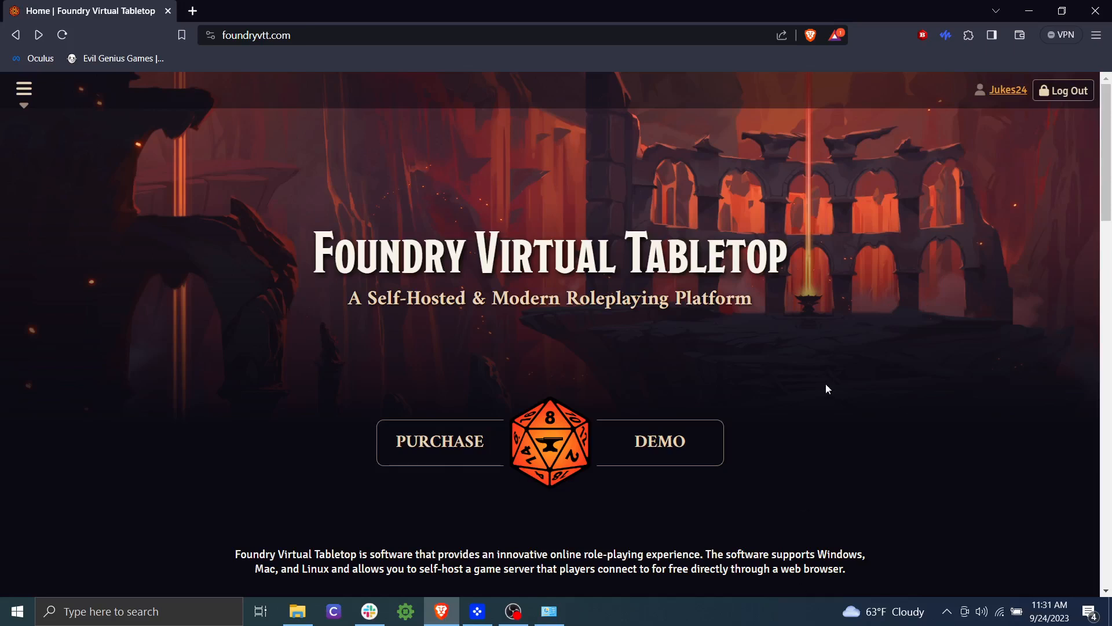
mouse_move(1104, 154)
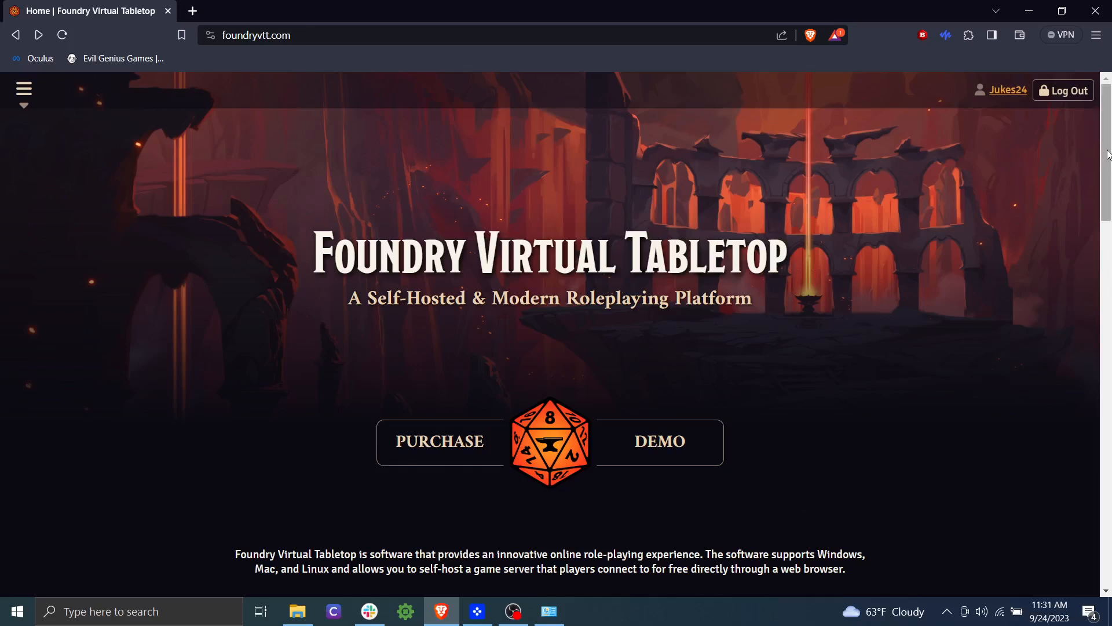
mouse_move(355, 104)
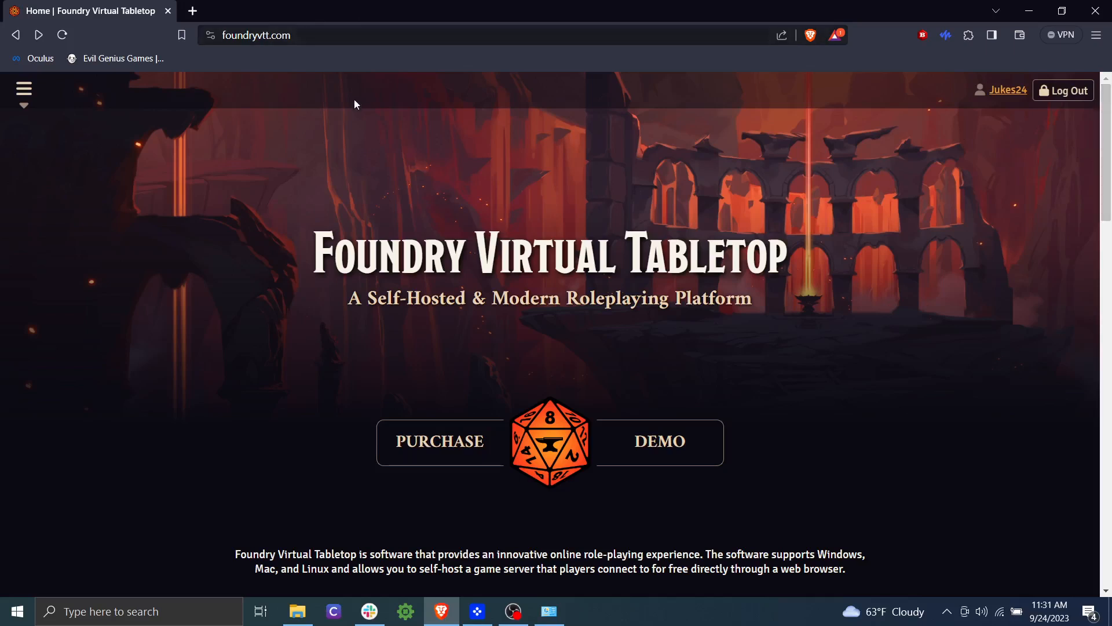
mouse_move(441, 441)
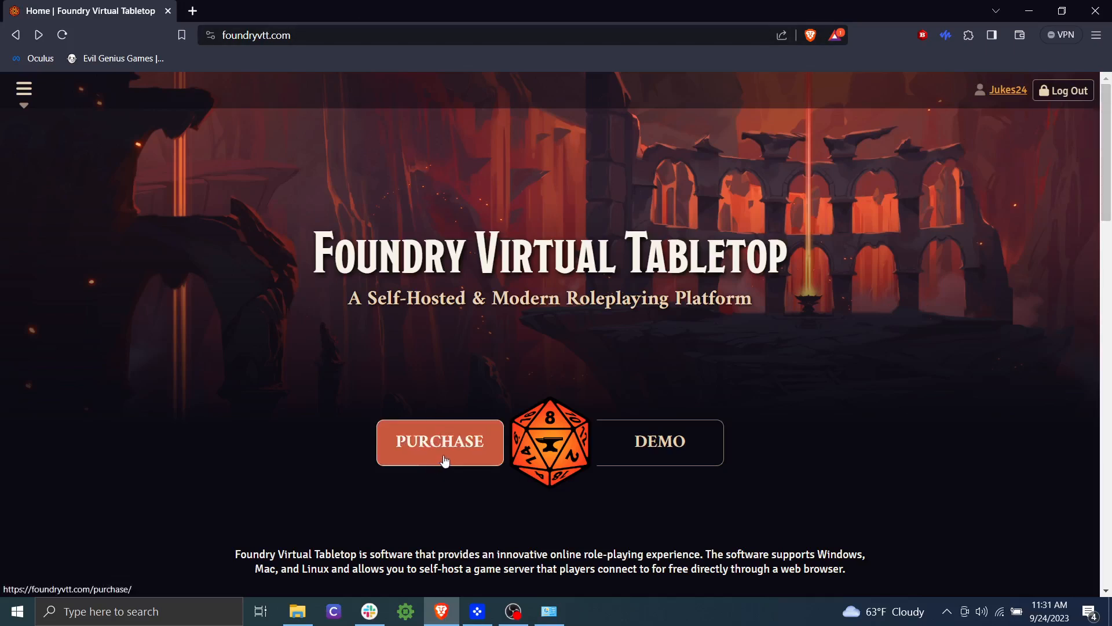
Go to the software purchase page and expand the site navigation menu
click(440, 442)
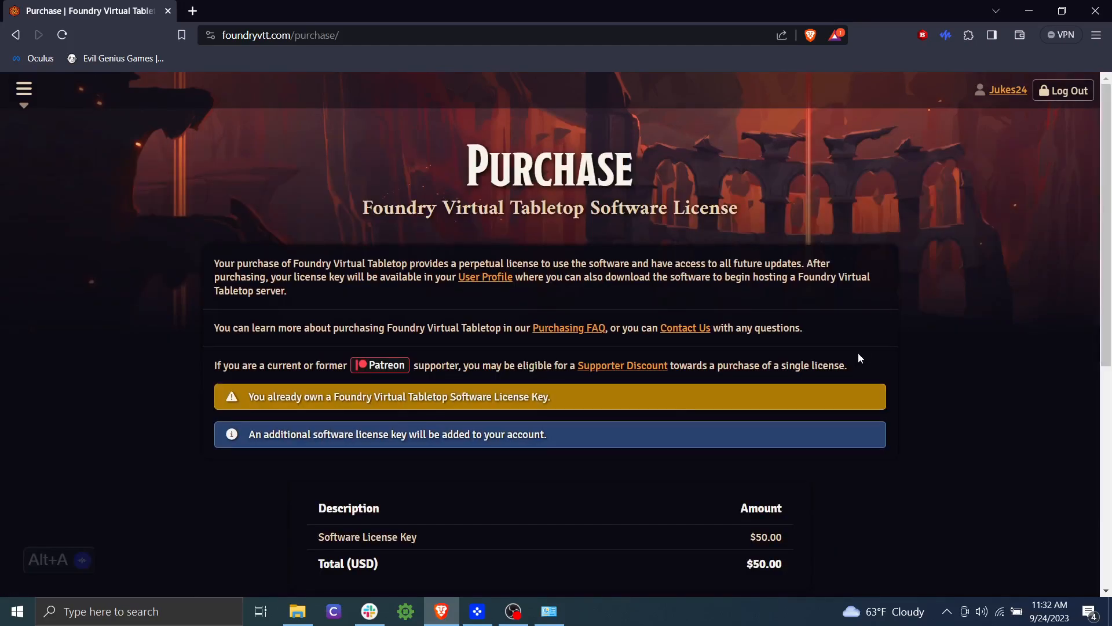
mouse_move(871, 488)
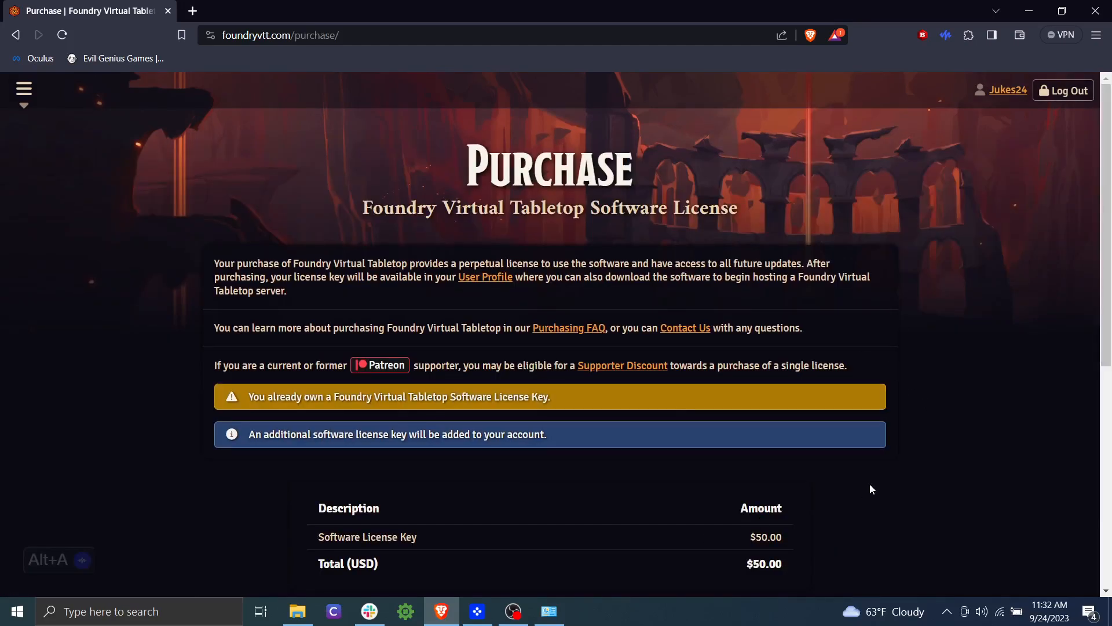
mouse_move(994, 81)
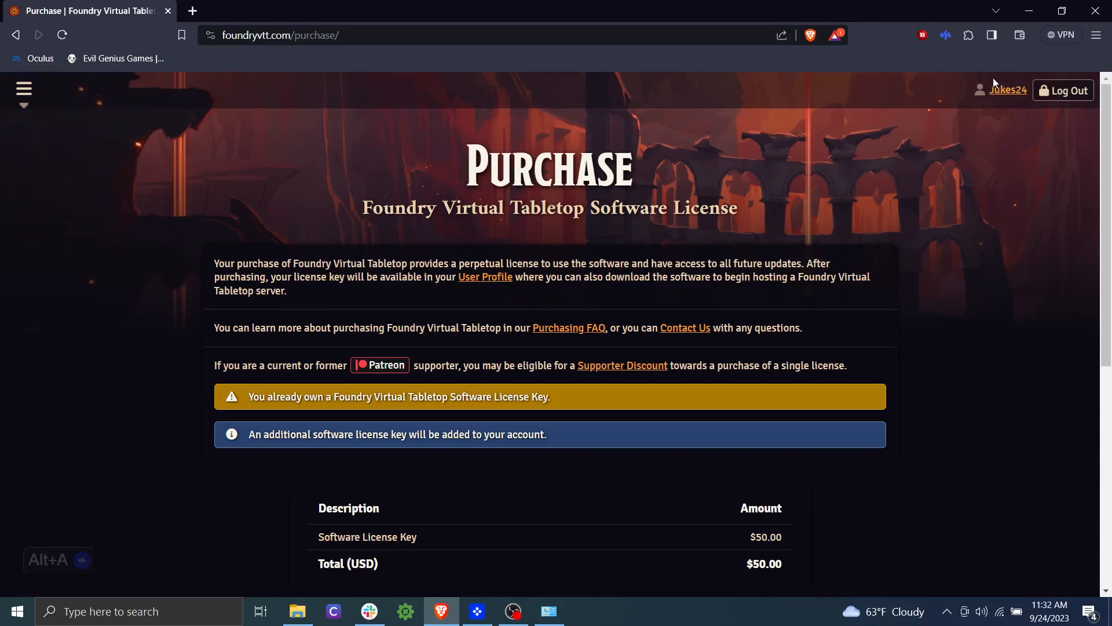
mouse_move(23, 89)
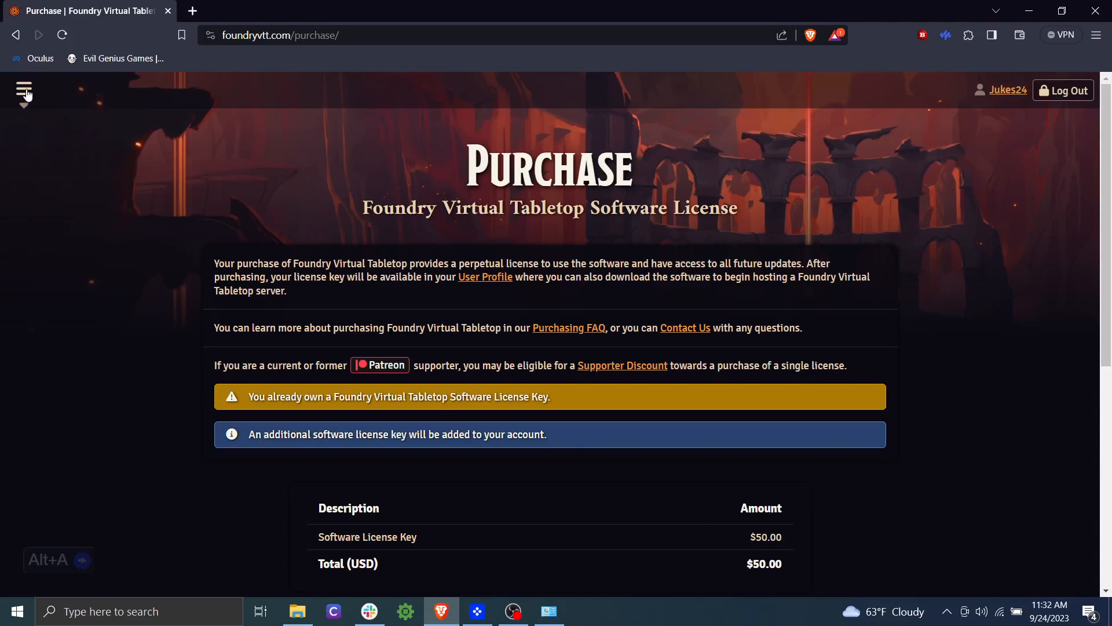
click(24, 89)
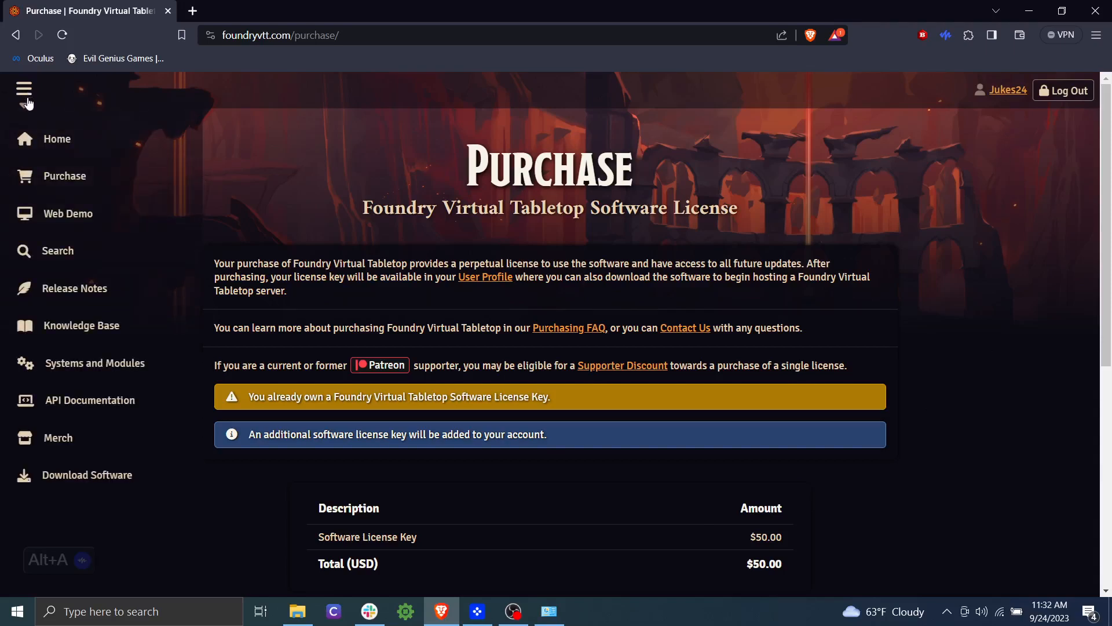
mouse_move(87, 475)
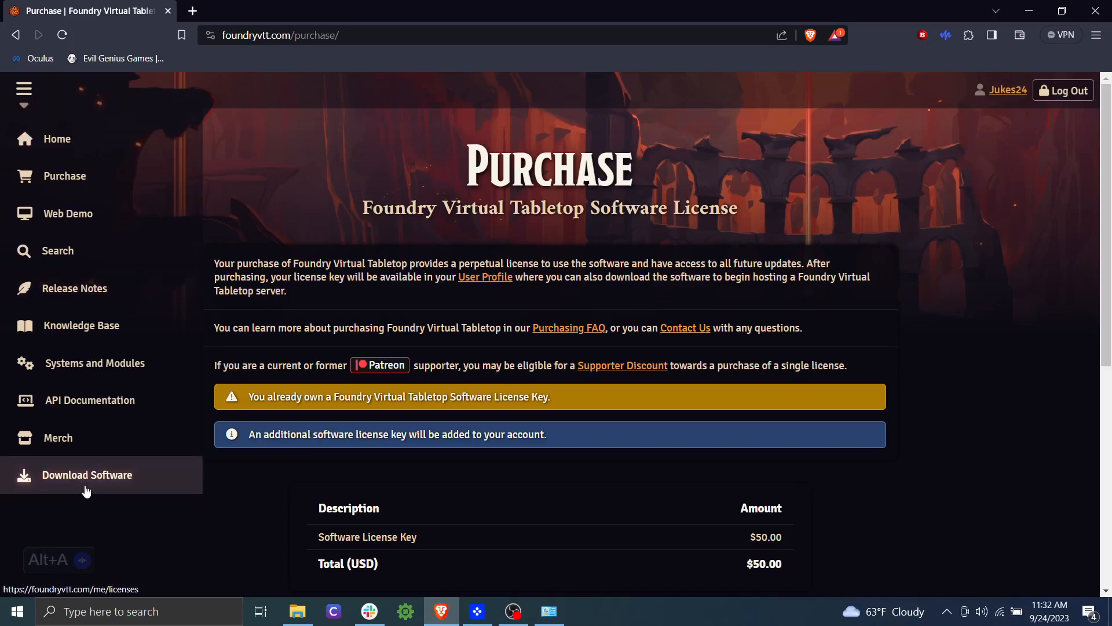
Download the Windows release 11.309 installer and launch it from the browser downloads
click(87, 475)
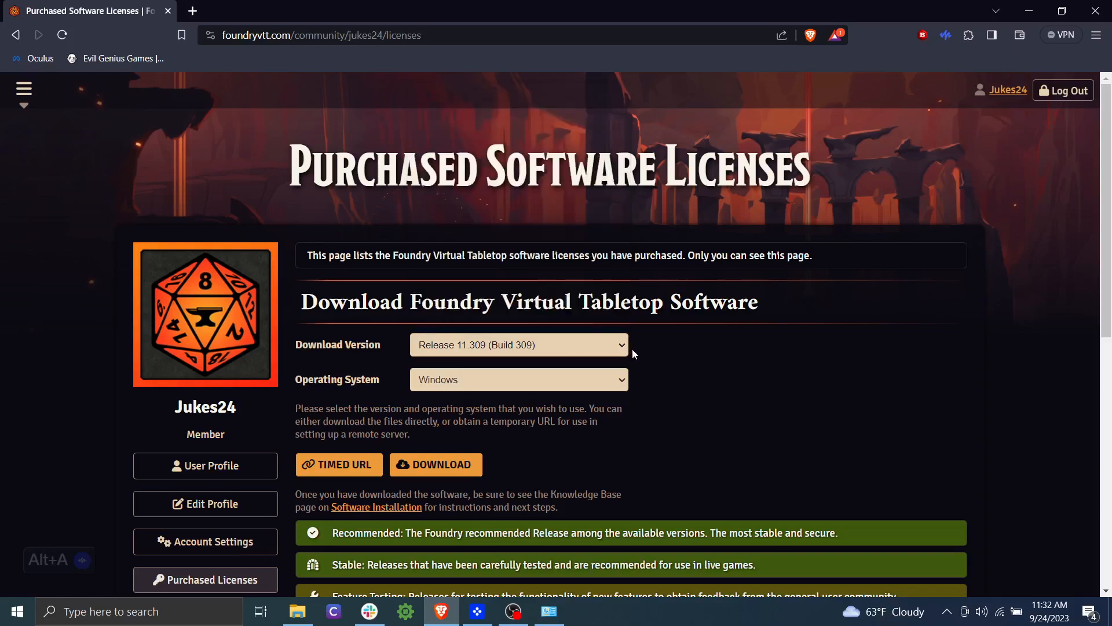
mouse_move(665, 426)
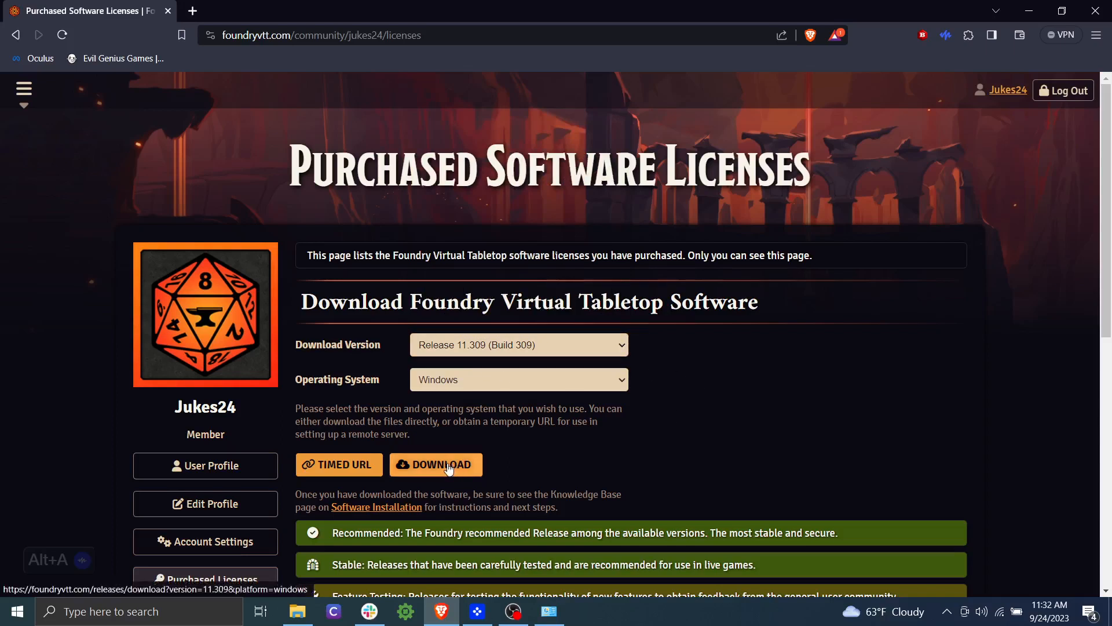
click(435, 463)
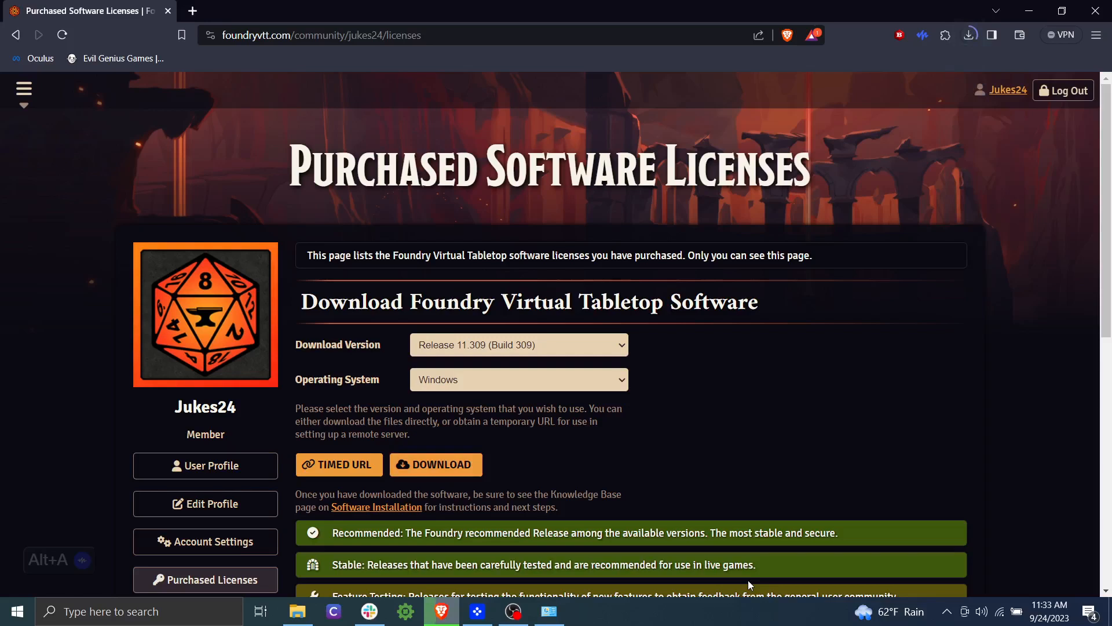
mouse_move(970, 42)
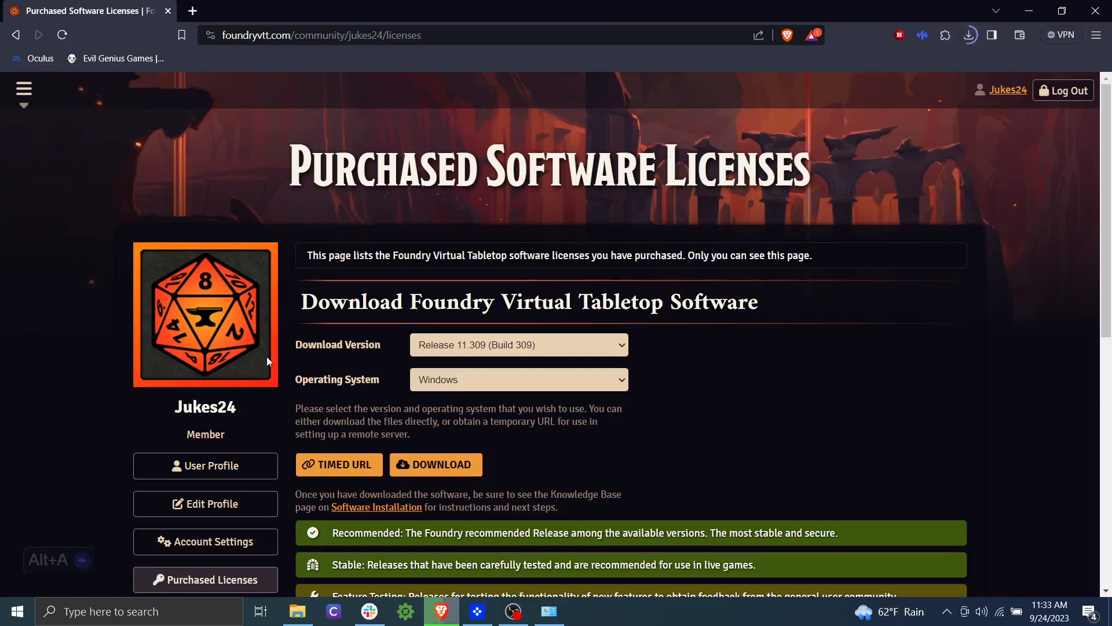
mouse_move(431, 282)
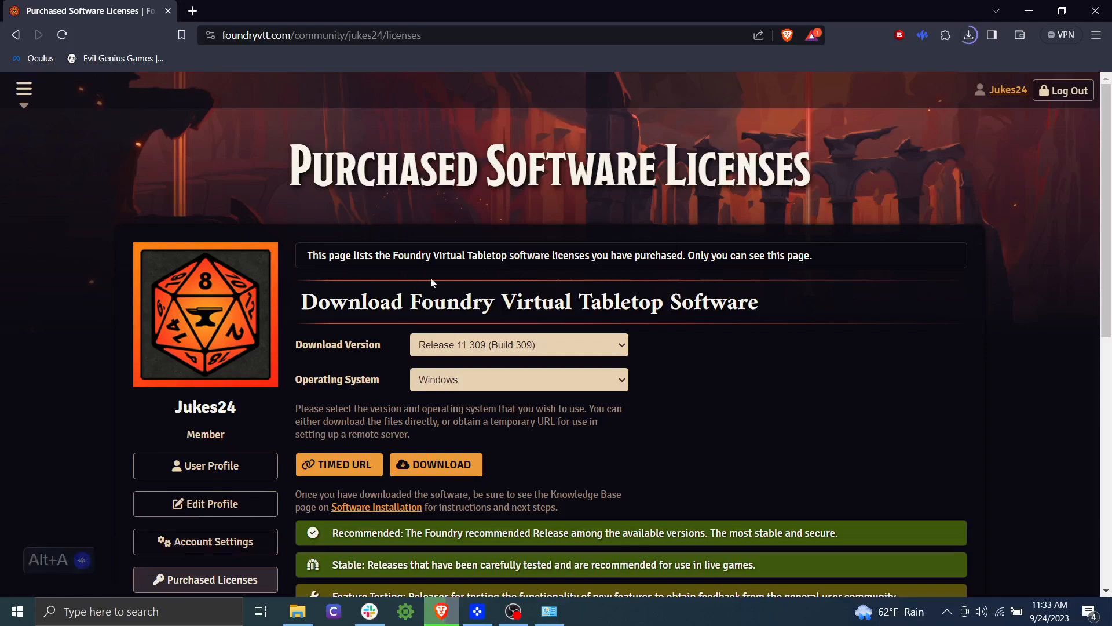
mouse_move(953, 85)
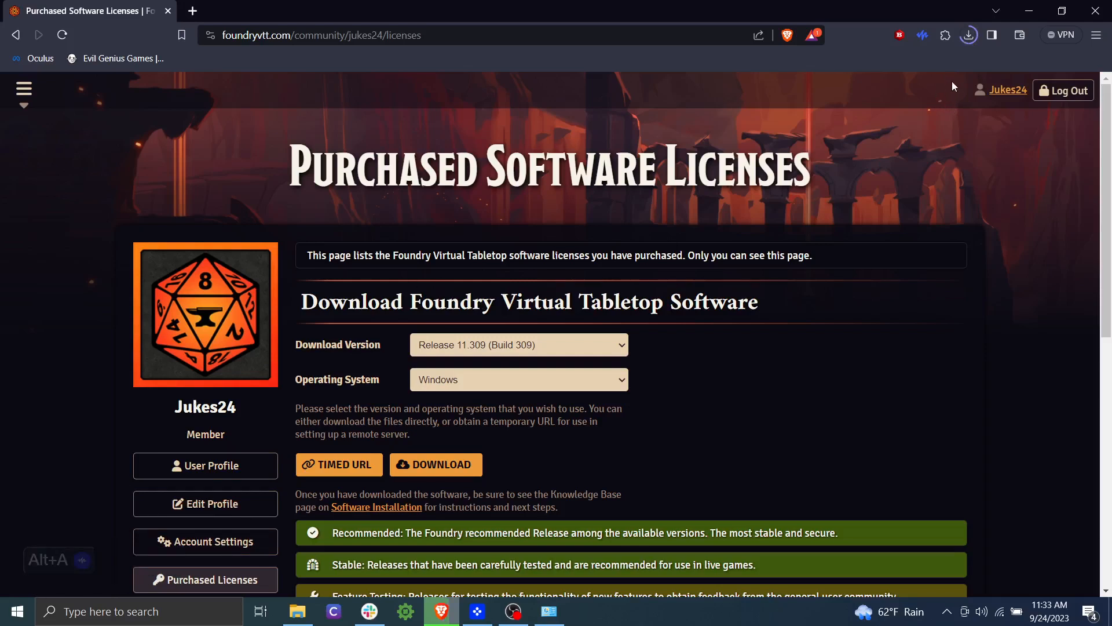
mouse_move(963, 65)
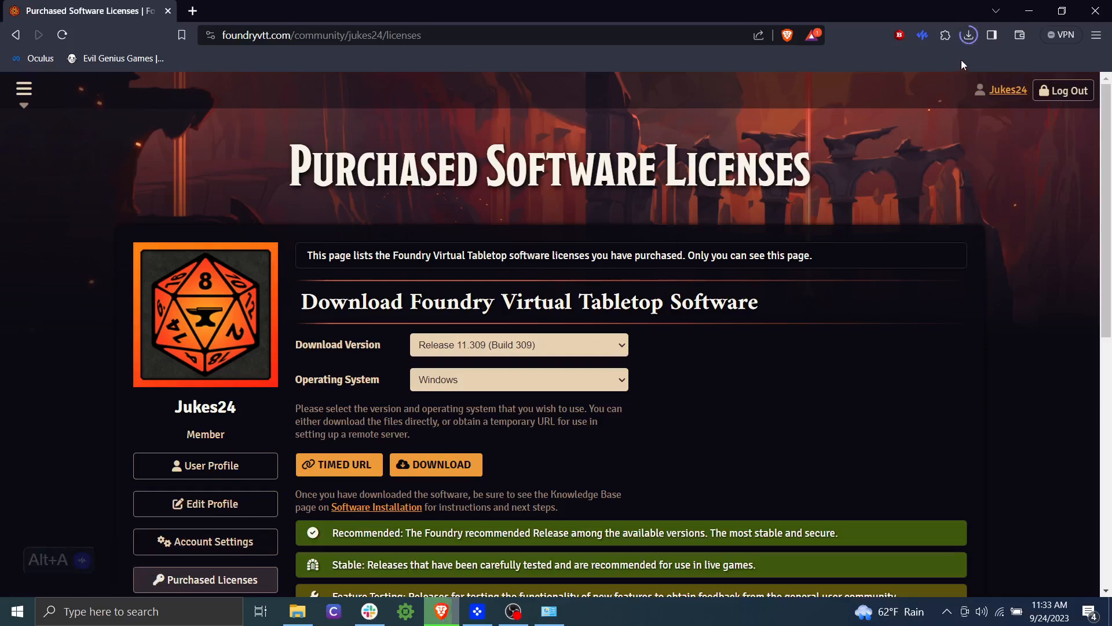
click(968, 35)
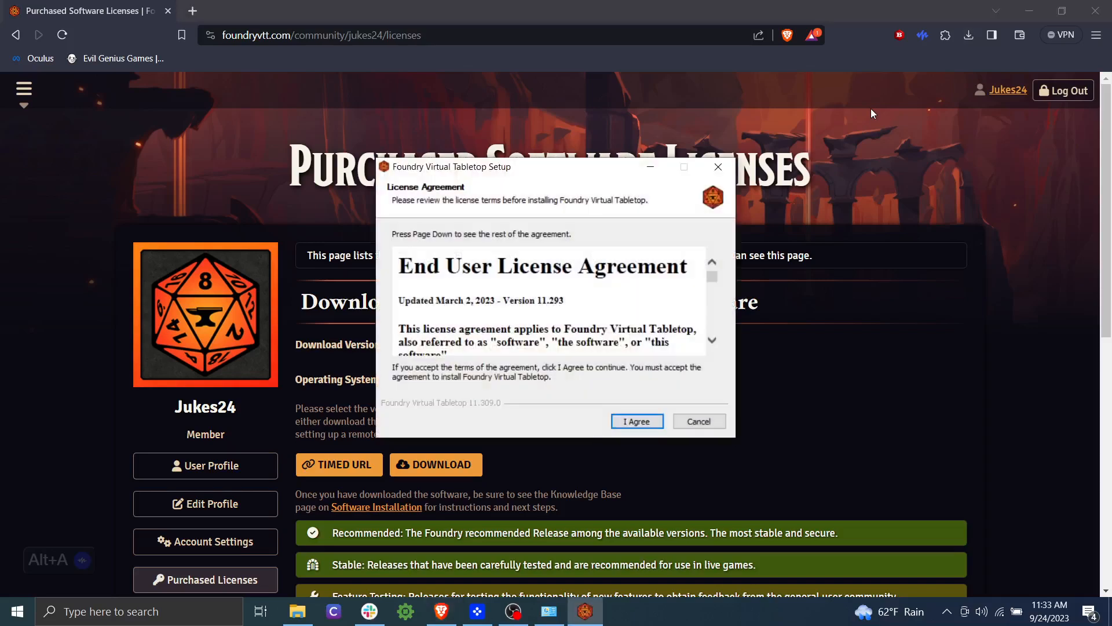
mouse_move(636, 421)
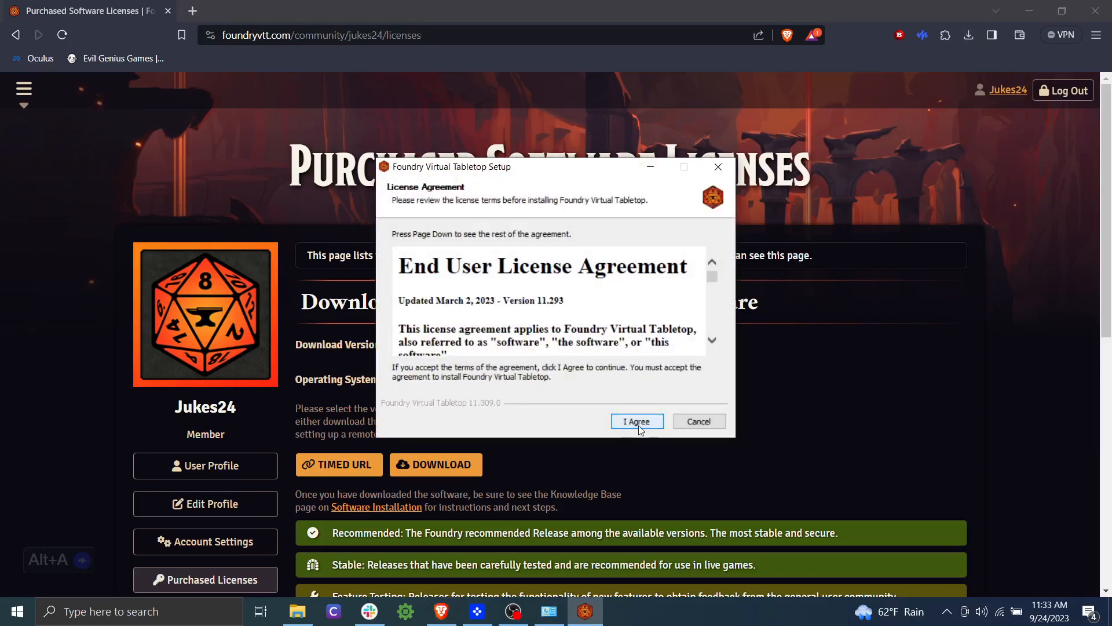
Accept the installer license, complete setup and launch Foundry Virtual Tabletop
click(636, 420)
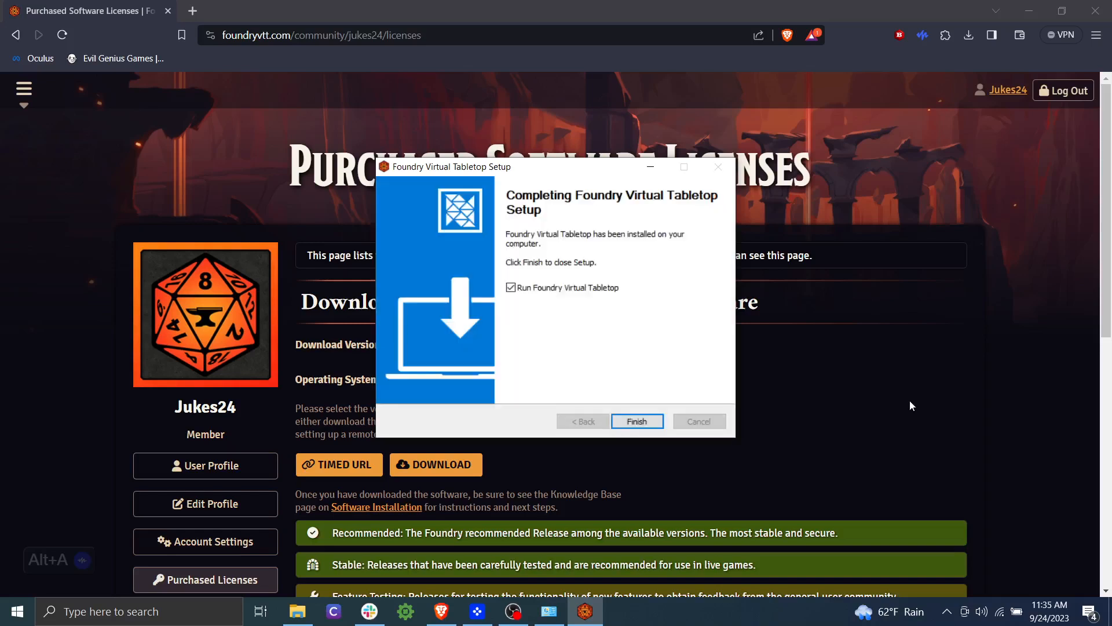
mouse_move(674, 325)
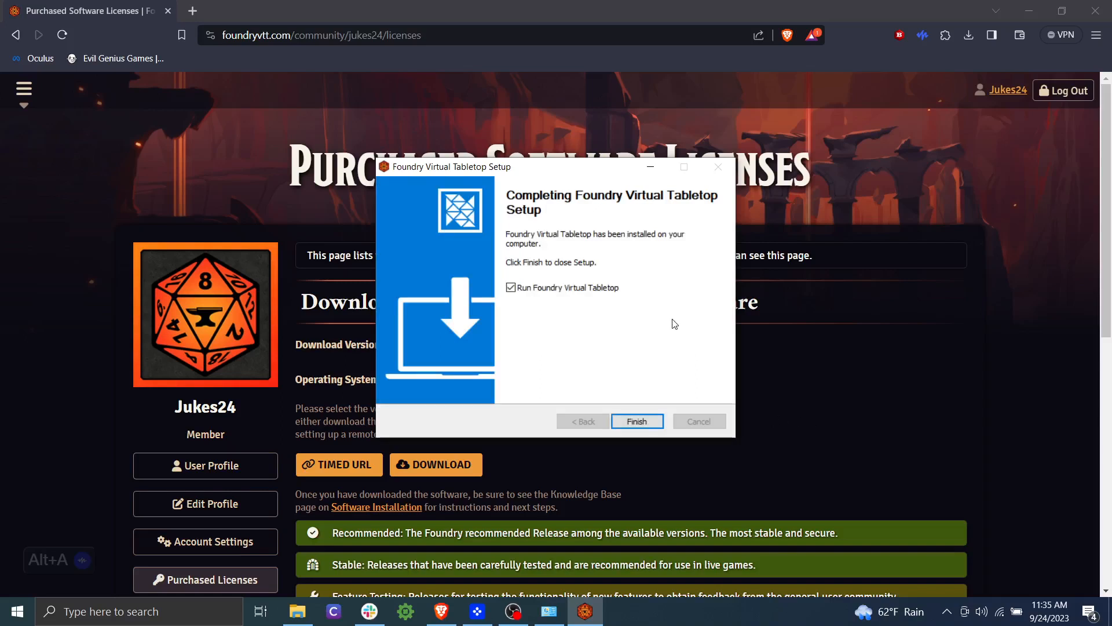
mouse_move(636, 343)
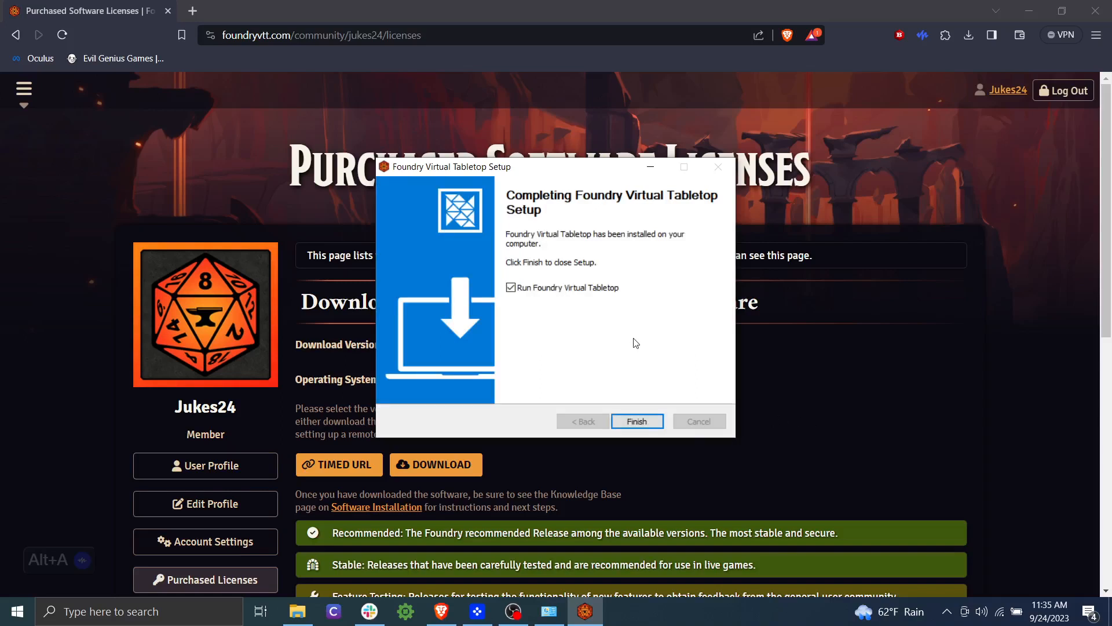
mouse_move(621, 379)
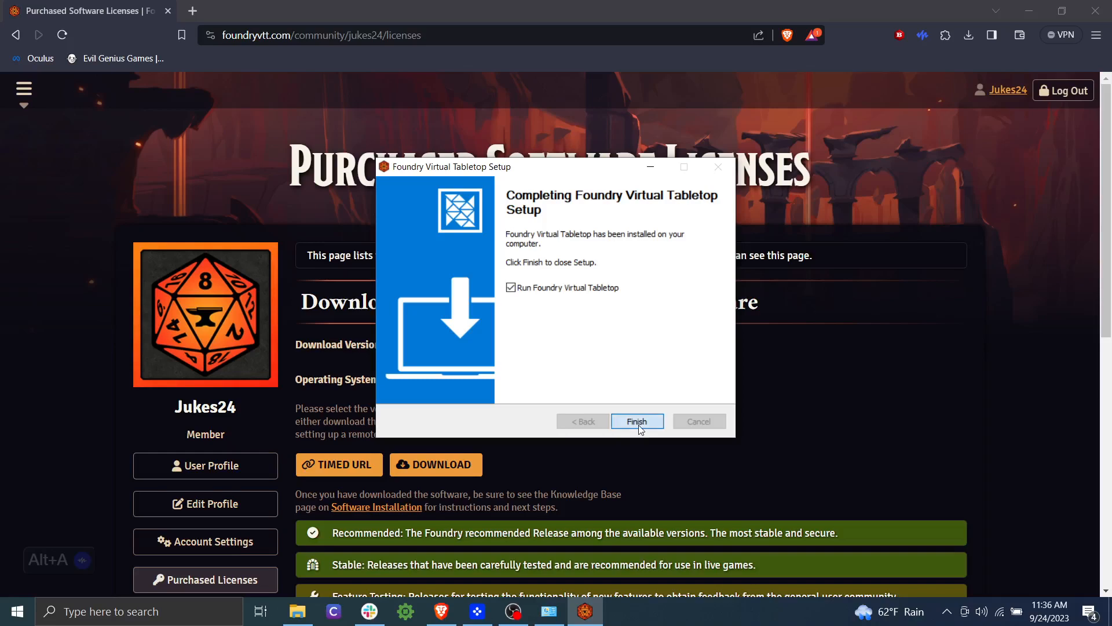
mouse_move(966, 183)
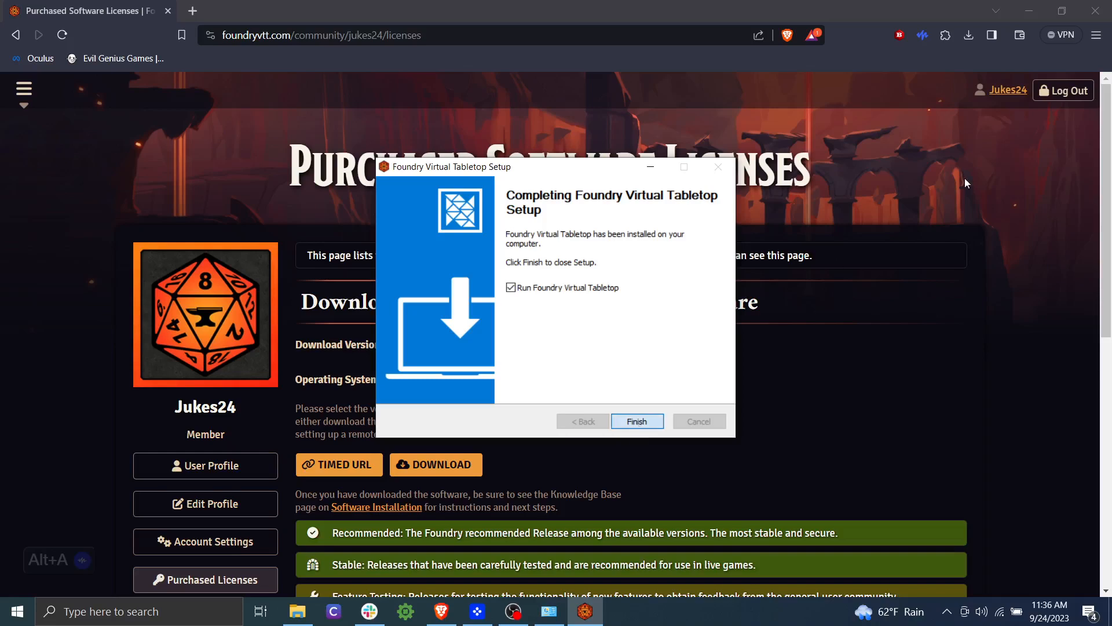
click(636, 420)
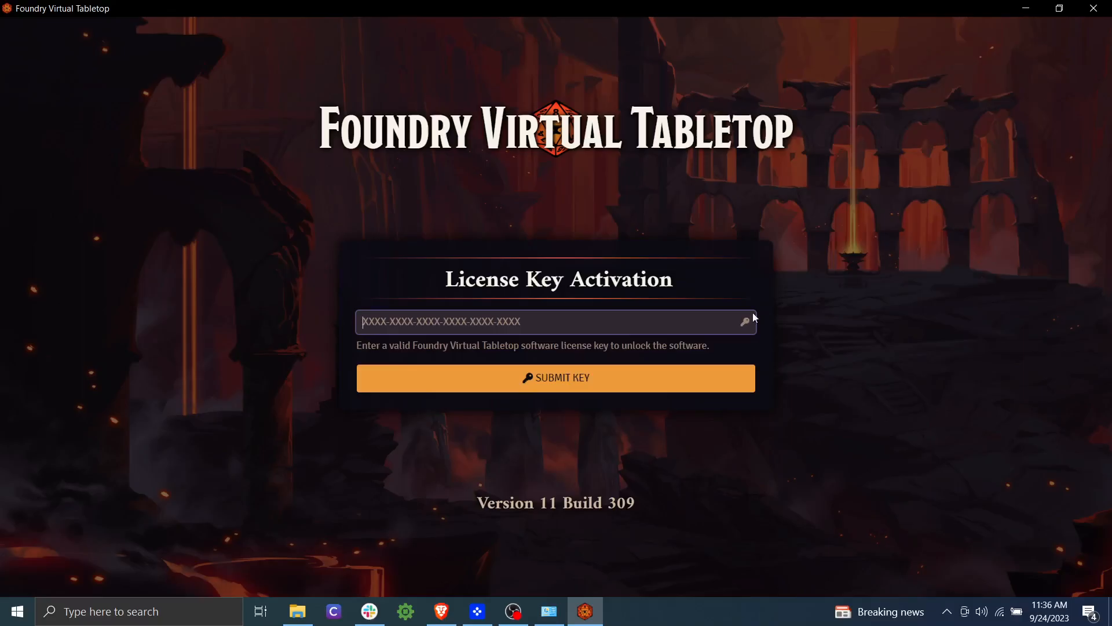
mouse_move(572, 559)
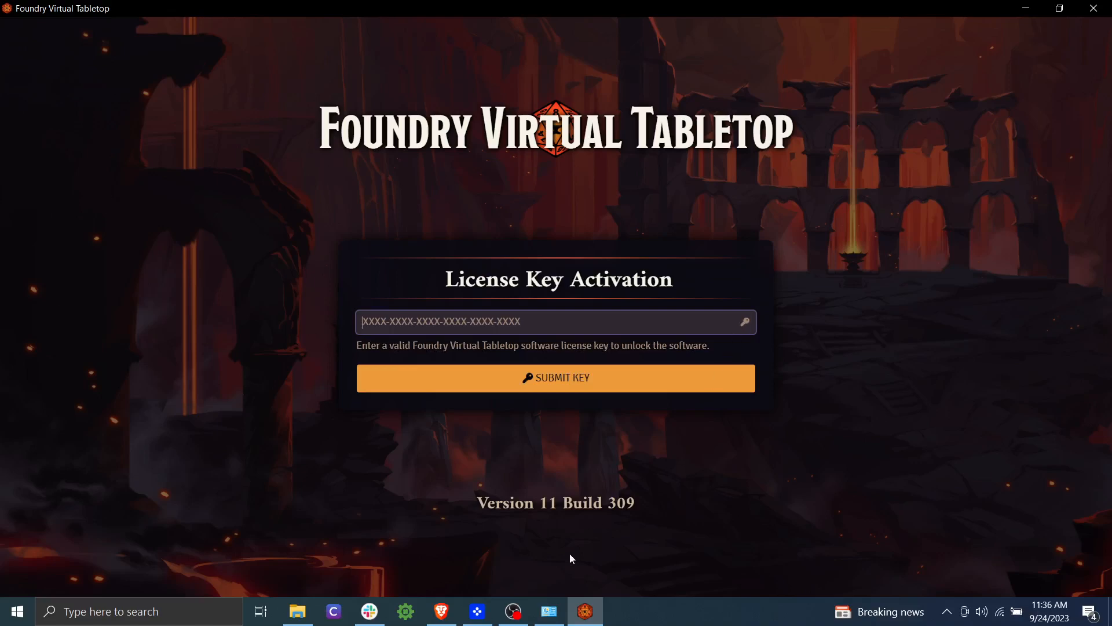
Return to the Purchased Software Licenses page and locate the owned license key
click(440, 611)
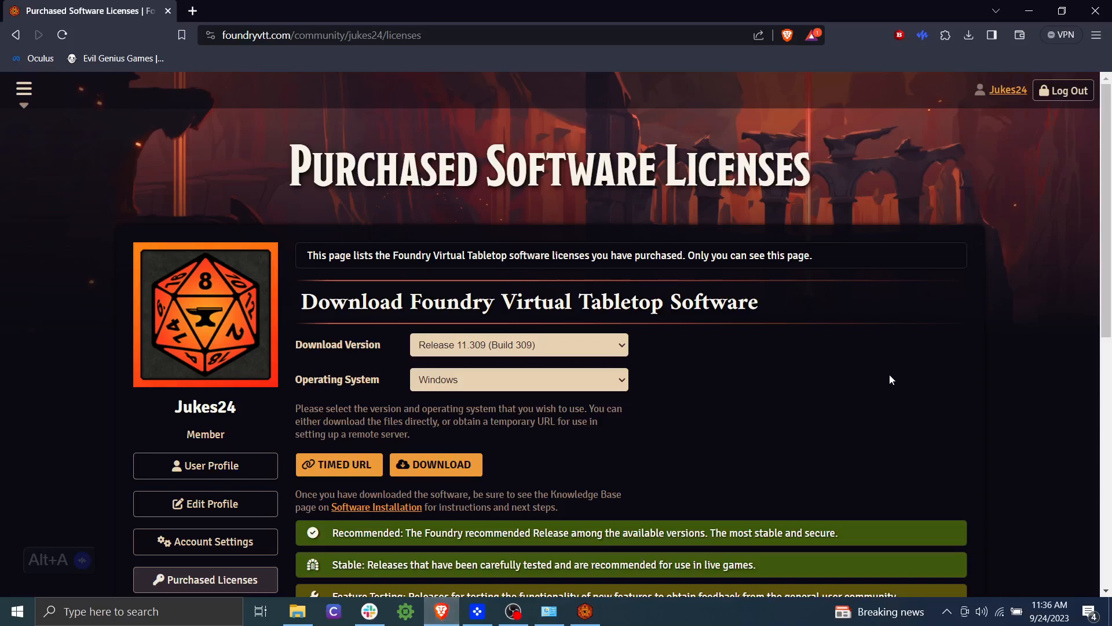
scroll(down, 3)
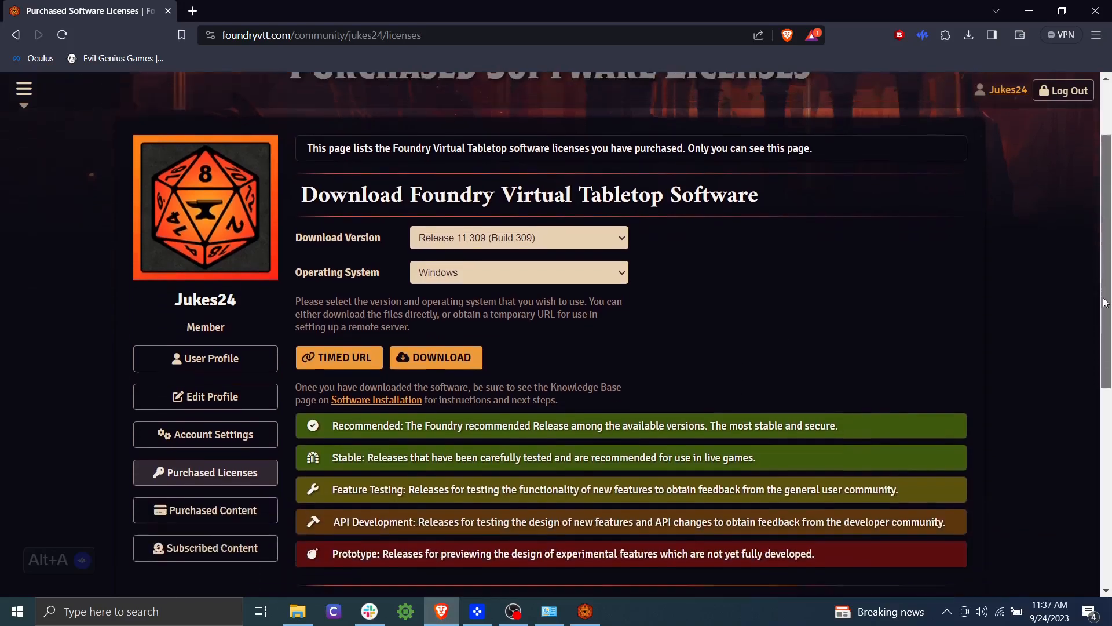
scroll(down, 3)
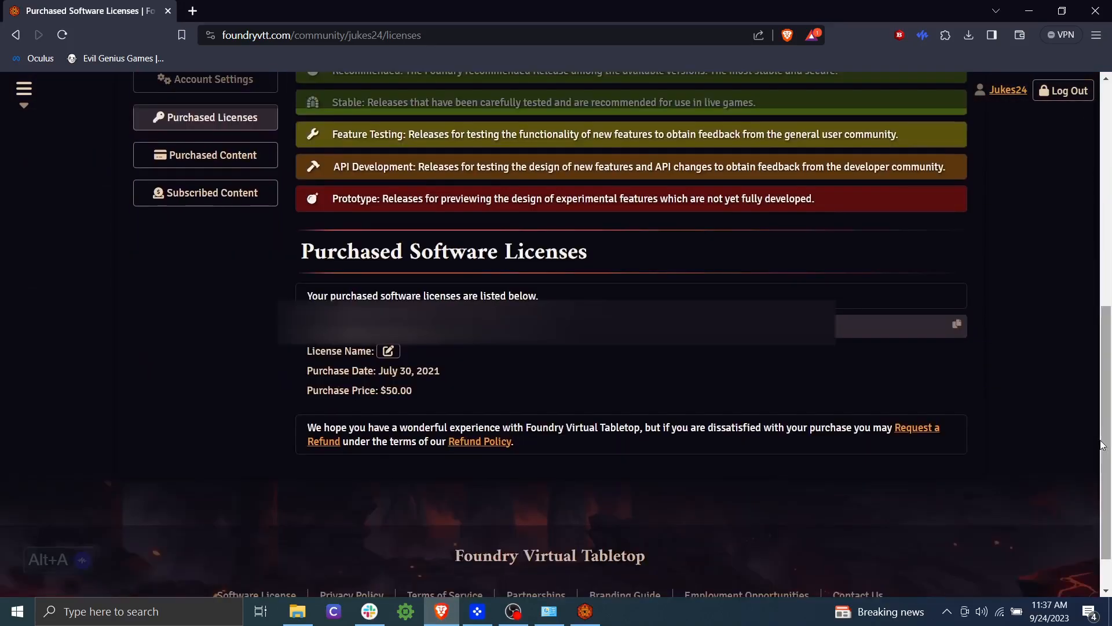
mouse_move(953, 399)
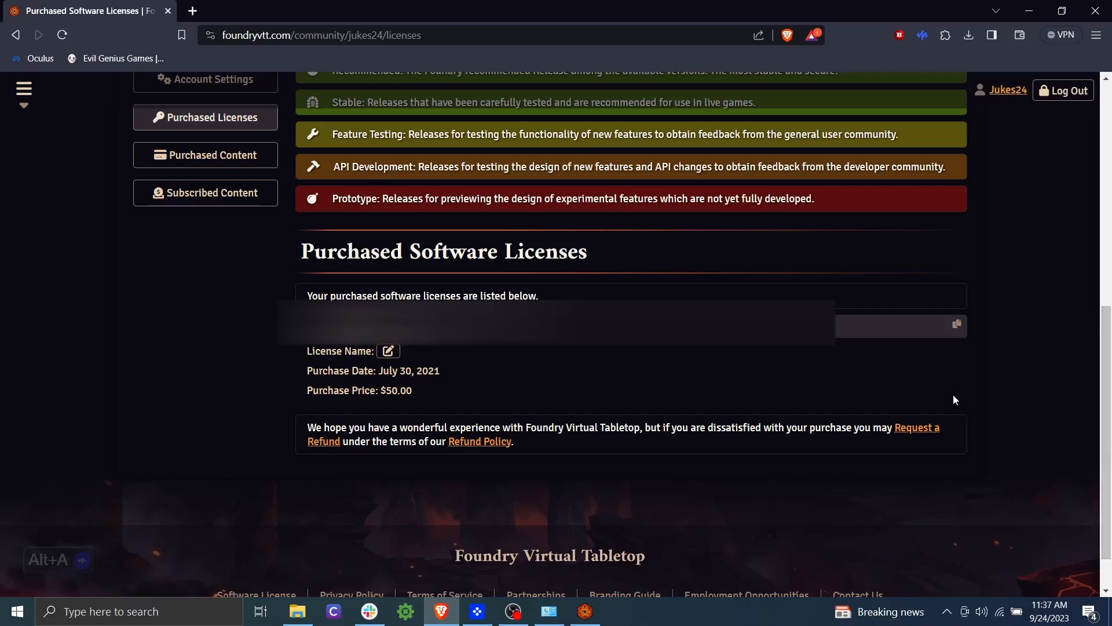
mouse_move(618, 399)
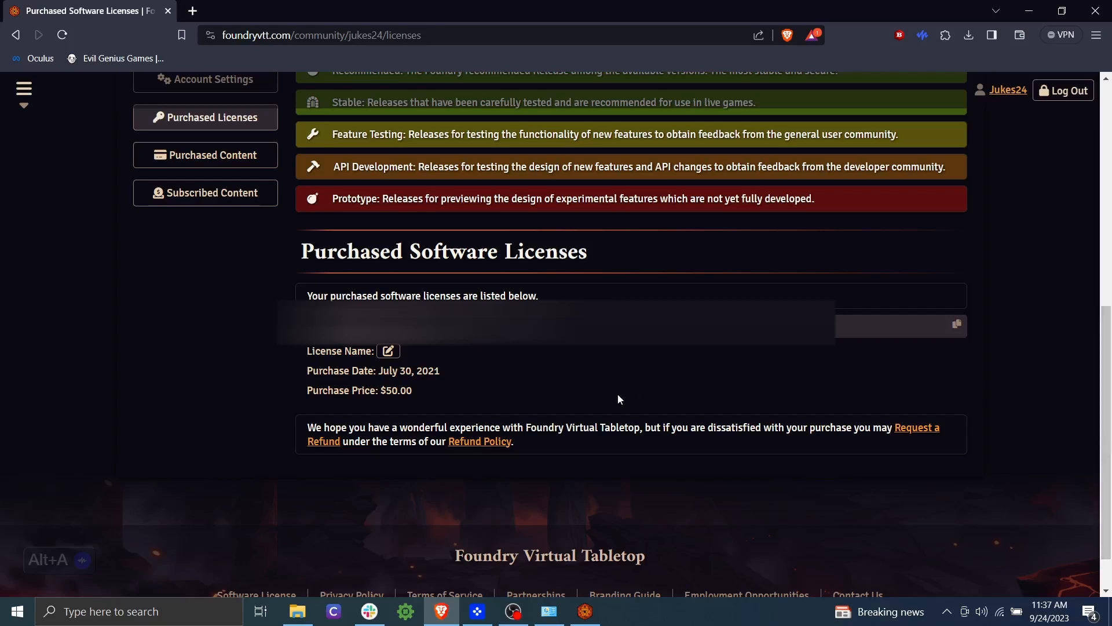
mouse_move(912, 349)
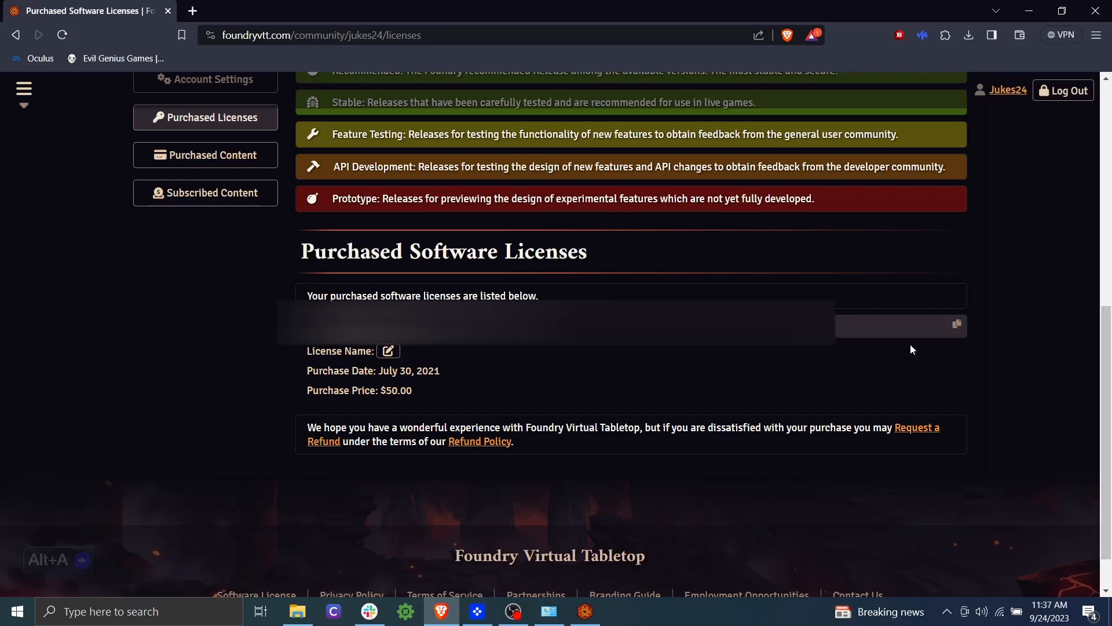
Submit the license key in Foundry and tick the EULA agreement box
click(584, 611)
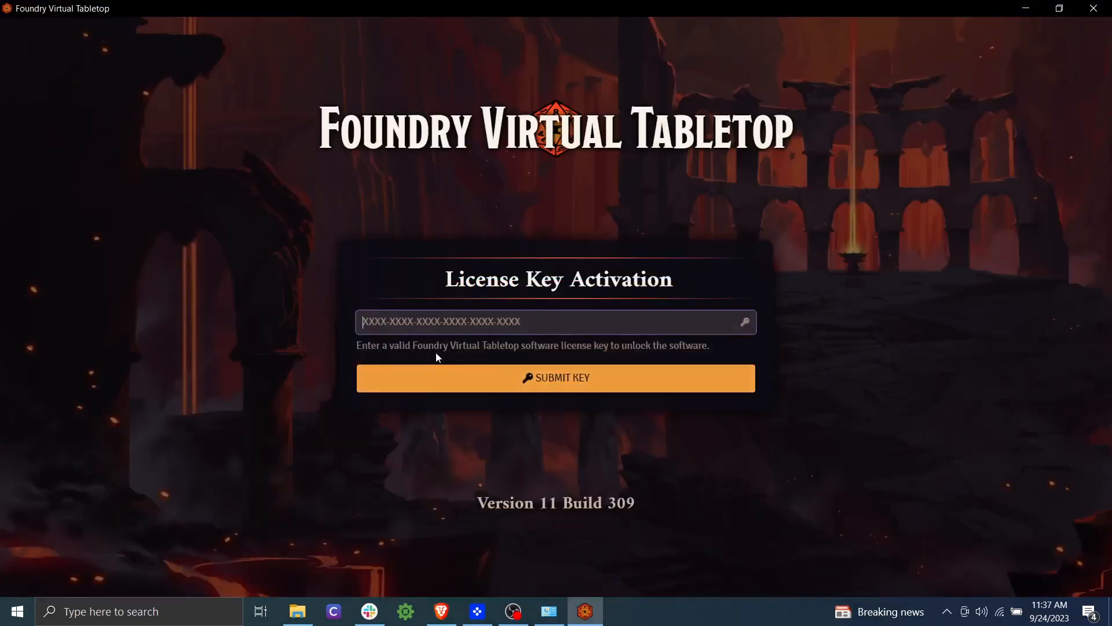
click(555, 321)
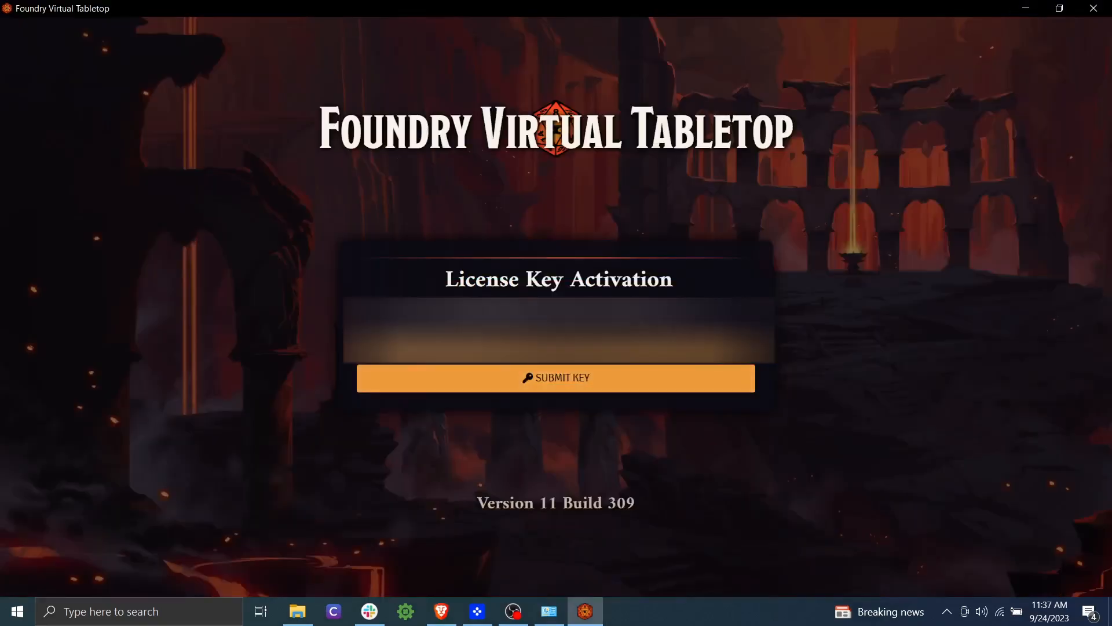
click(555, 378)
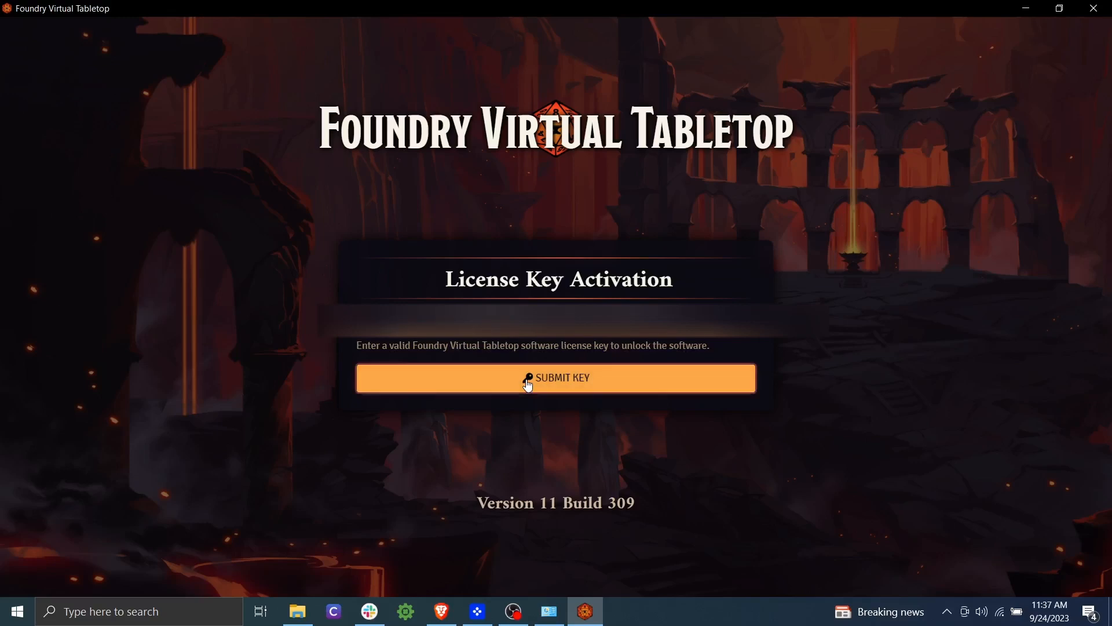
click(555, 378)
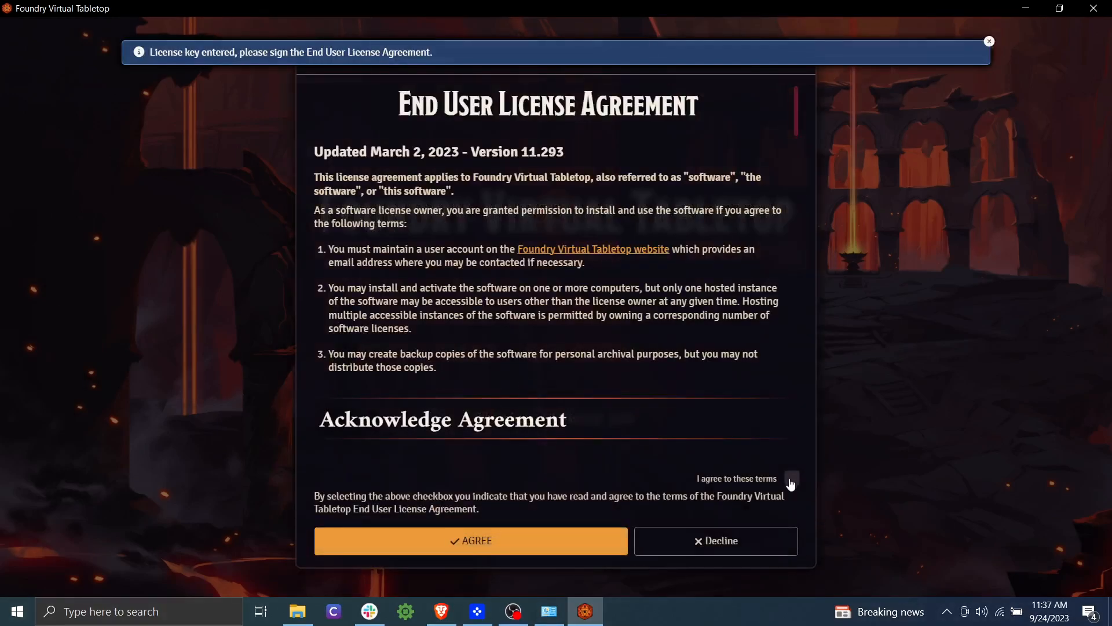
click(792, 478)
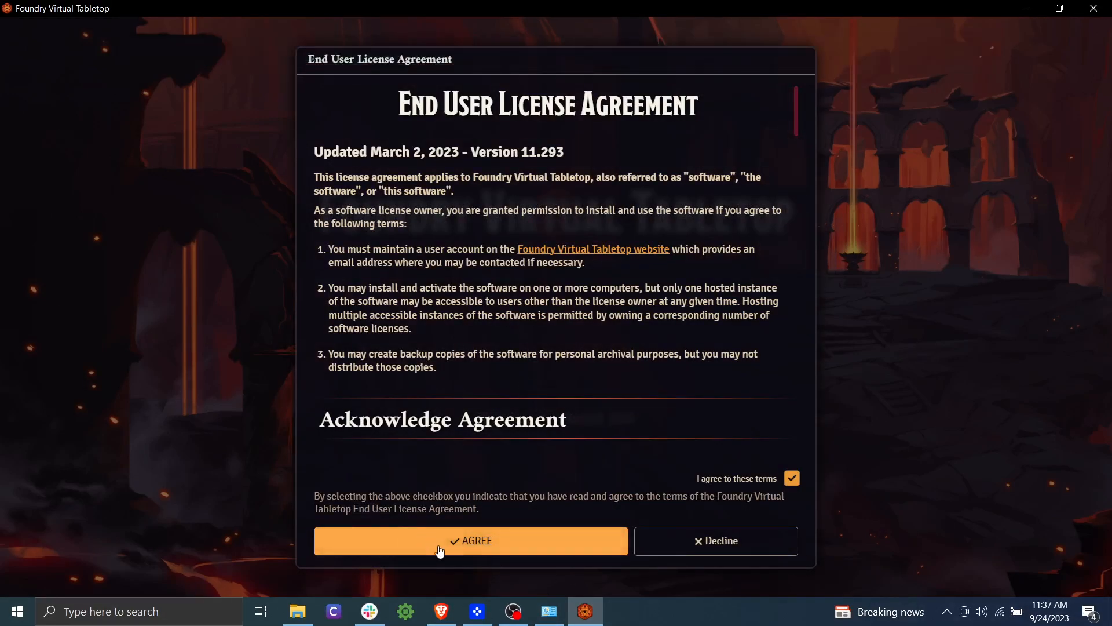
Accept the EULA and decline usage-data sharing, reaching the Game Systems setup screen
click(469, 542)
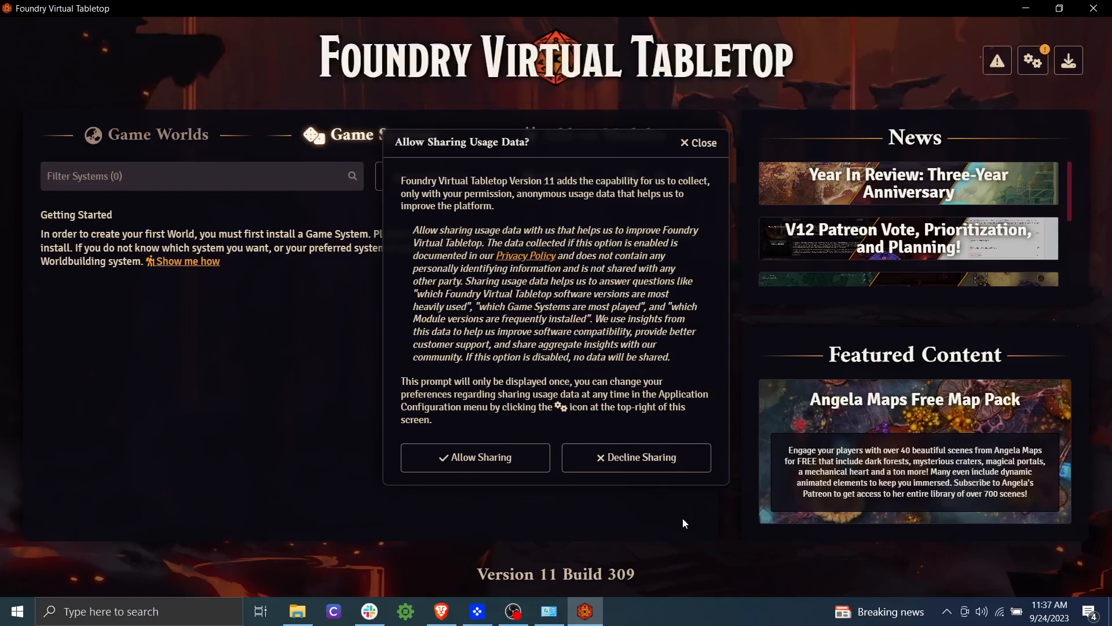
click(635, 457)
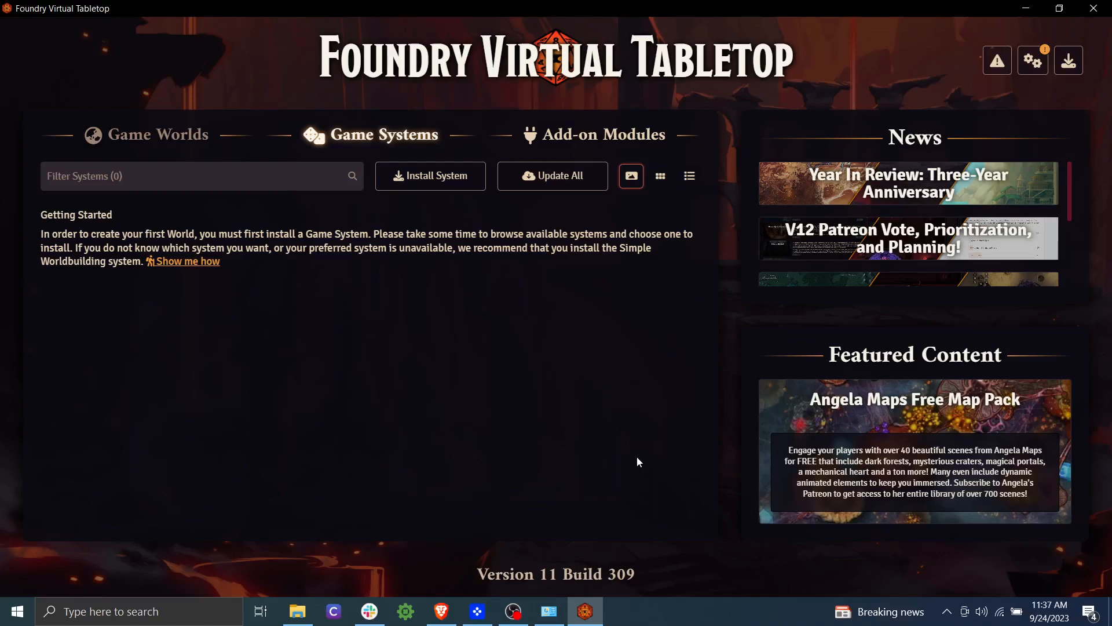
mouse_move(1031, 80)
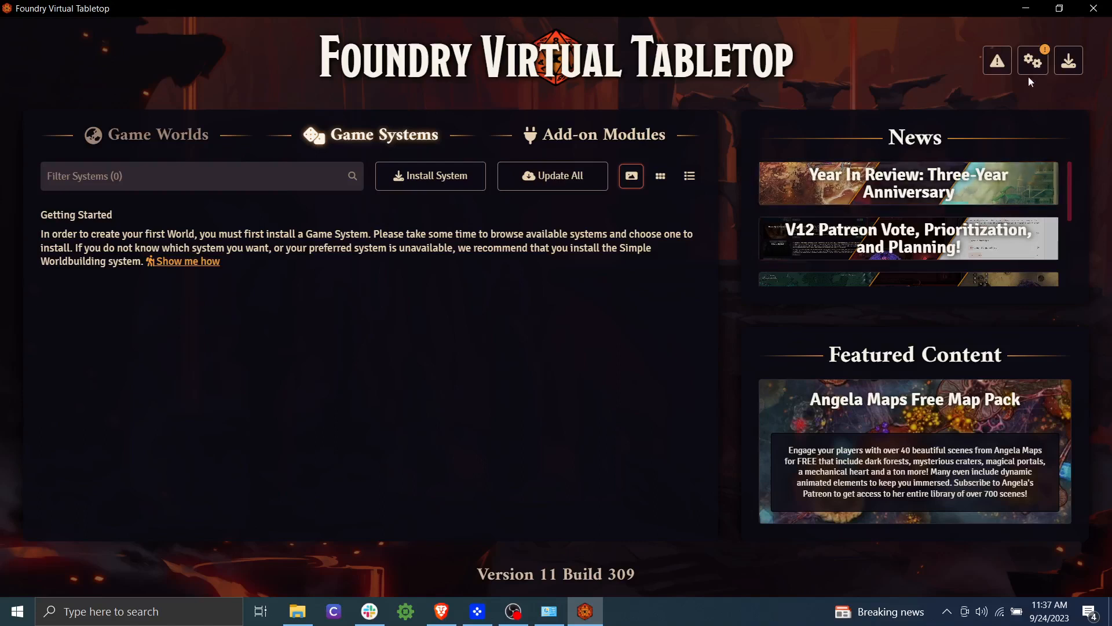
mouse_move(1033, 60)
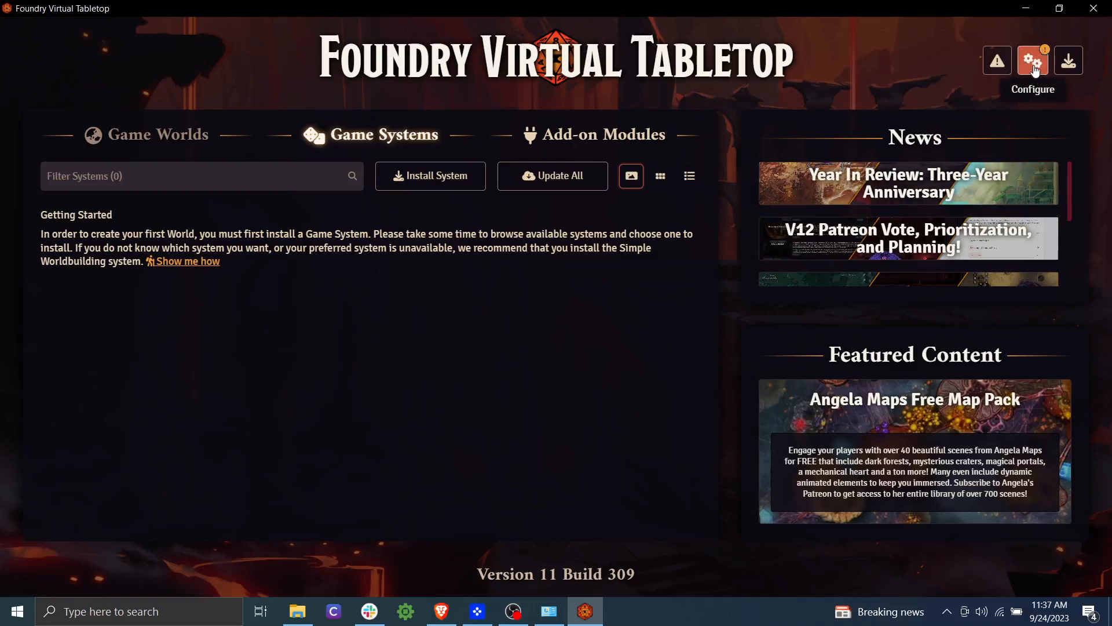
Enter an administrator password in application configuration, keeping port 30000, and save it
click(1032, 60)
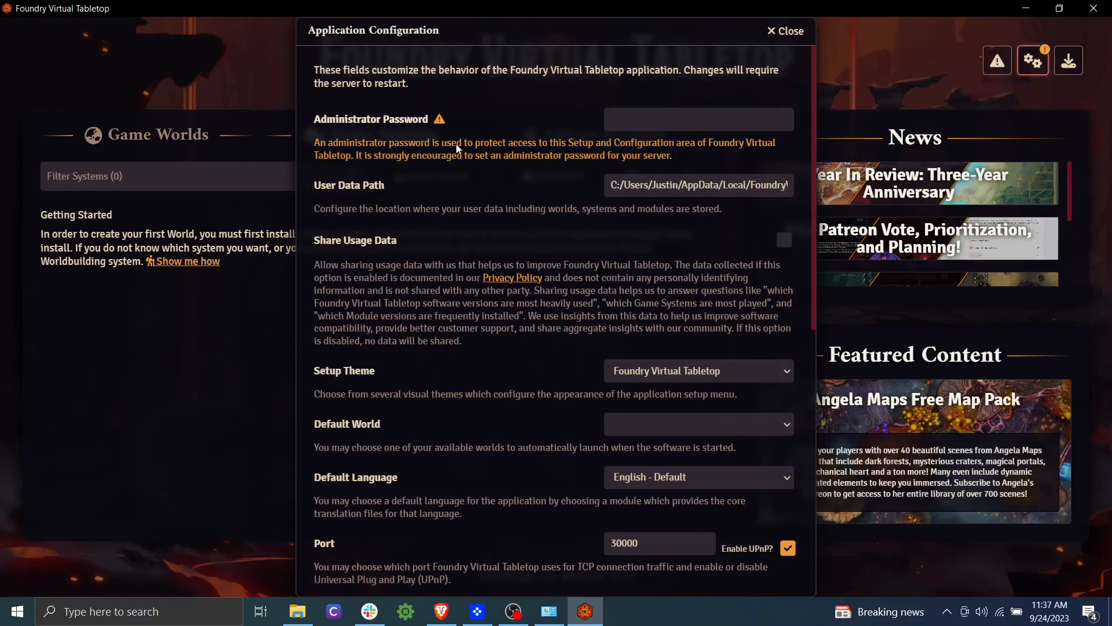
mouse_move(513, 154)
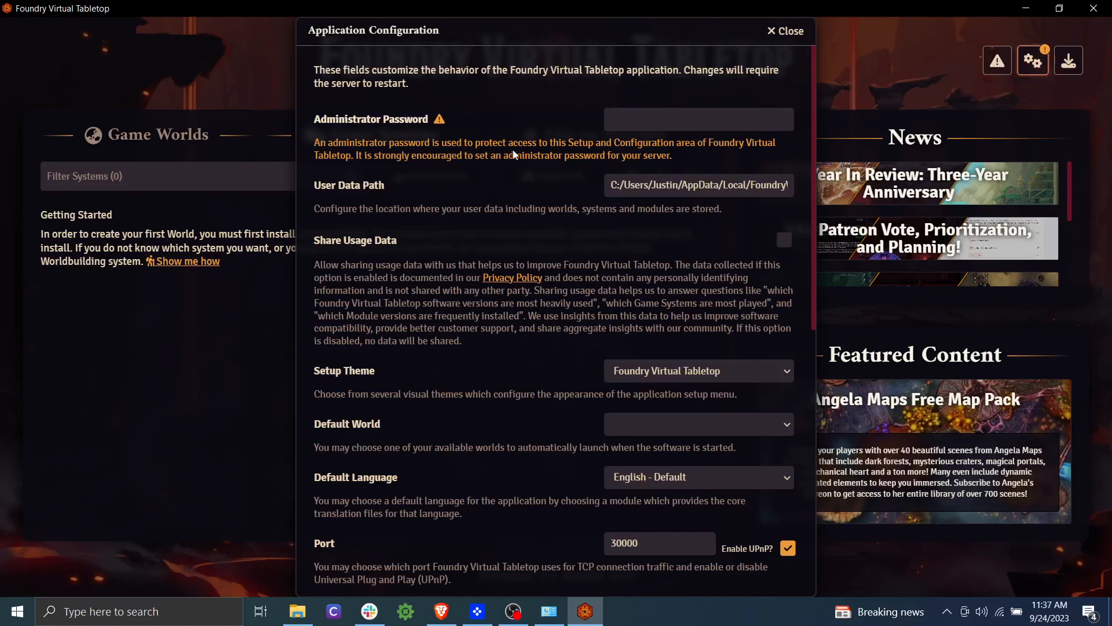
mouse_move(612, 154)
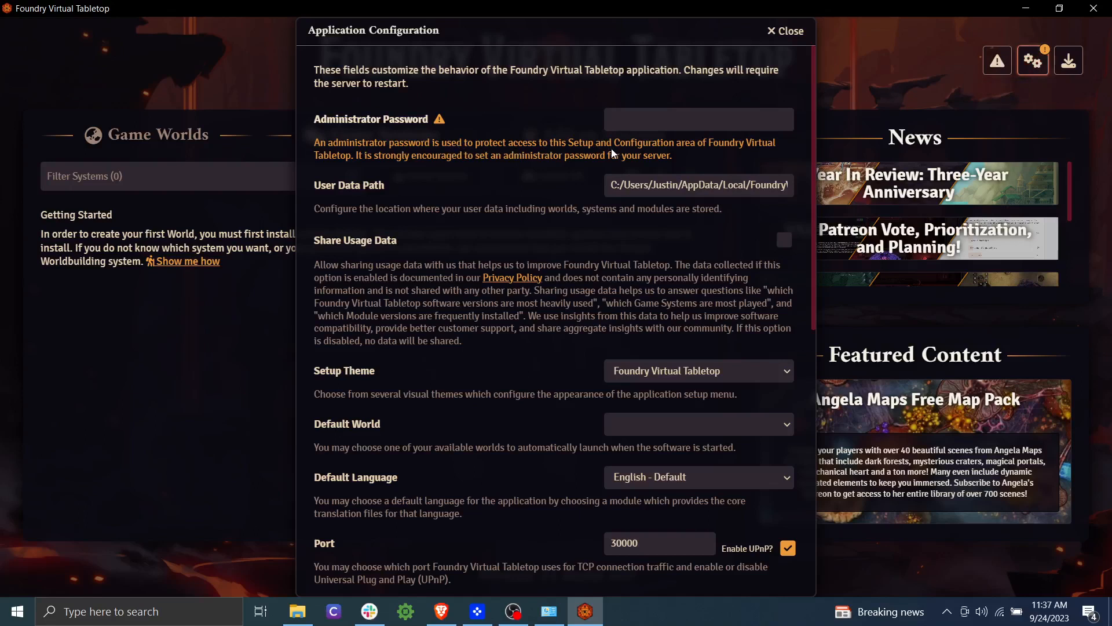
click(697, 119)
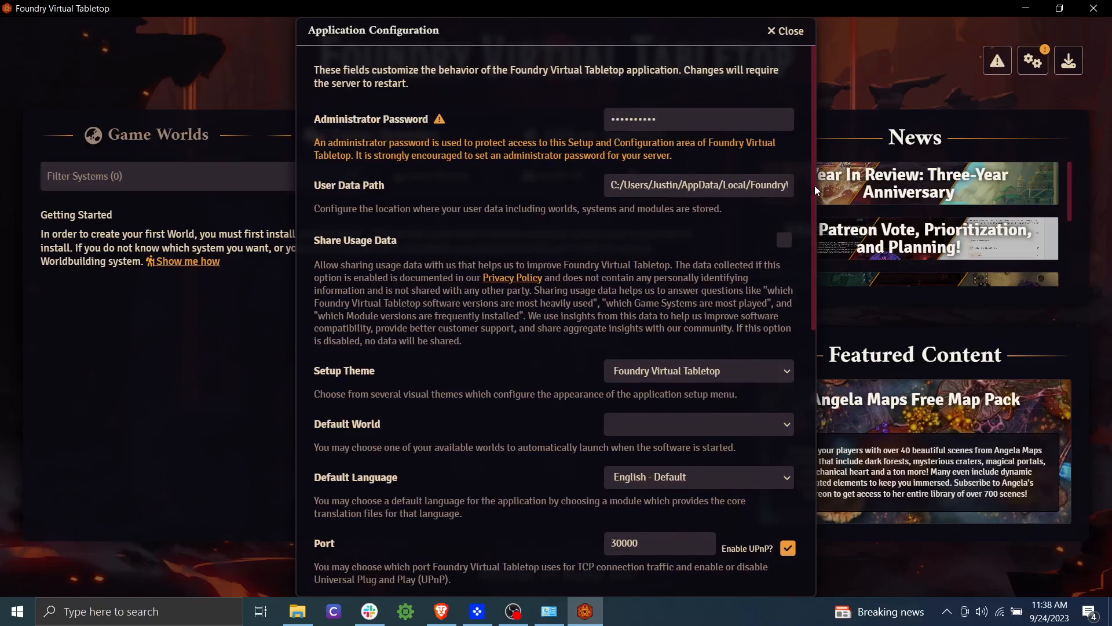
scroll(down, 3)
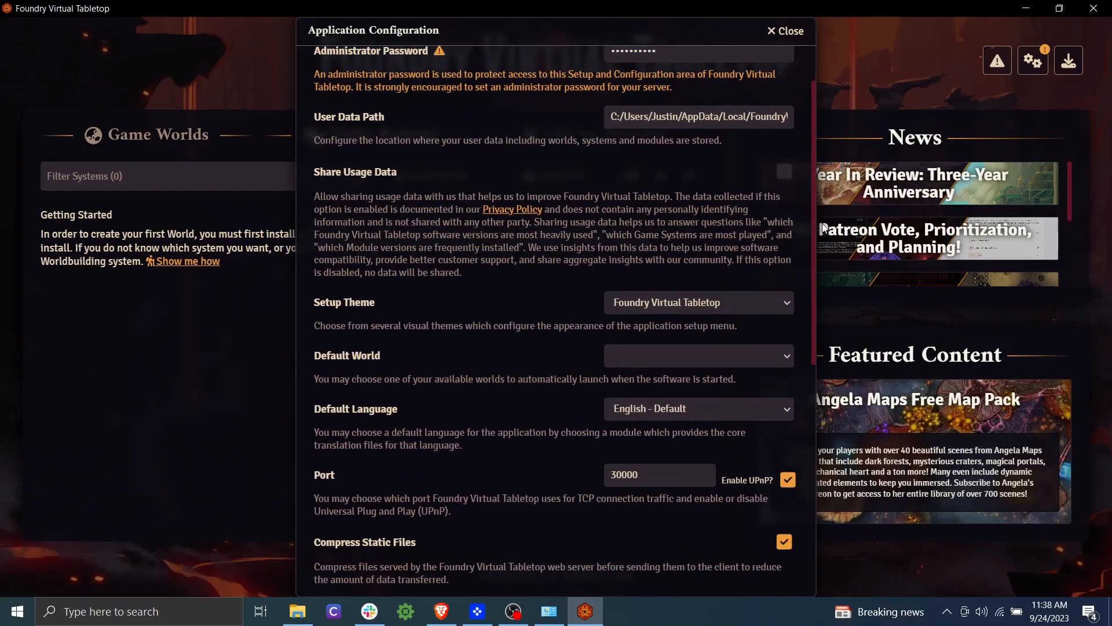
scroll(down, 3)
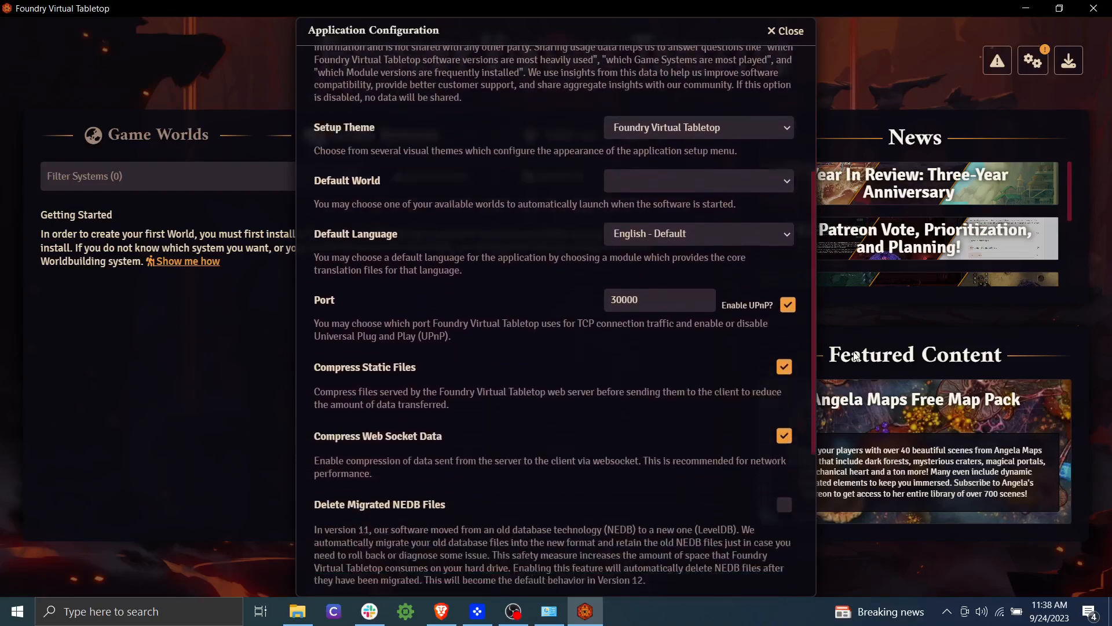
scroll(down, 3)
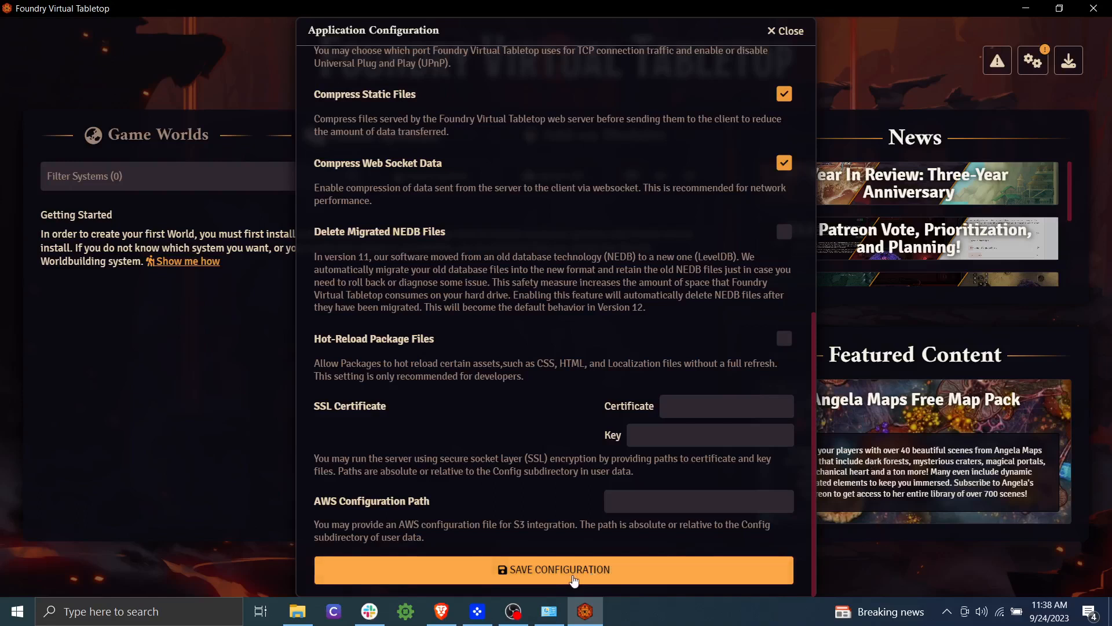
click(554, 570)
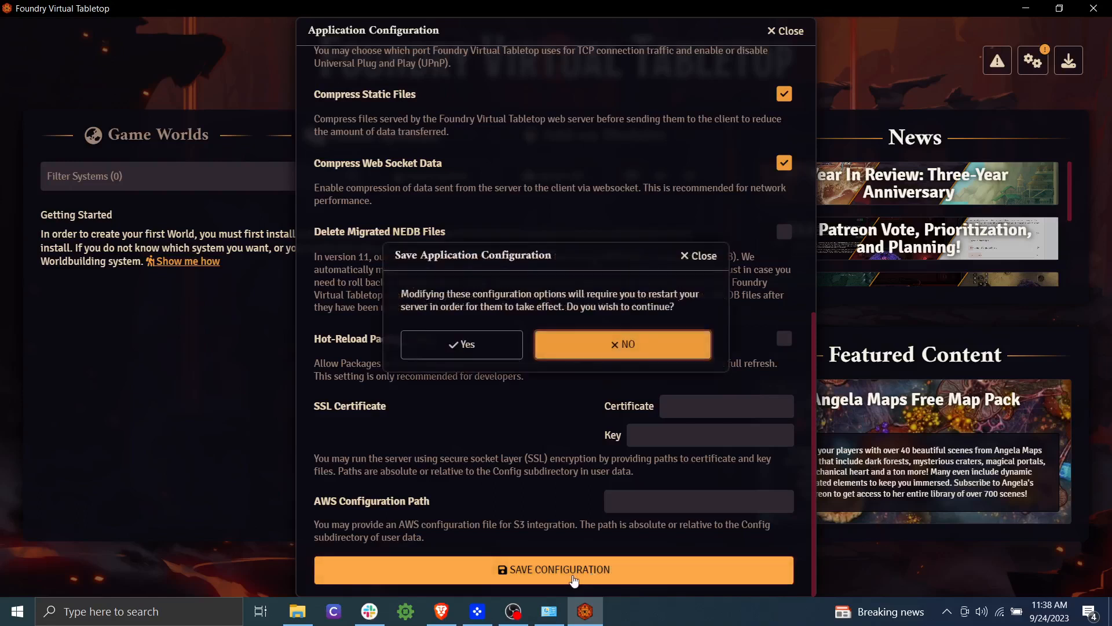
mouse_move(508, 394)
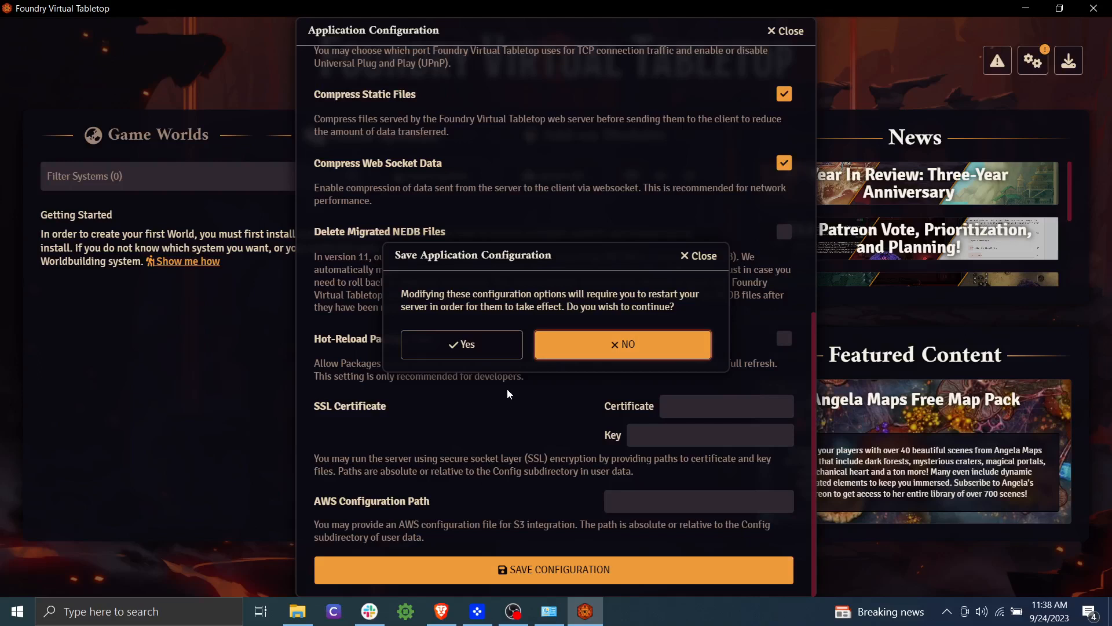
mouse_move(461, 344)
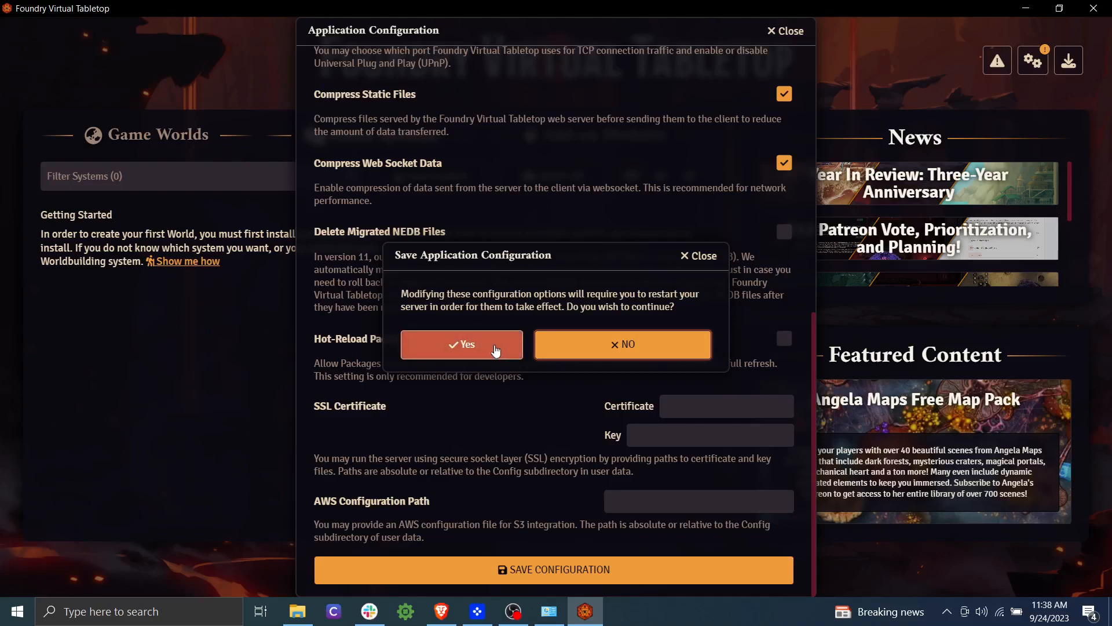
Confirm the server restart and log back in with the administrator password
click(462, 344)
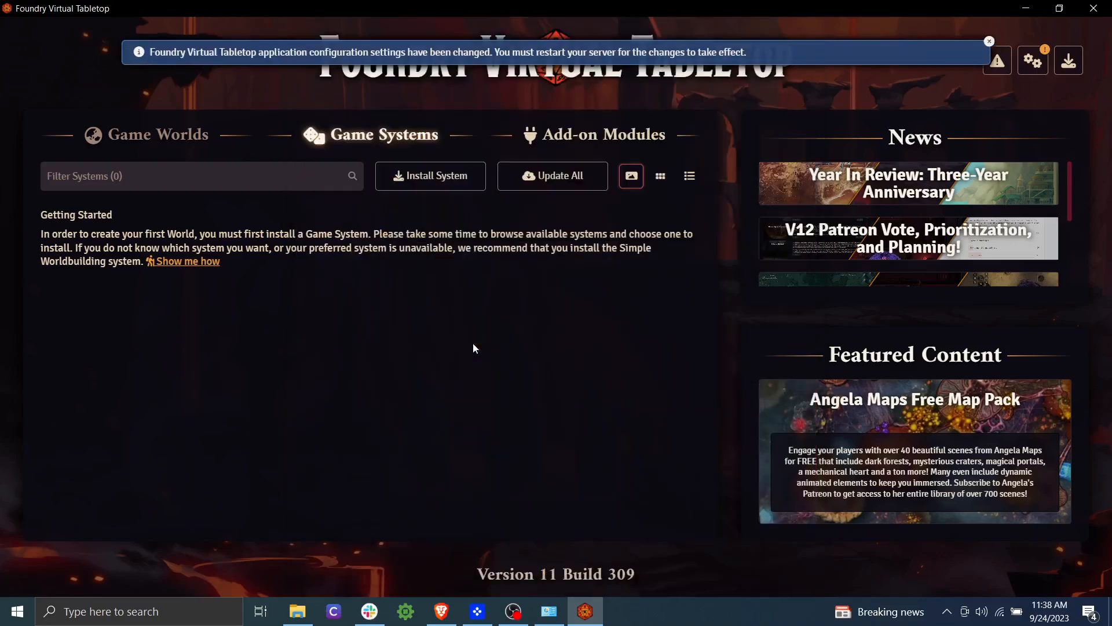
mouse_move(1099, 8)
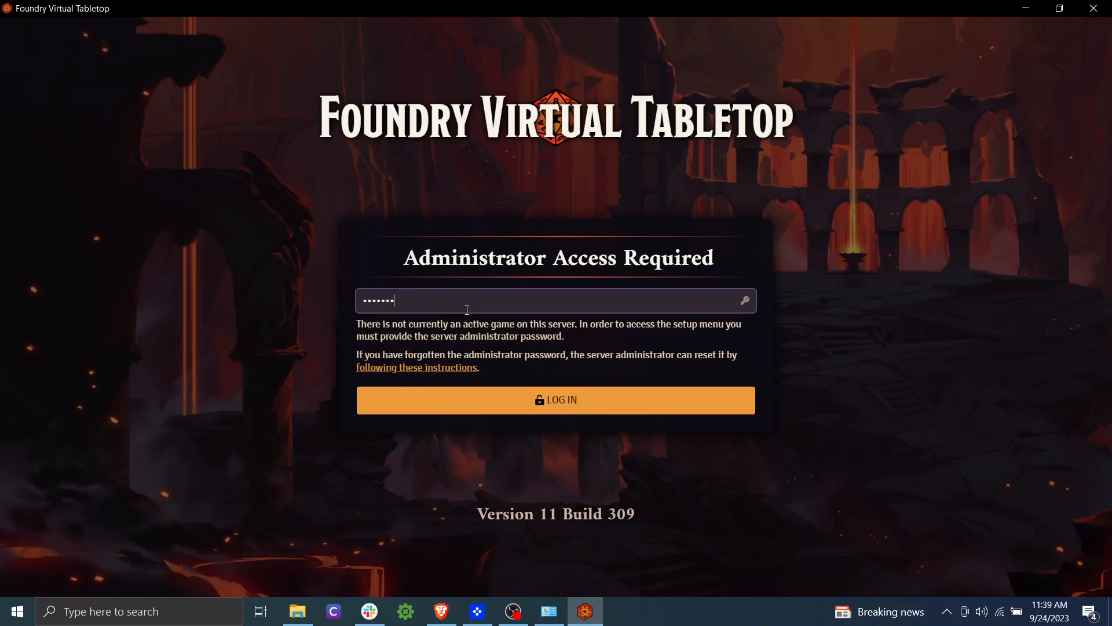
click(555, 399)
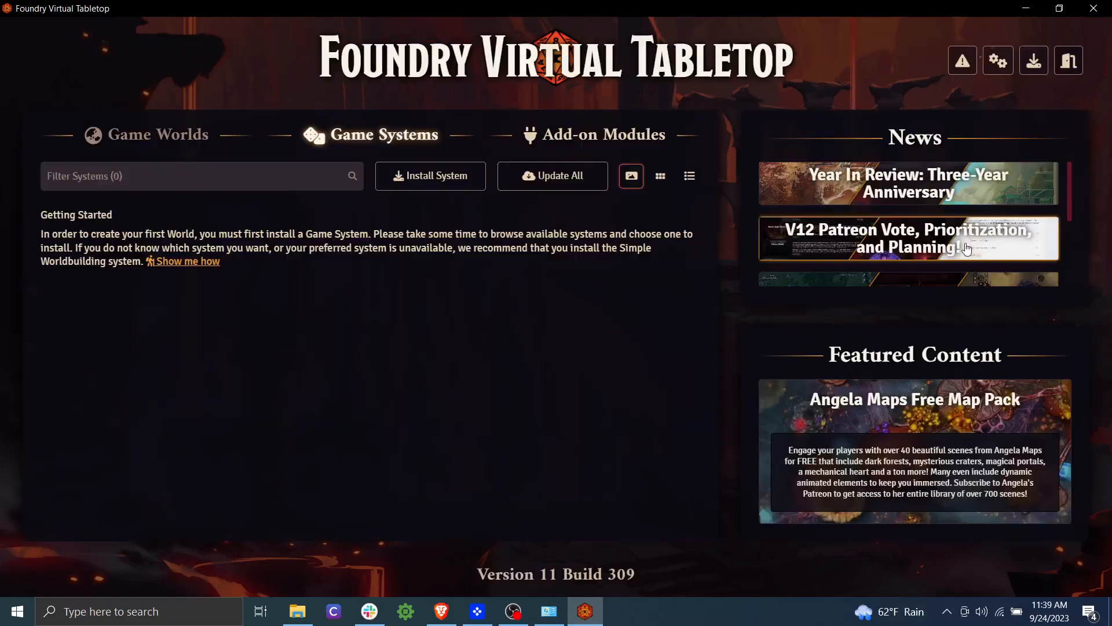
mouse_move(369, 540)
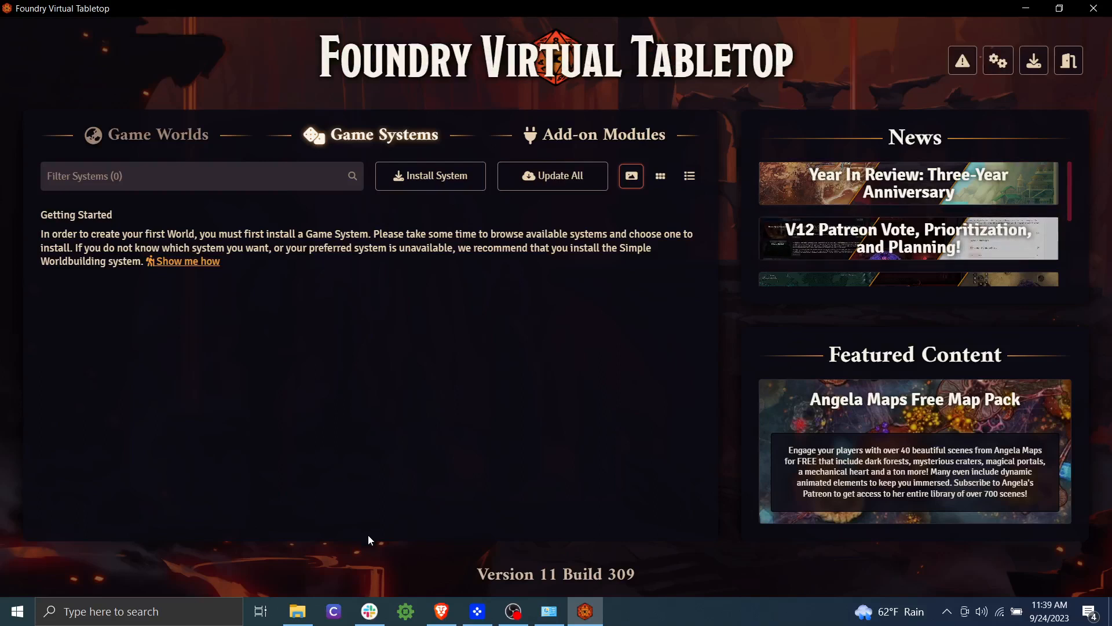
mouse_move(223, 330)
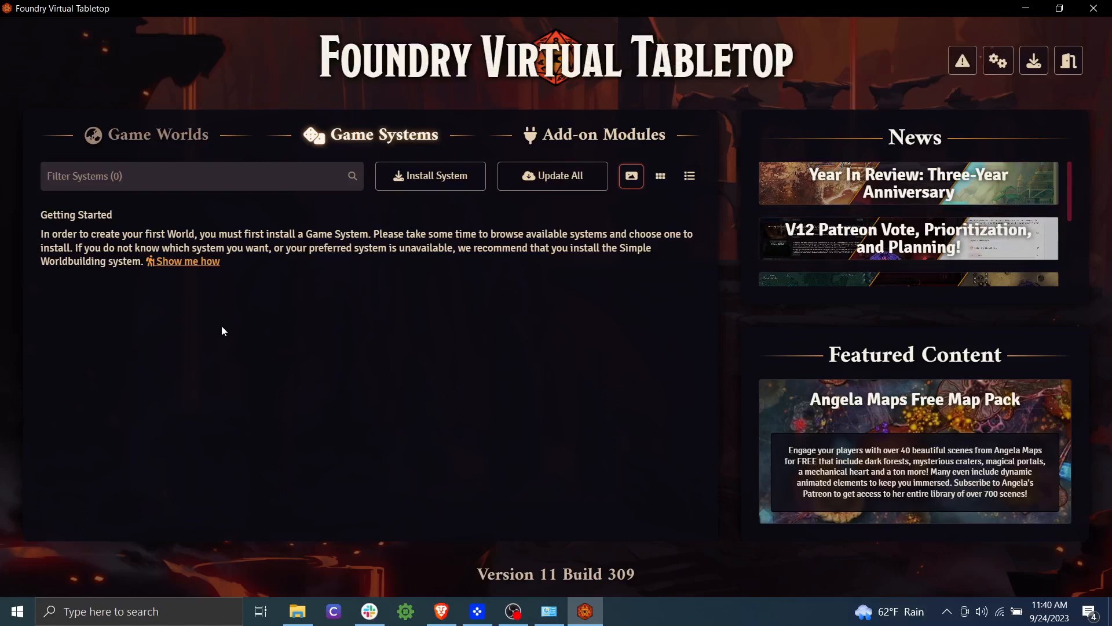
mouse_move(422, 207)
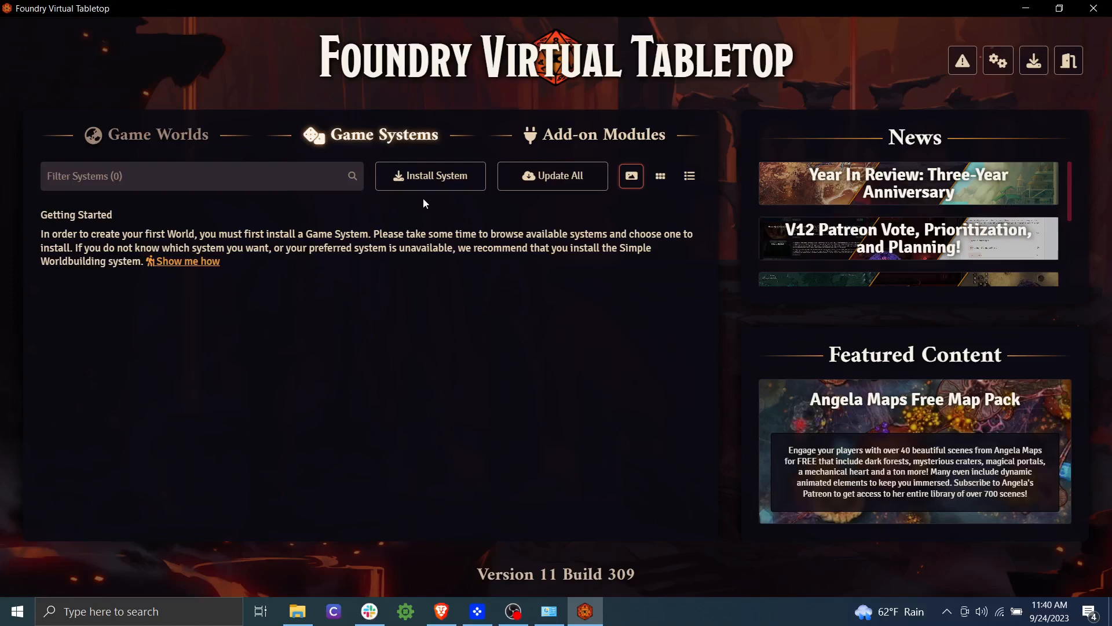
mouse_move(418, 215)
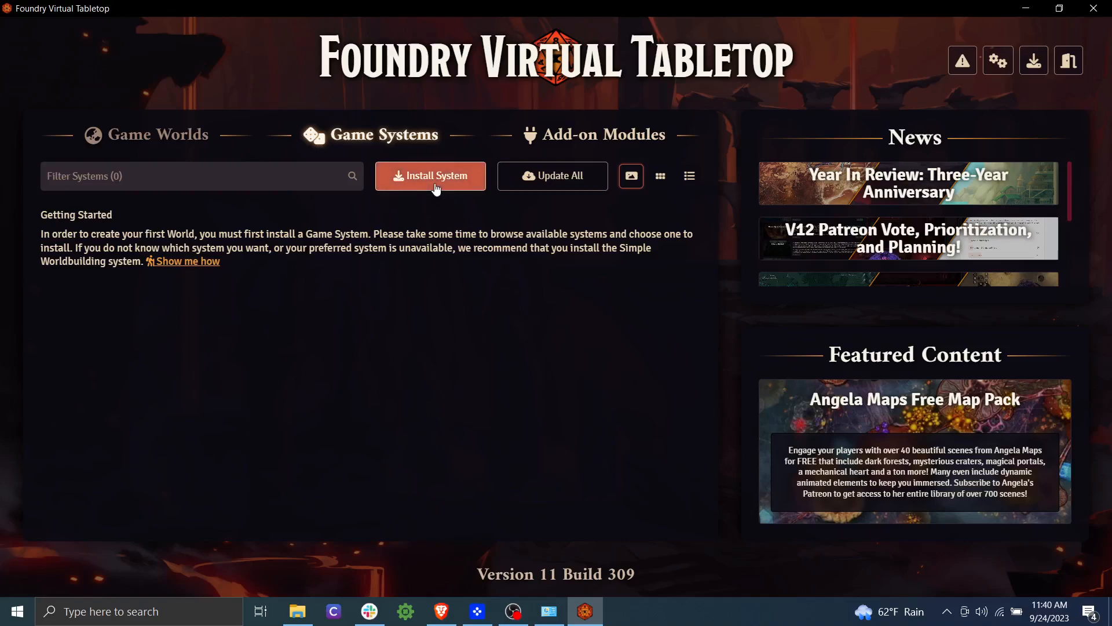
Filter installable systems by 'Ever' and install the Everyday Heroes game system
click(430, 175)
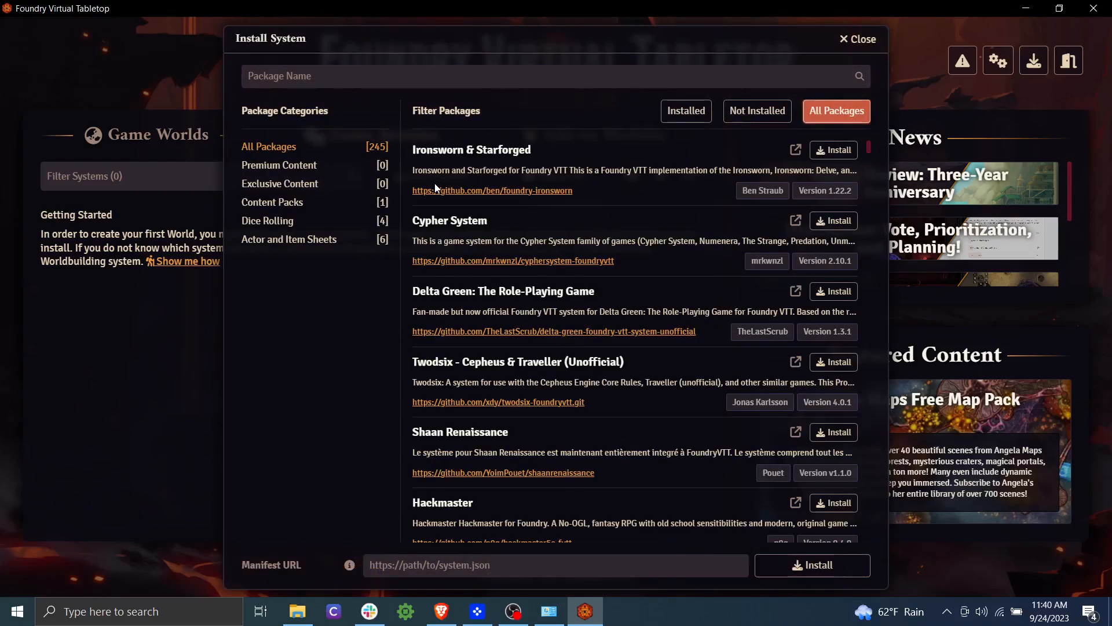
click(358, 76)
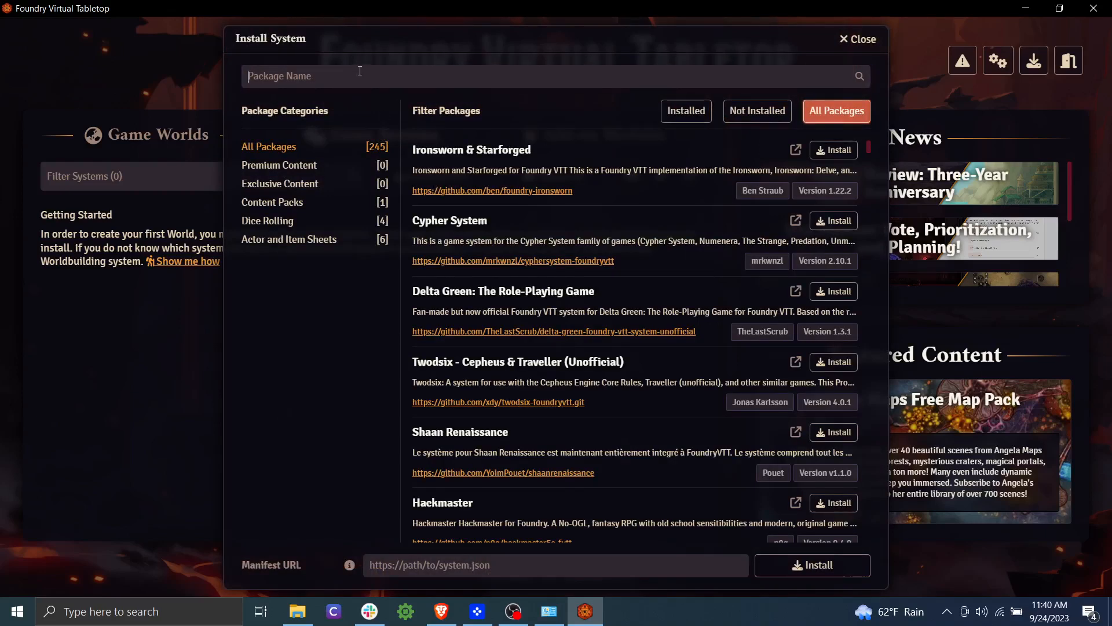
text(Every)
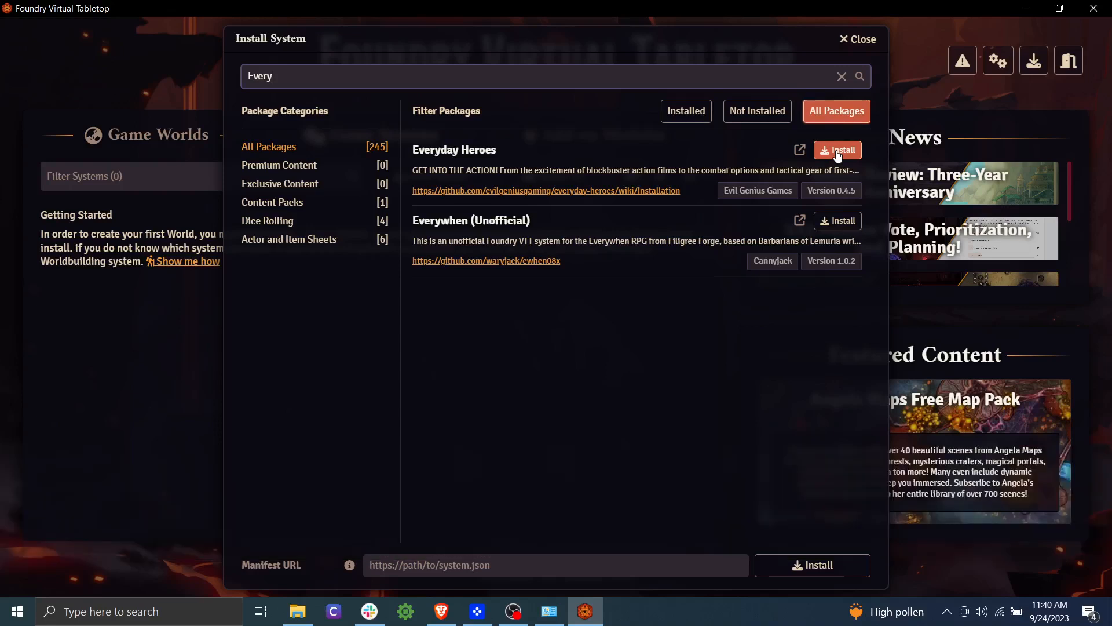
click(836, 149)
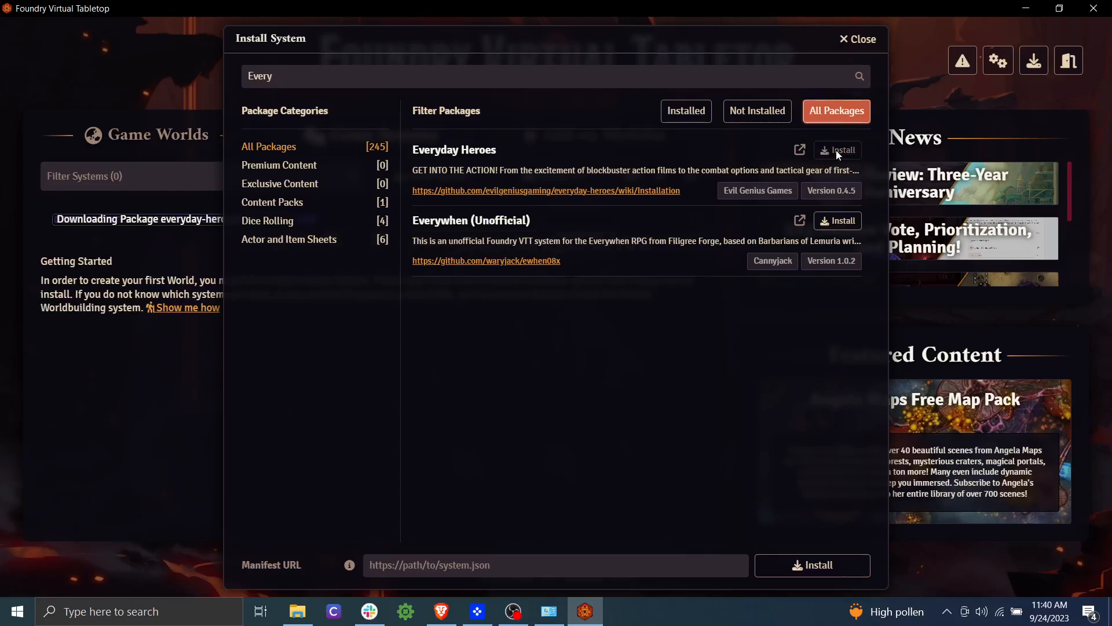
click(837, 150)
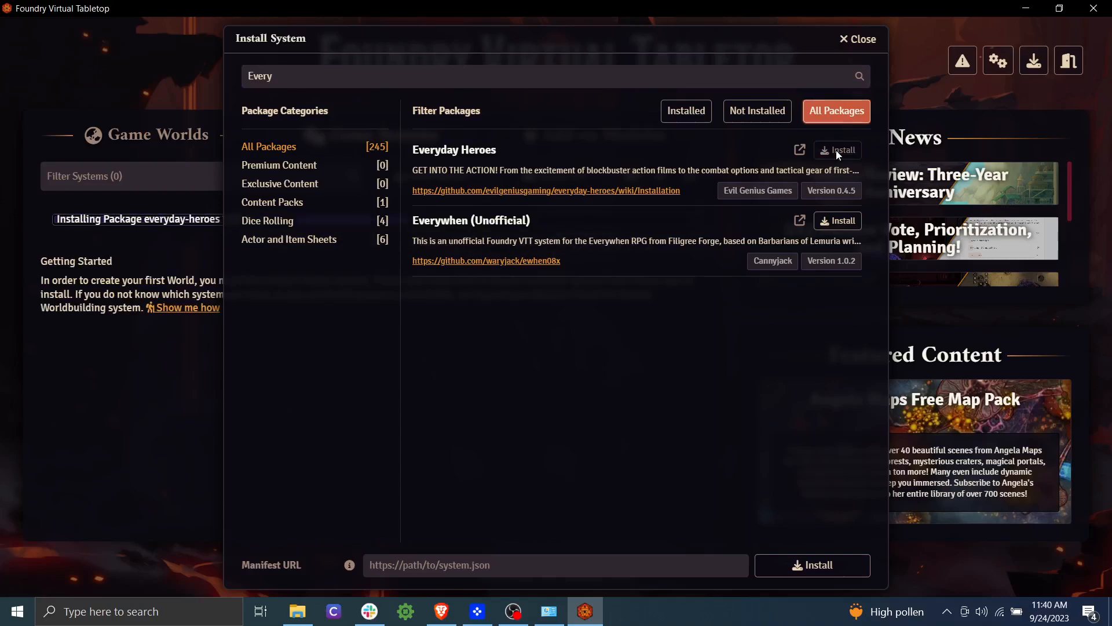
click(837, 149)
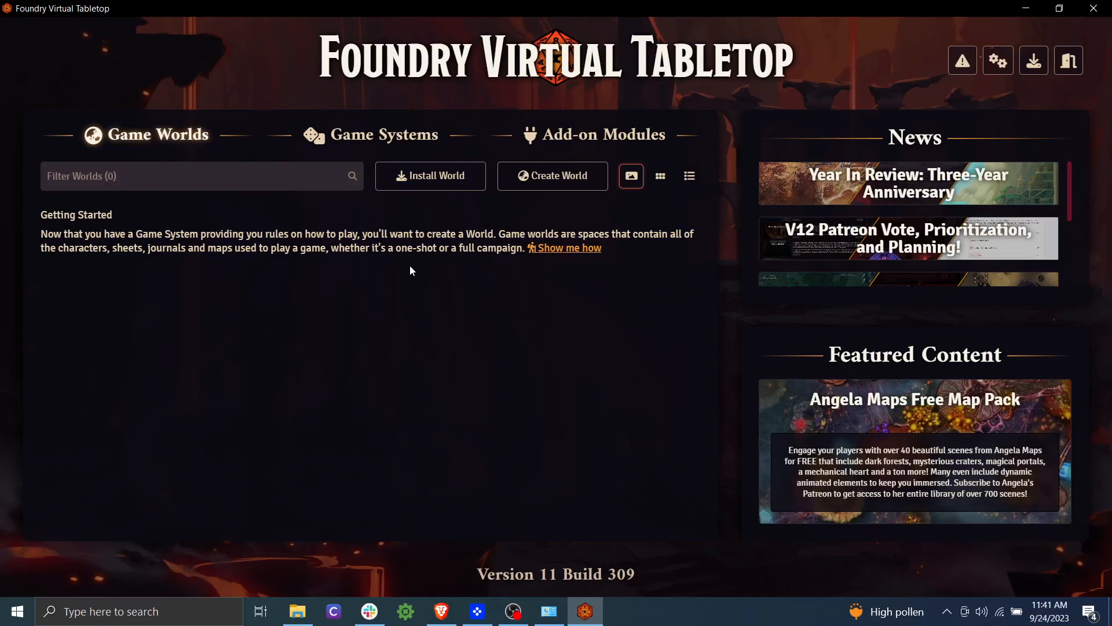
mouse_move(450, 197)
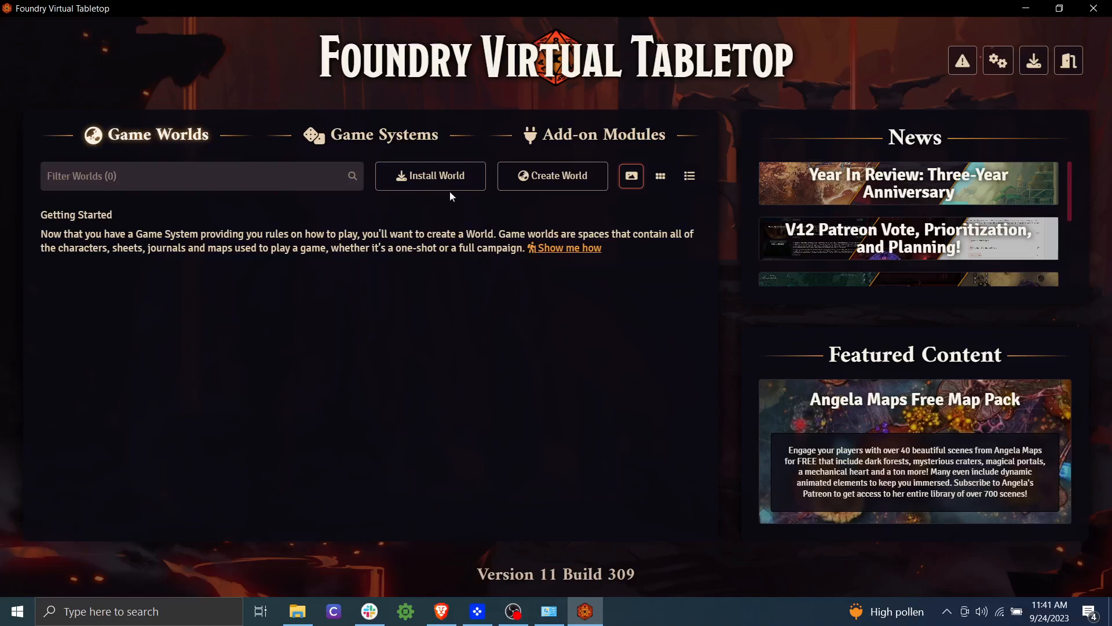
mouse_move(553, 175)
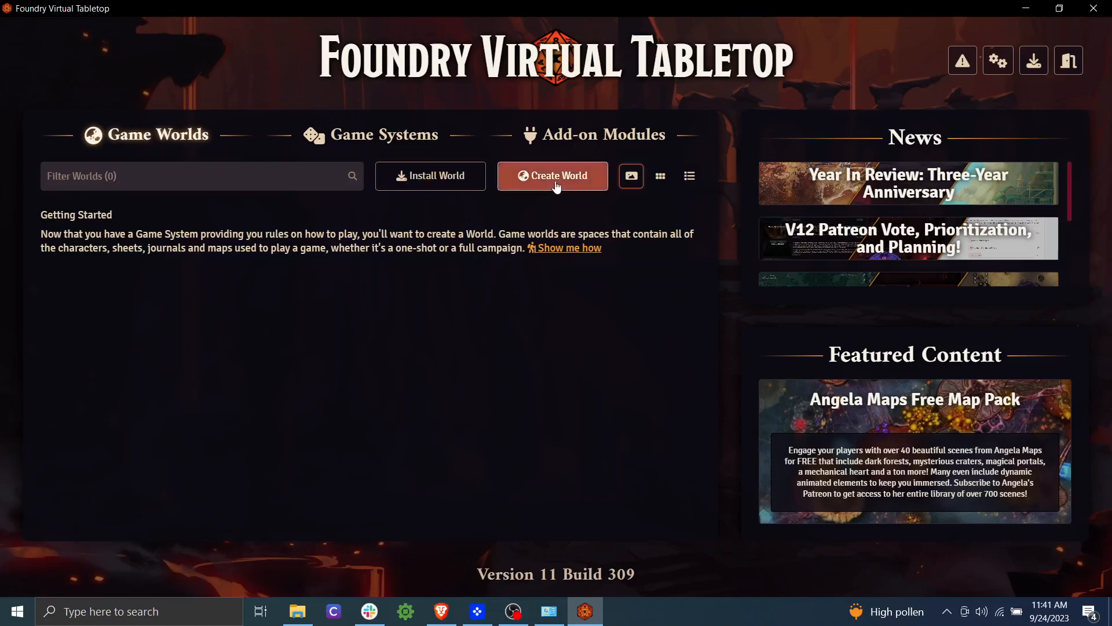
Create an Everyday Heroes world on the Everyday Heroes system with edhcover.PNG as background
click(553, 175)
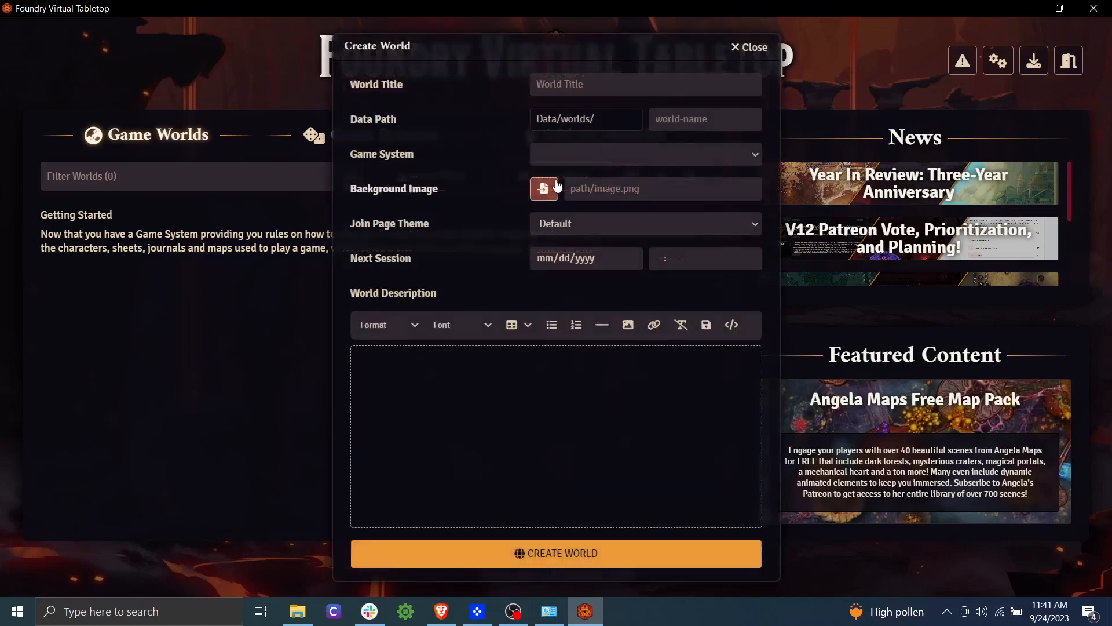
click(645, 84)
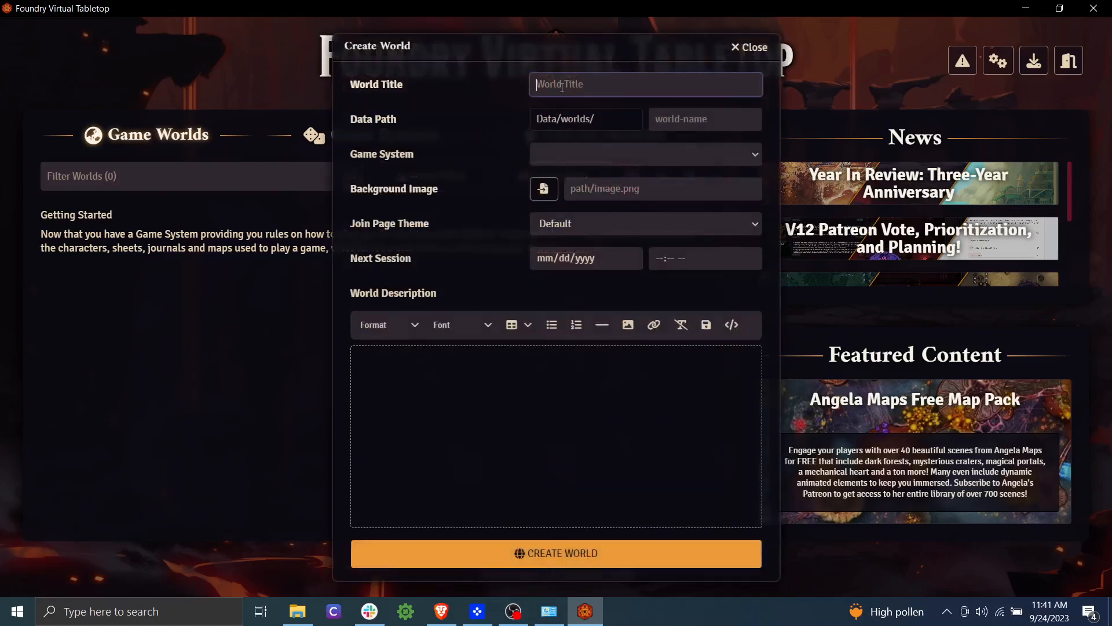
click(645, 154)
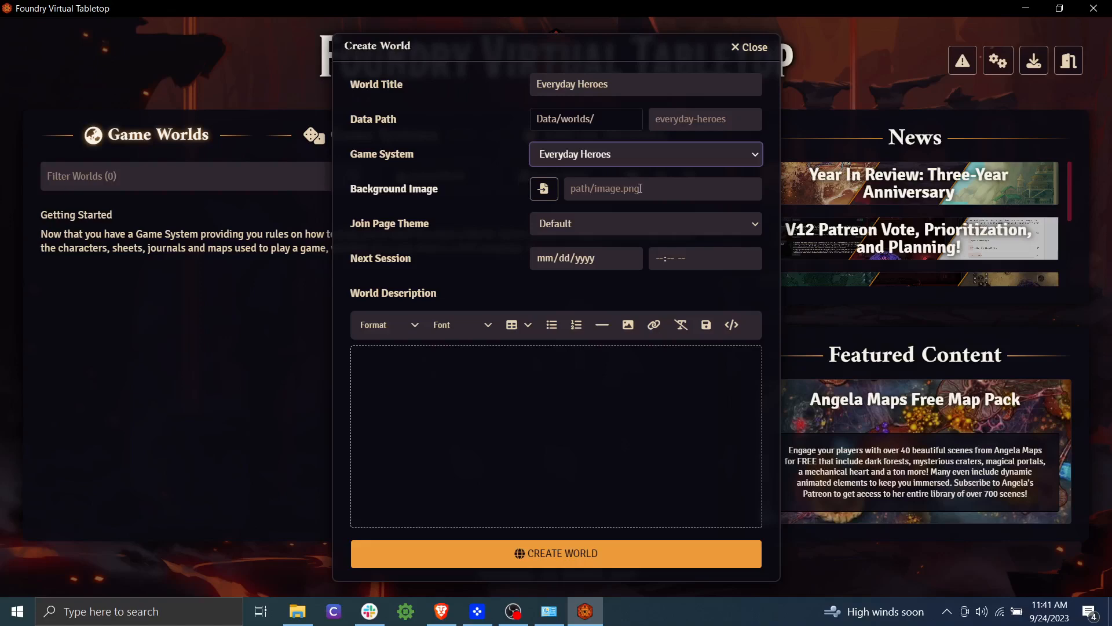
click(542, 189)
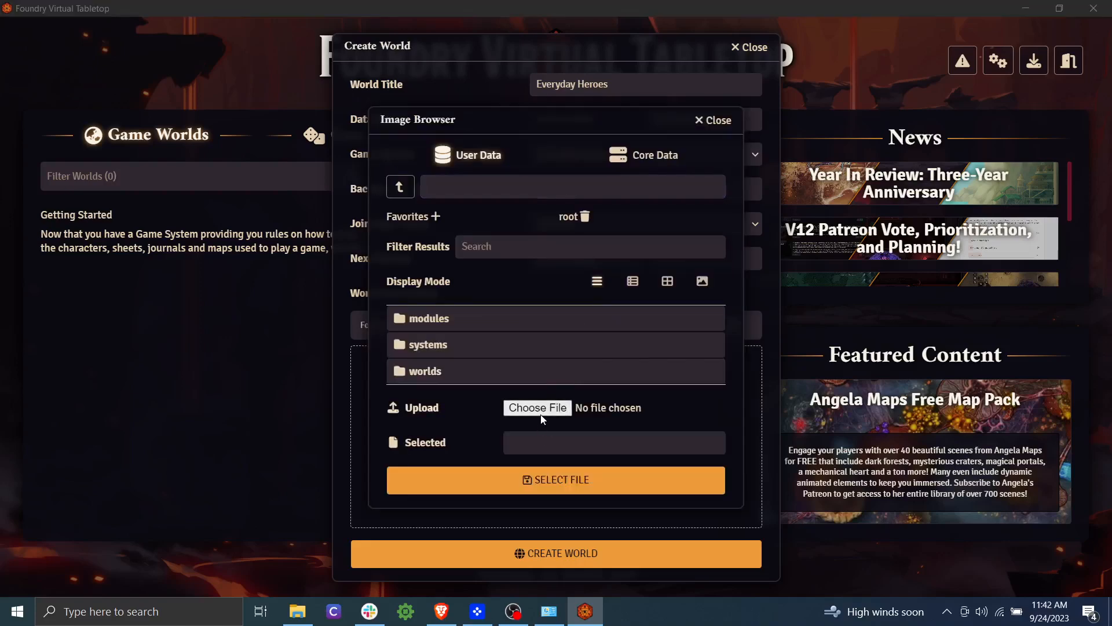
click(536, 407)
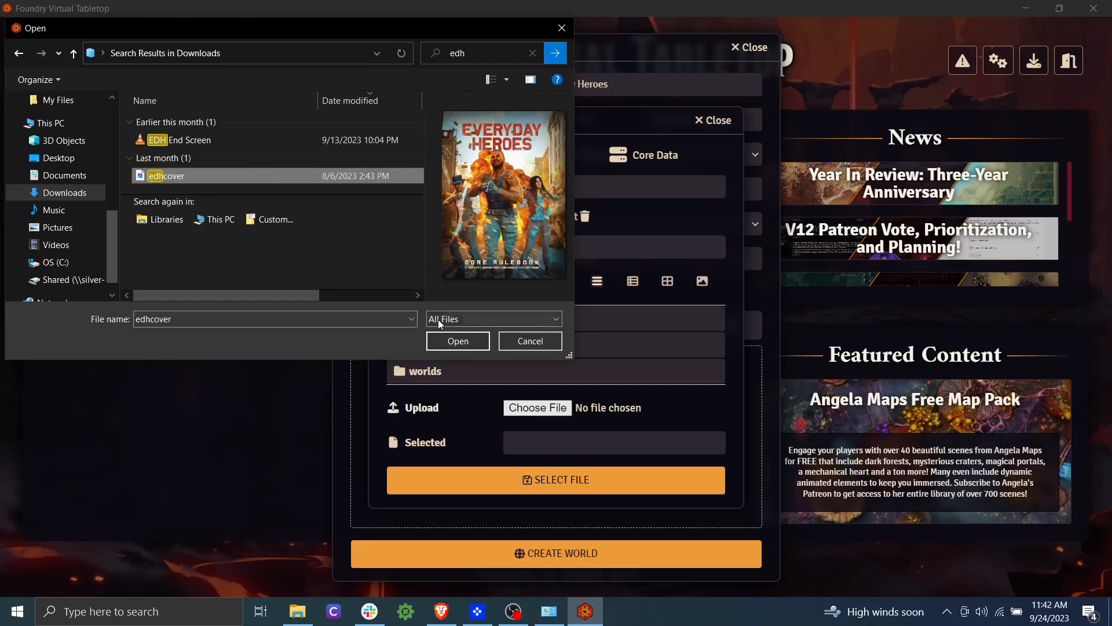
click(458, 341)
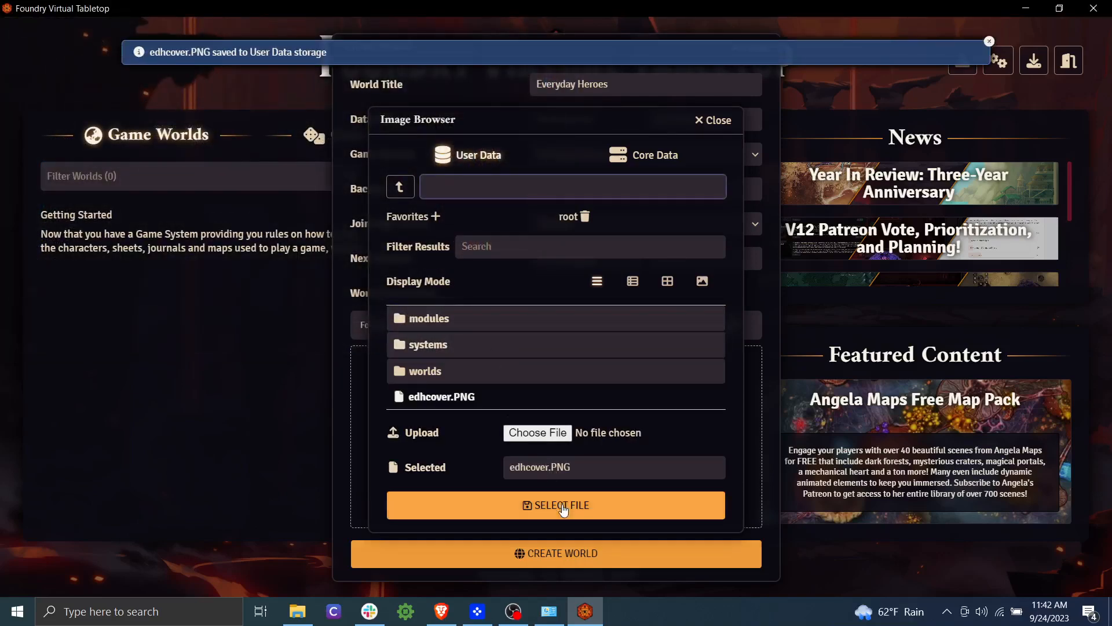
click(555, 505)
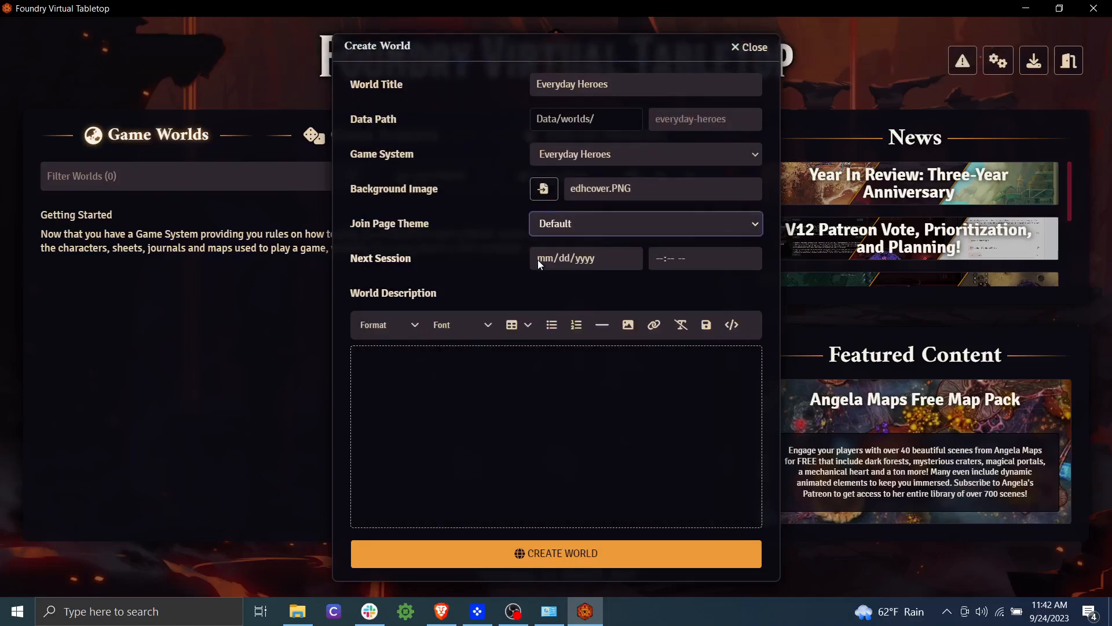
mouse_move(504, 302)
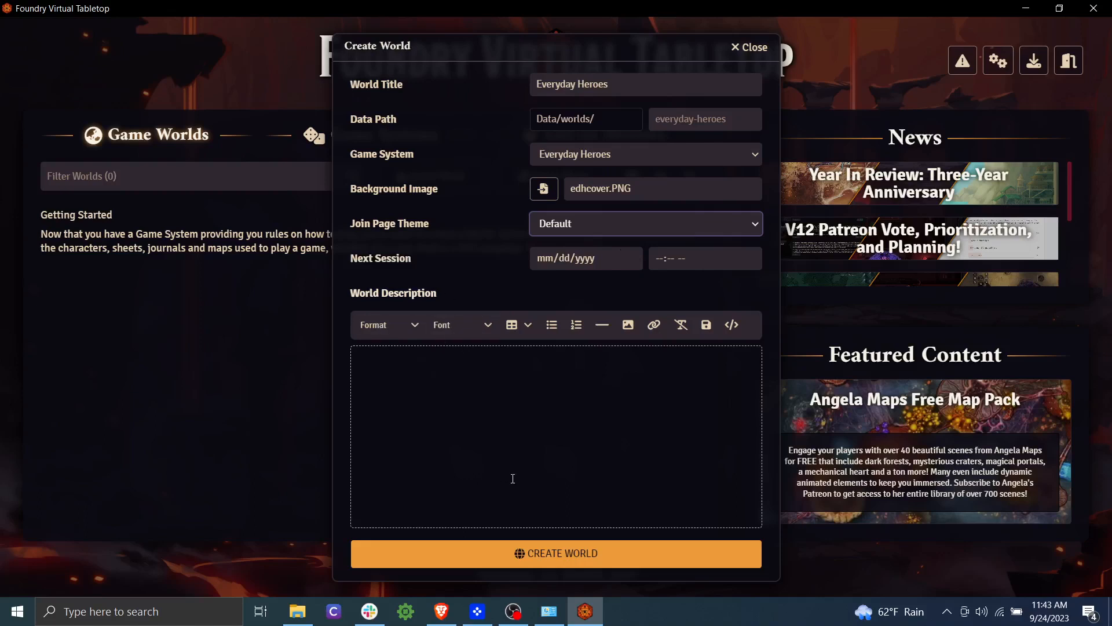
mouse_move(556, 554)
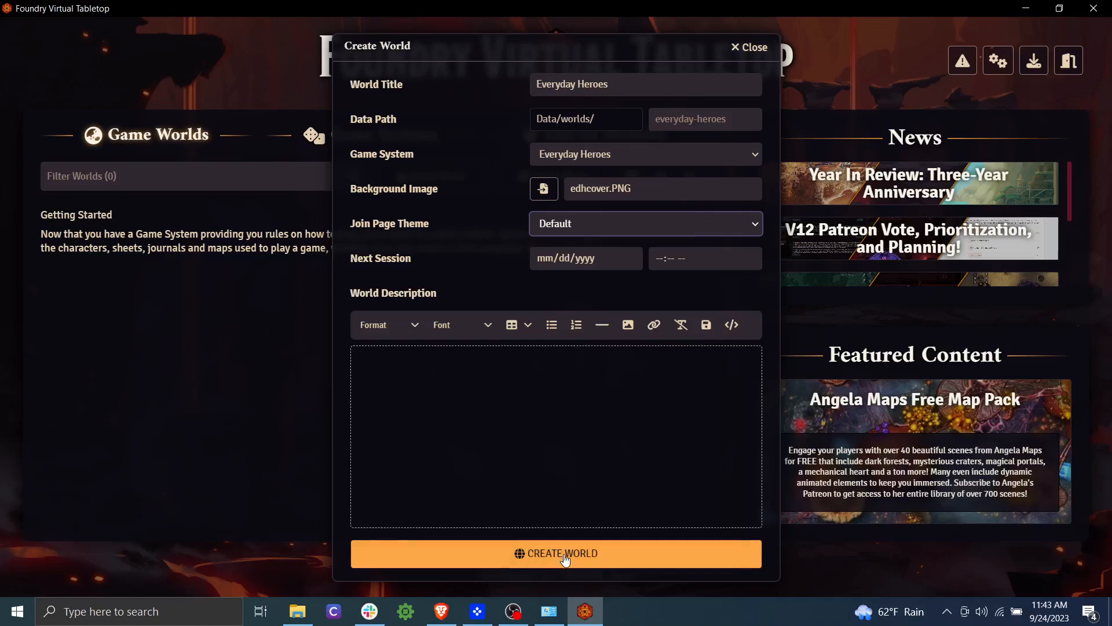
click(556, 554)
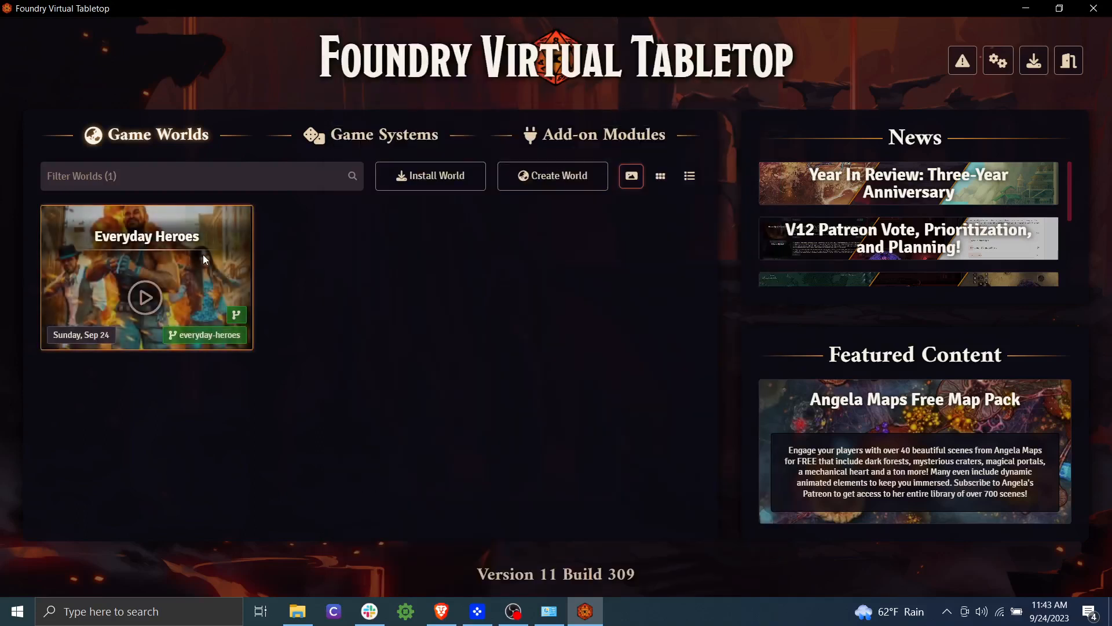
Launch the Everyday Heroes world and join the session as Gamemaster
click(145, 298)
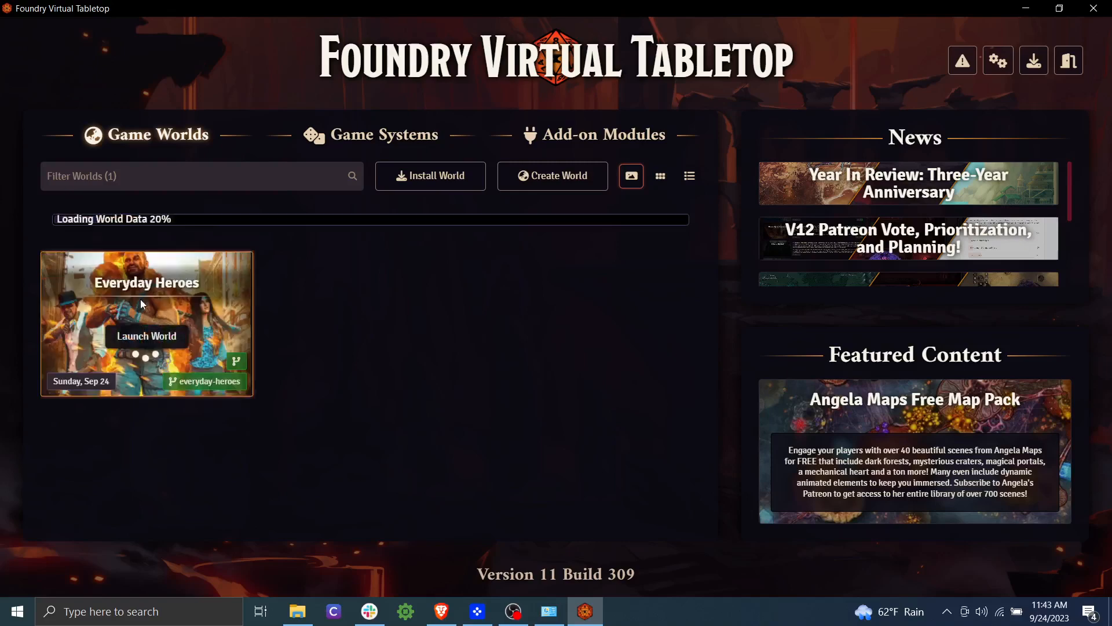
click(146, 336)
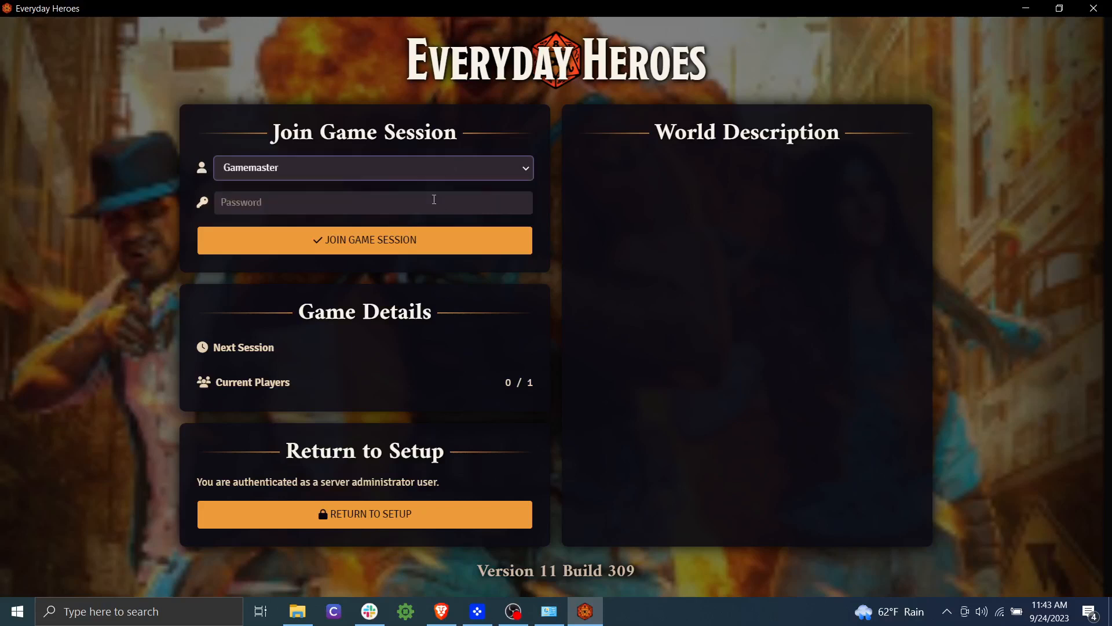
mouse_move(312, 200)
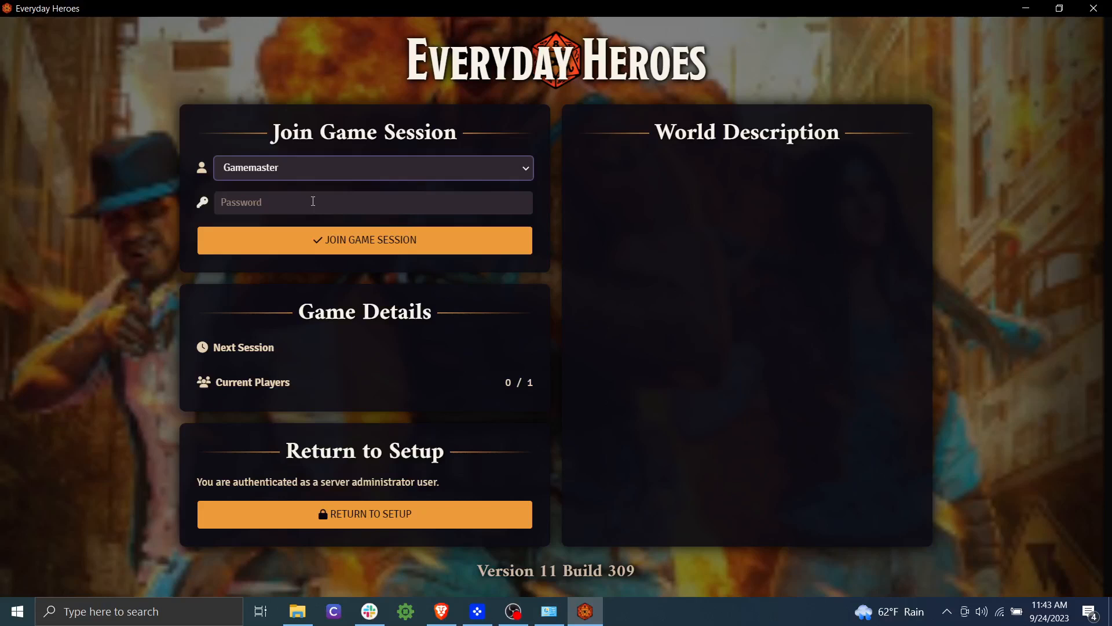
mouse_move(284, 201)
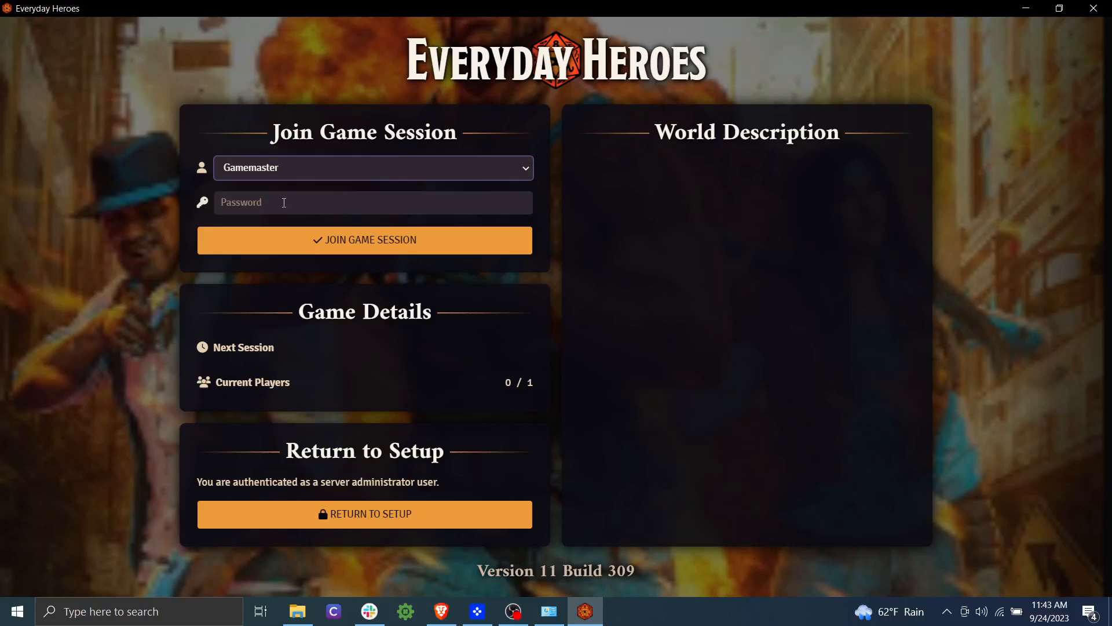
mouse_move(369, 240)
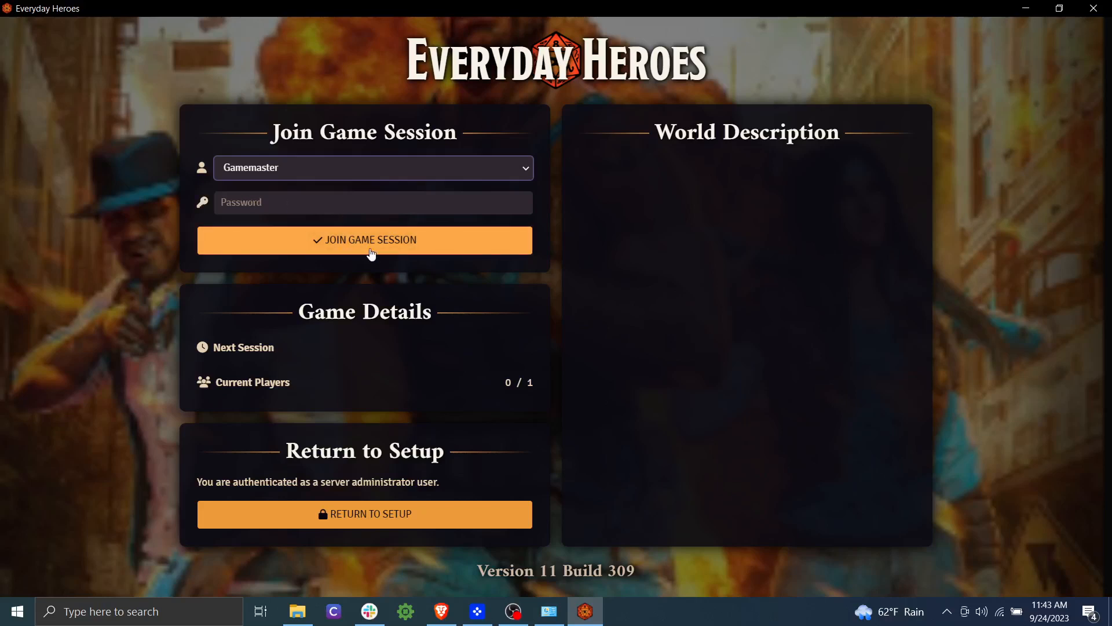
click(364, 240)
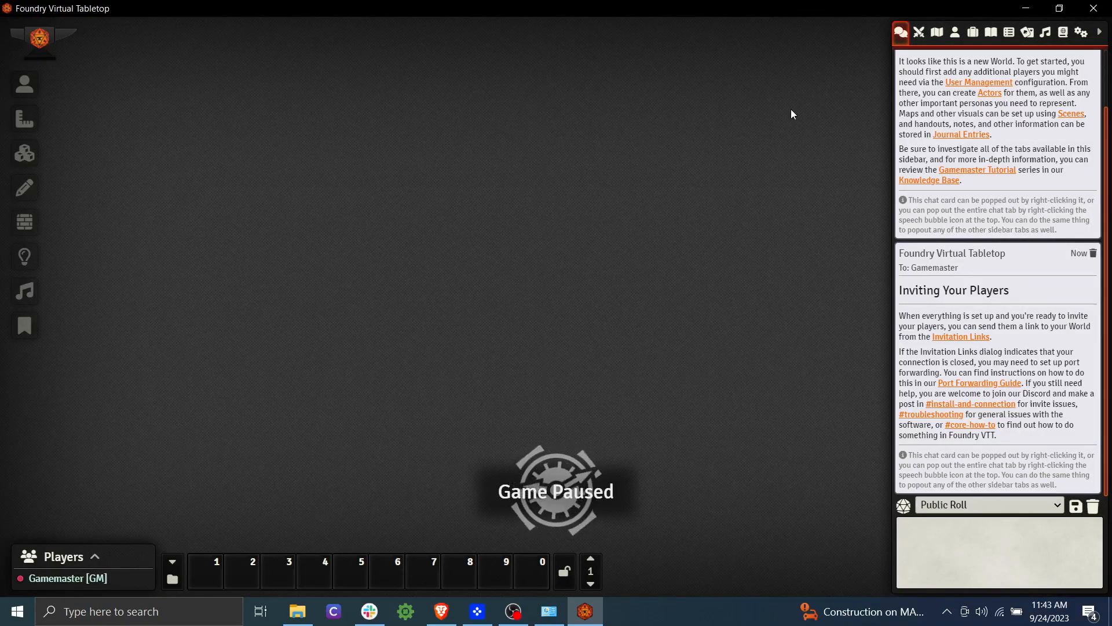
click(919, 33)
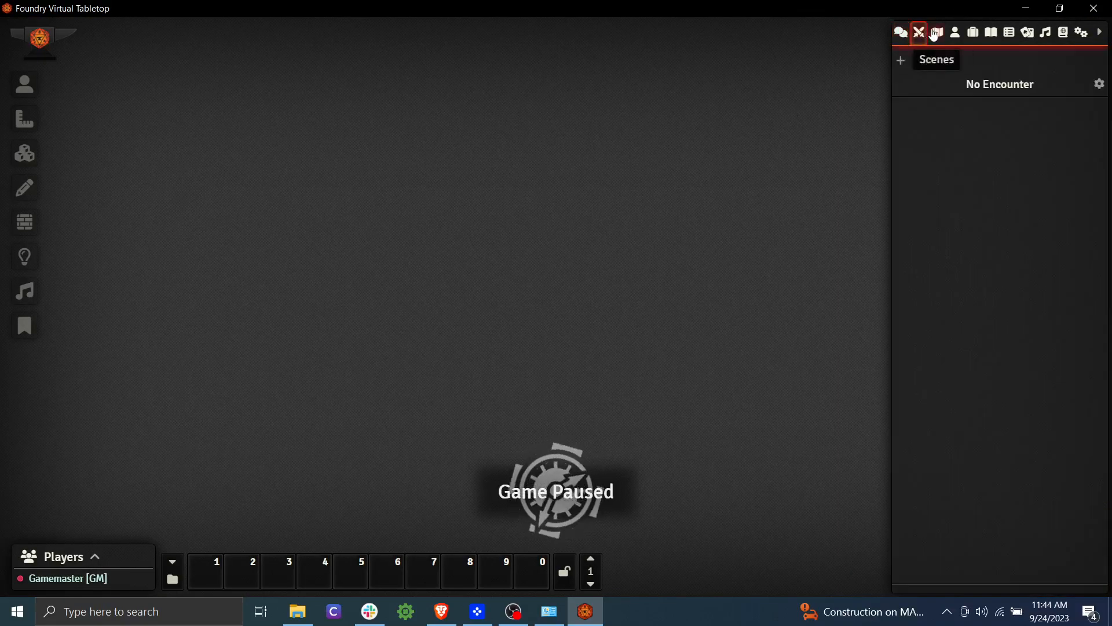
click(955, 33)
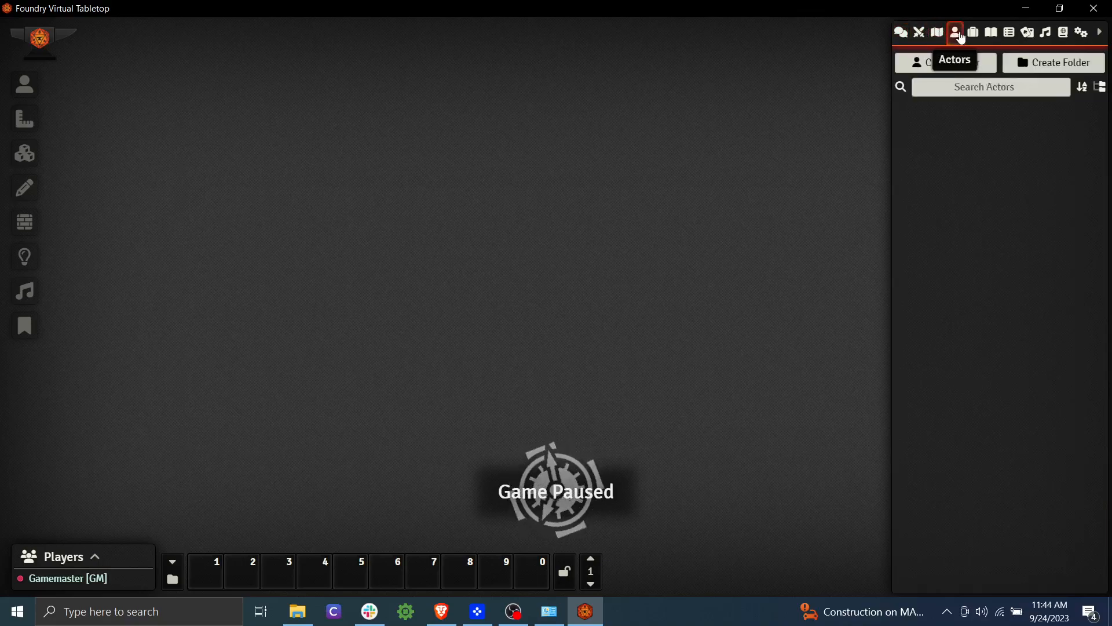
click(972, 32)
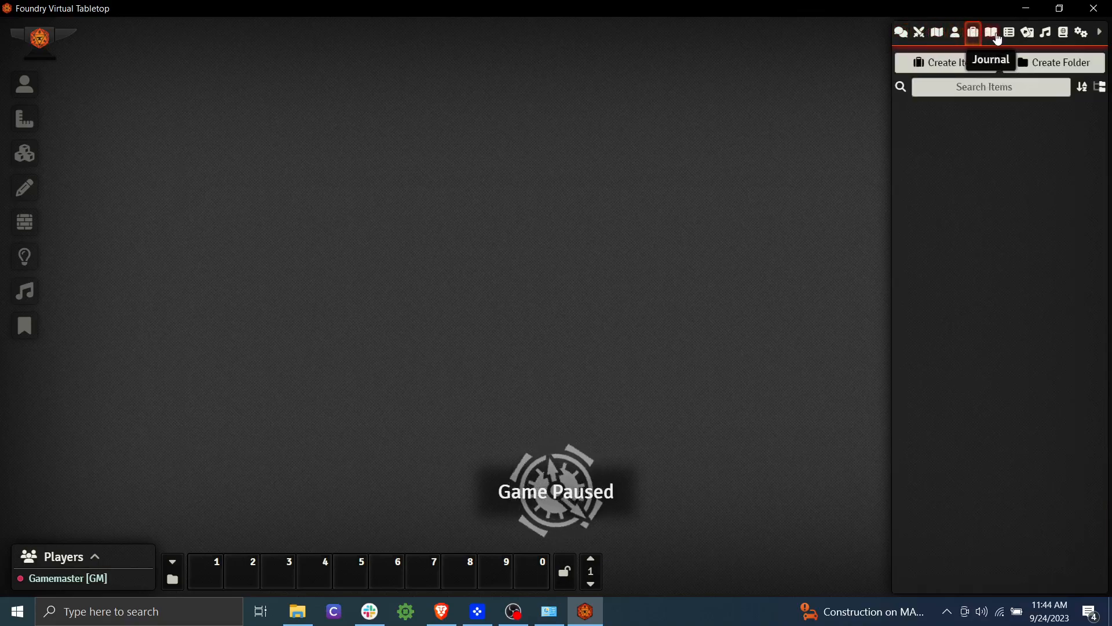
click(899, 32)
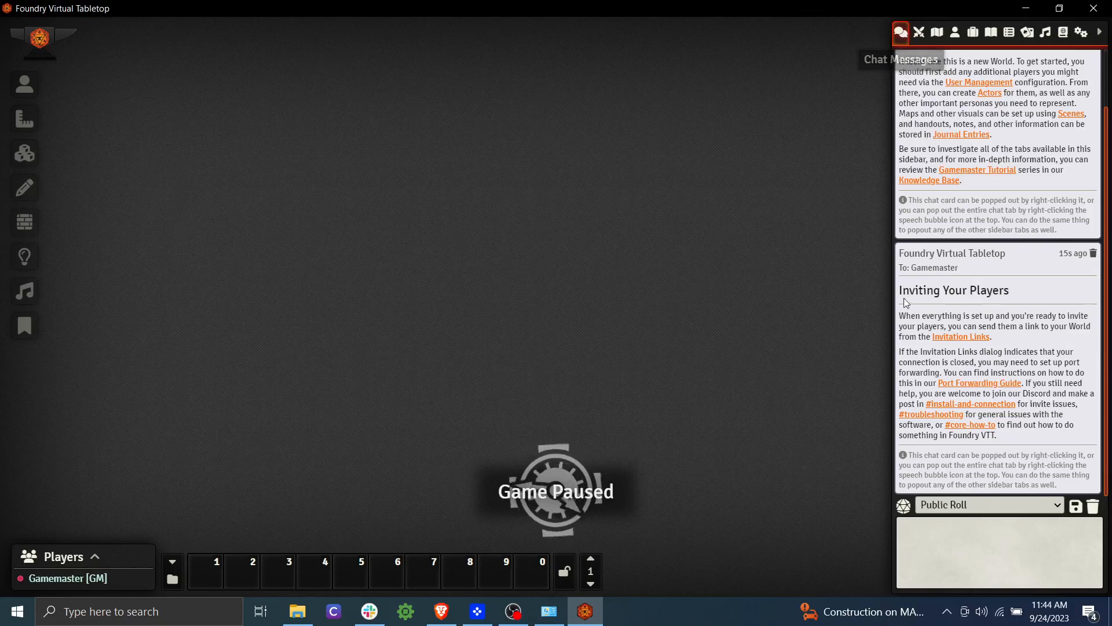
mouse_move(1001, 312)
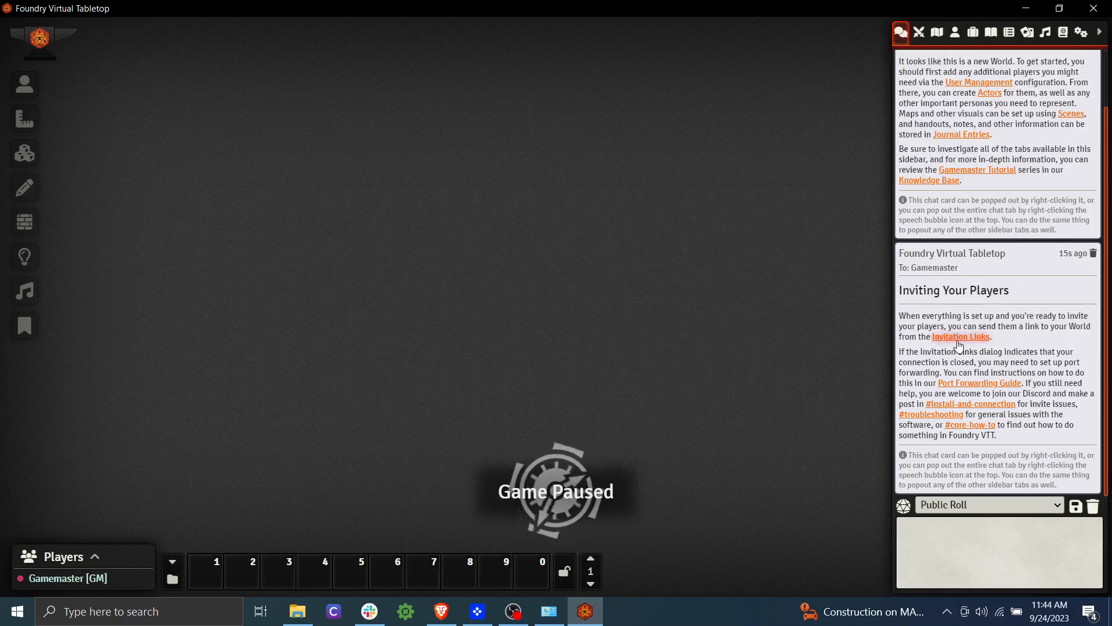
Bring up Game Invitation Links and select and copy the local network link
click(960, 337)
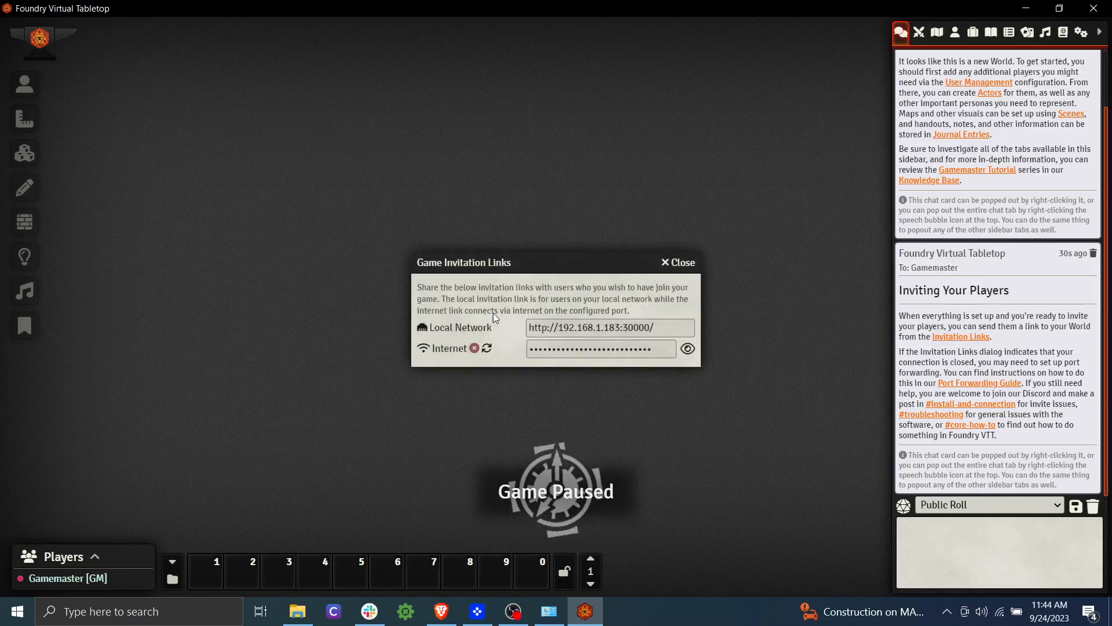
mouse_move(519, 330)
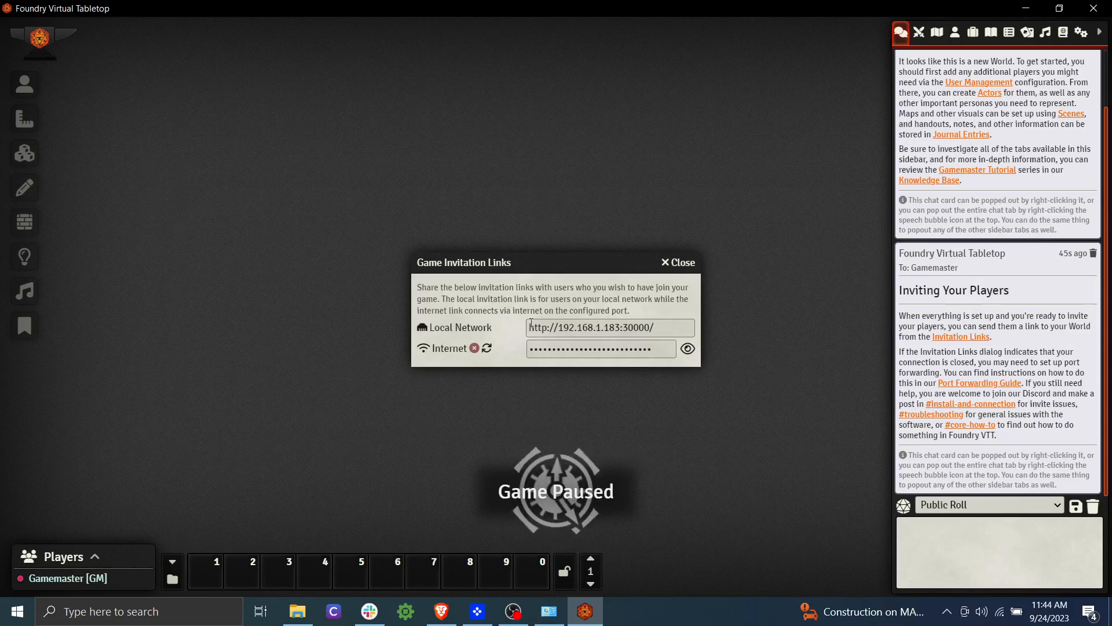
mouse_move(474, 349)
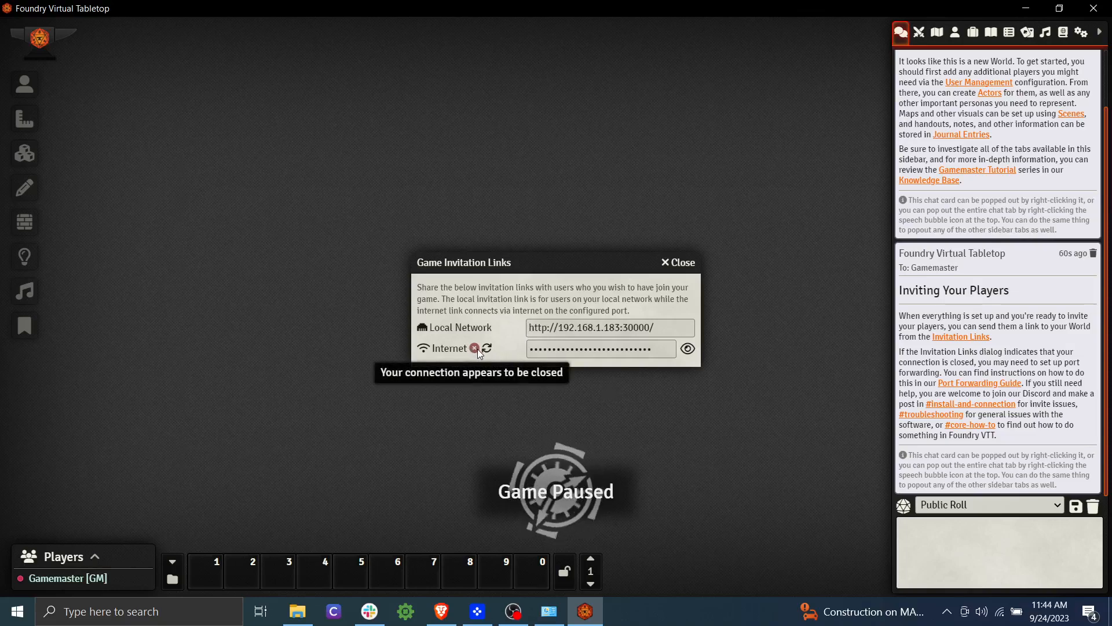
mouse_move(849, 365)
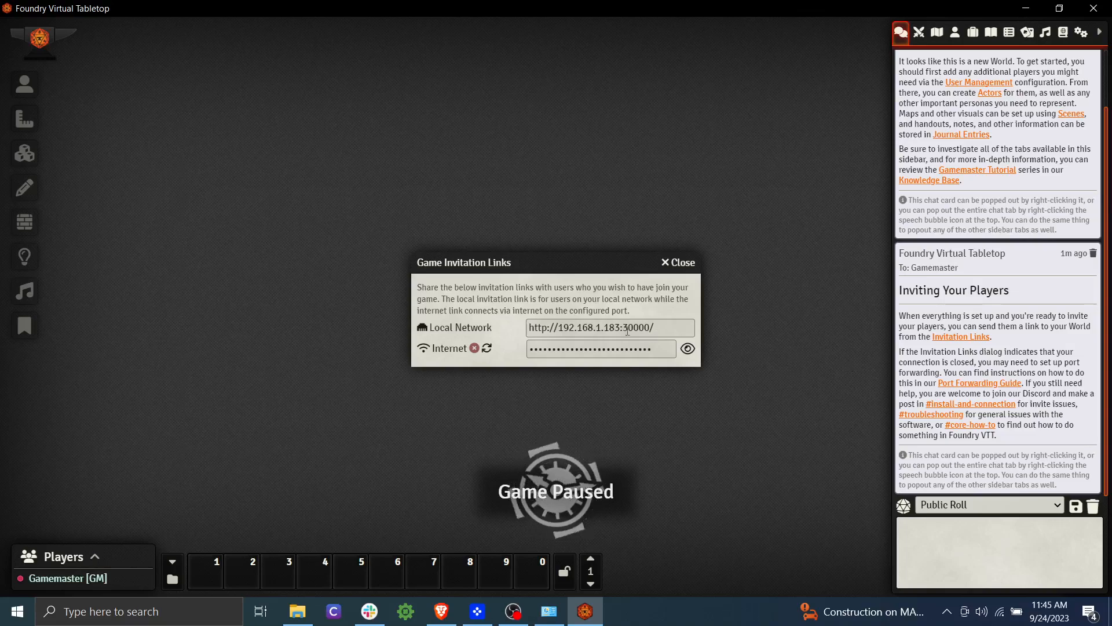
double_click(605, 327)
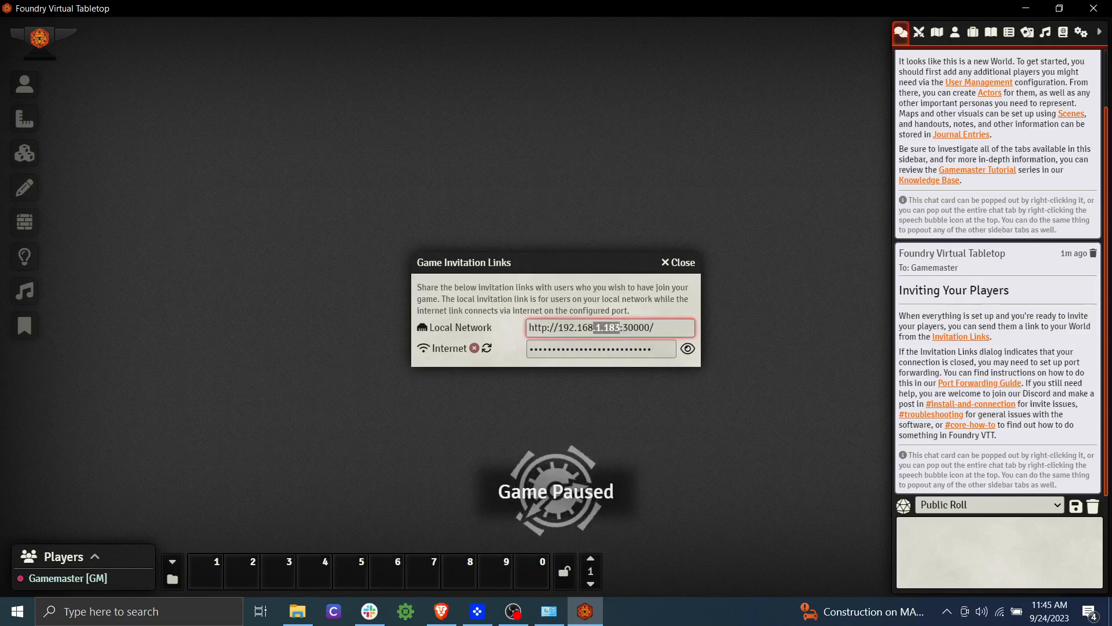
click(610, 327)
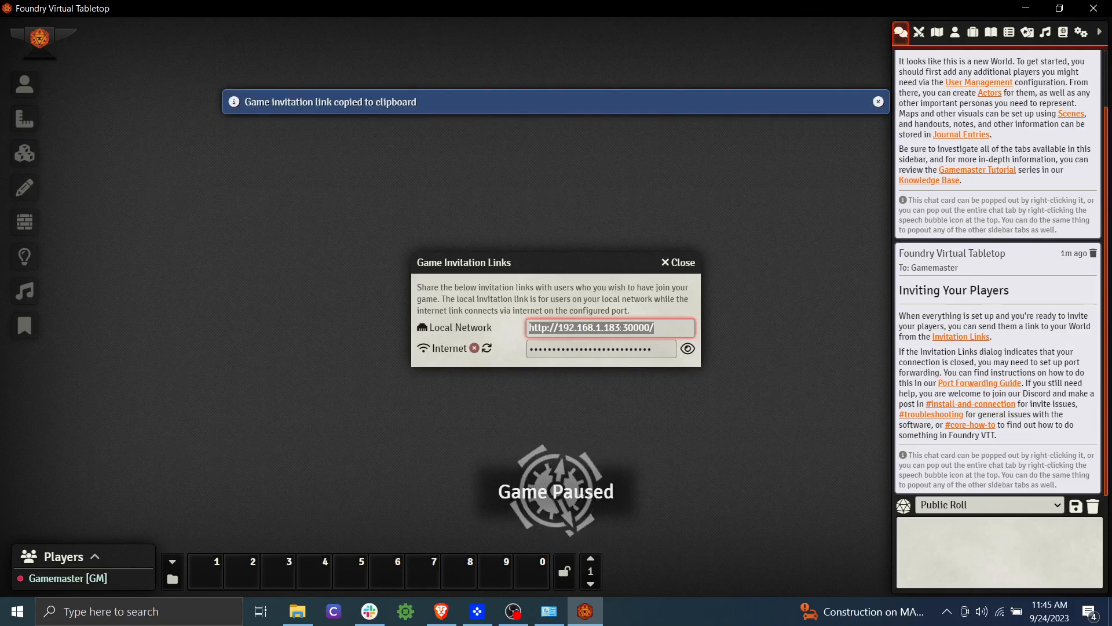
click(609, 327)
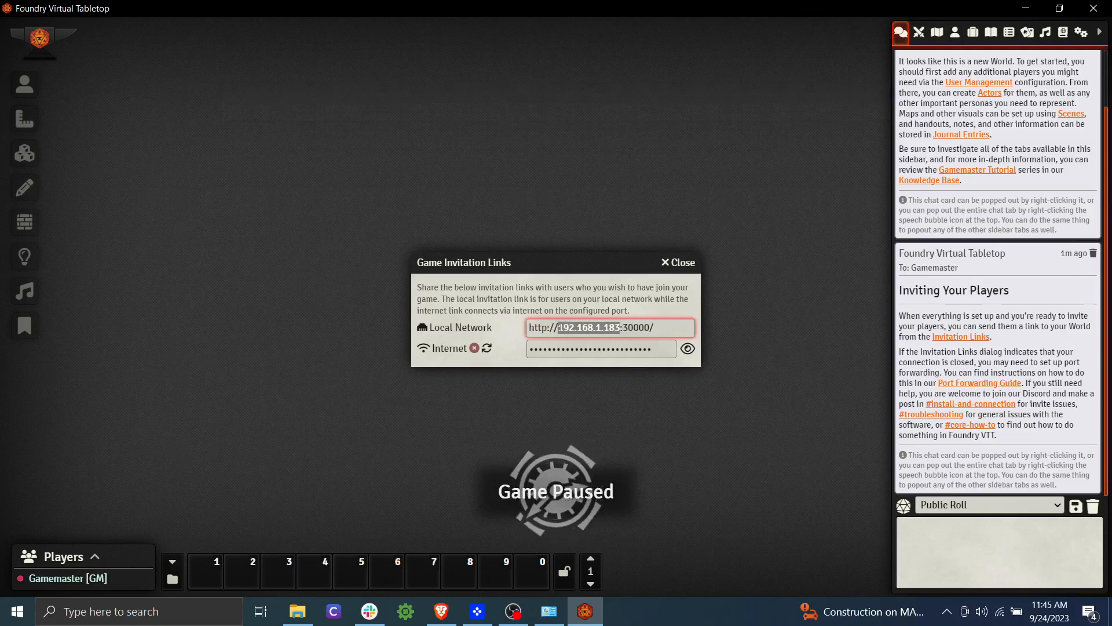
click(608, 327)
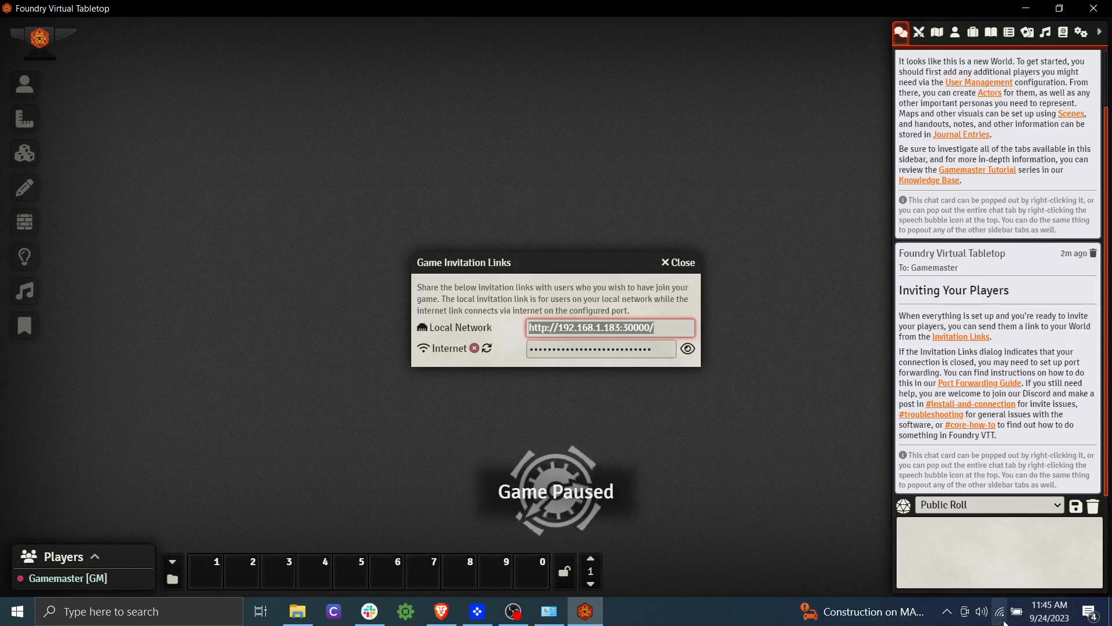
mouse_move(999, 605)
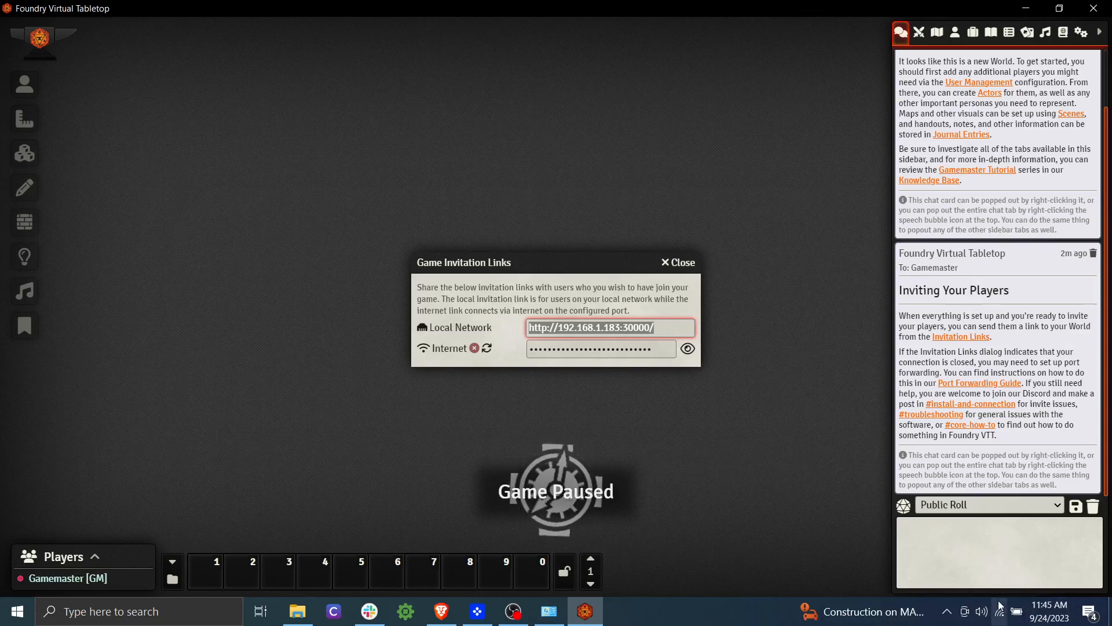
Reach Network & Internet settings from the tray icon and view the Wi-Fi adapter in Network Connections
right_click(1000, 611)
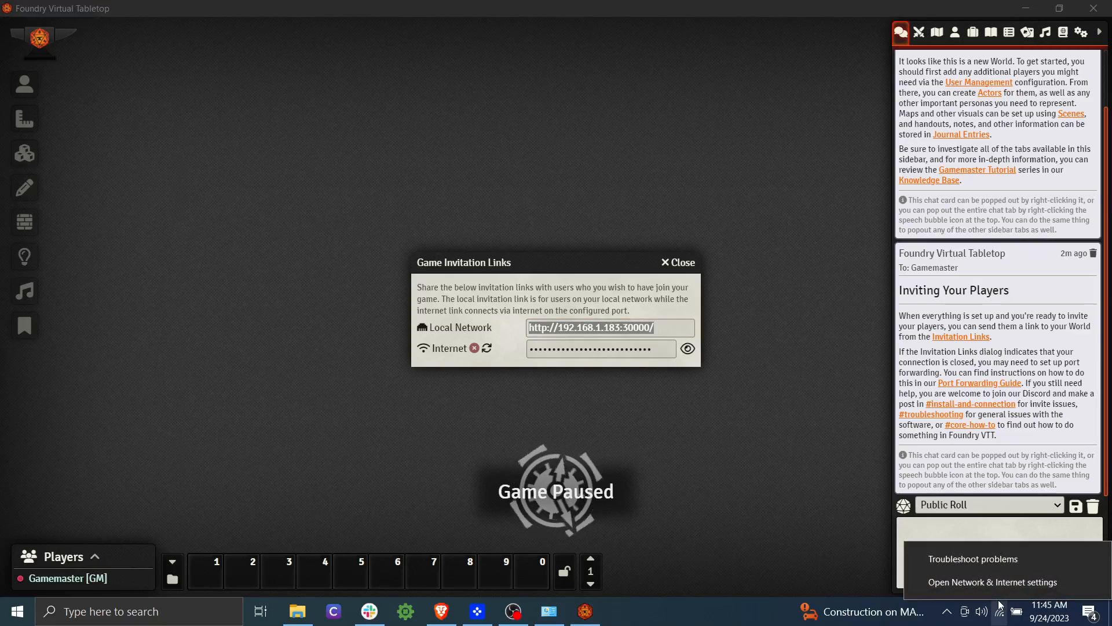
mouse_move(995, 582)
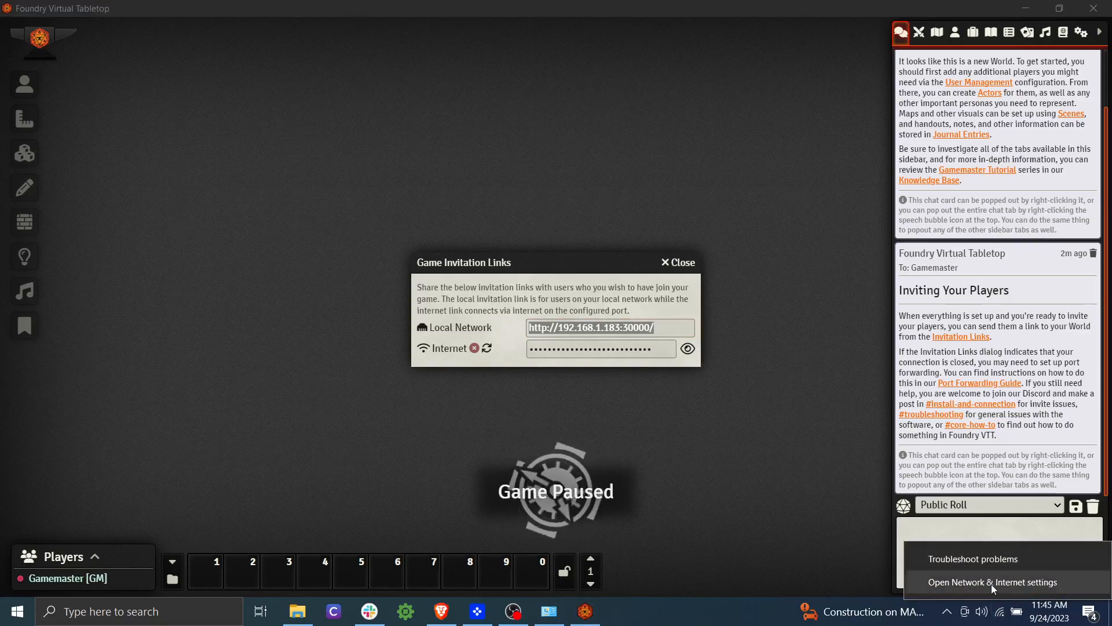
click(995, 582)
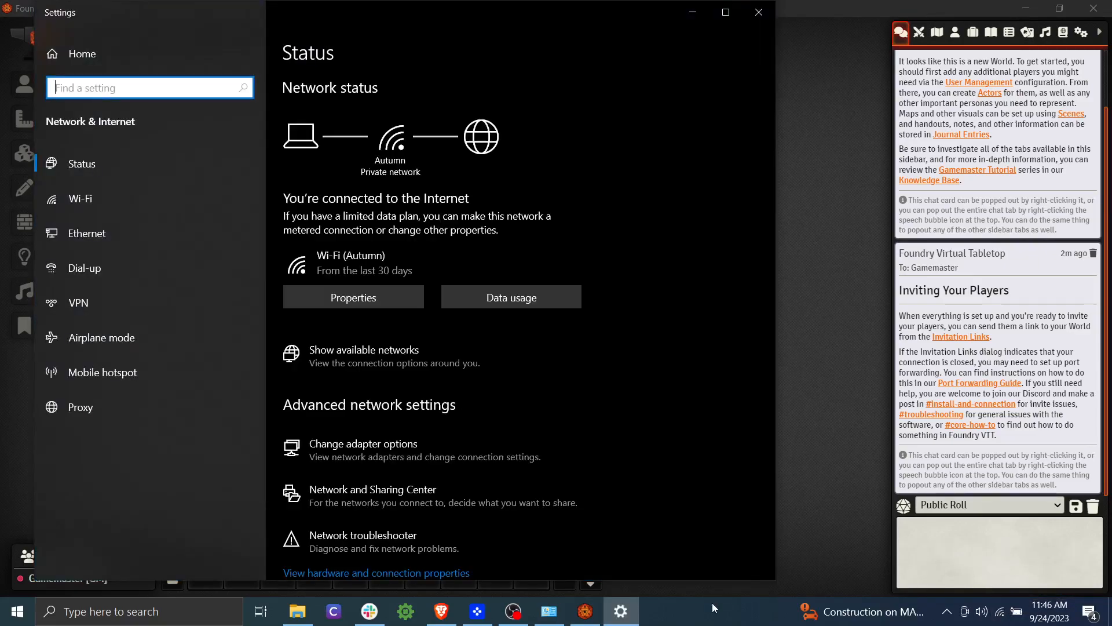
mouse_move(427, 449)
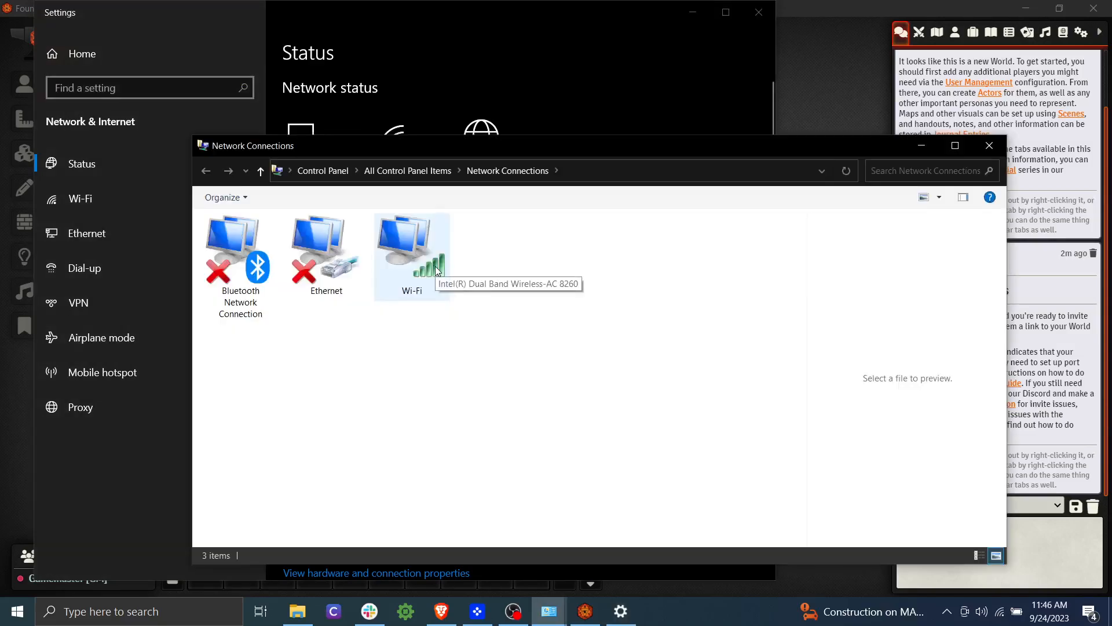
right_click(412, 241)
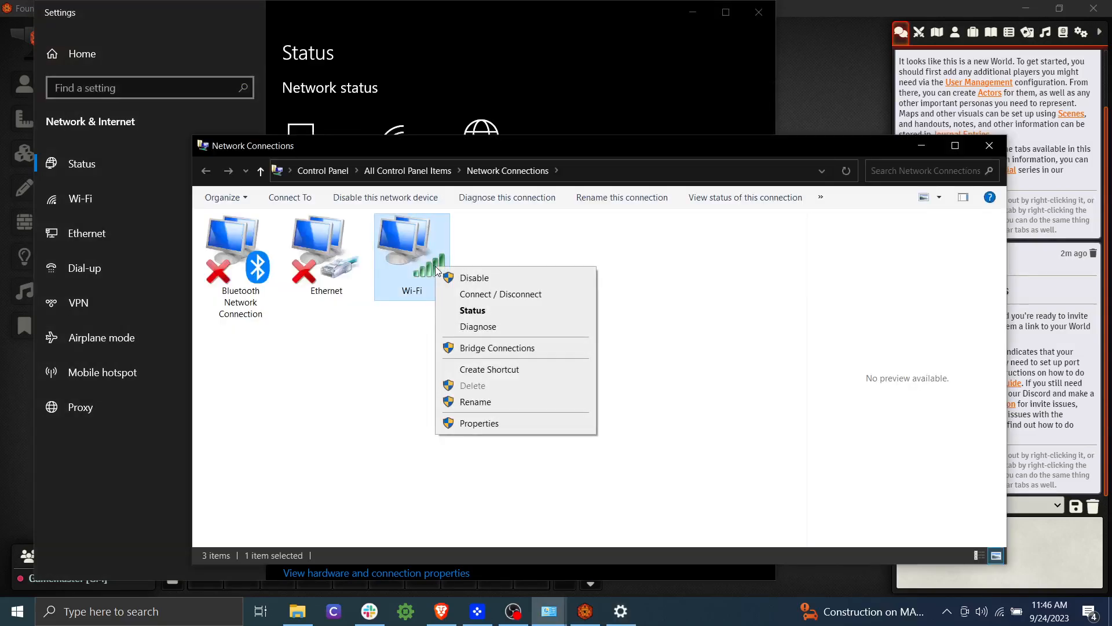
mouse_move(410, 297)
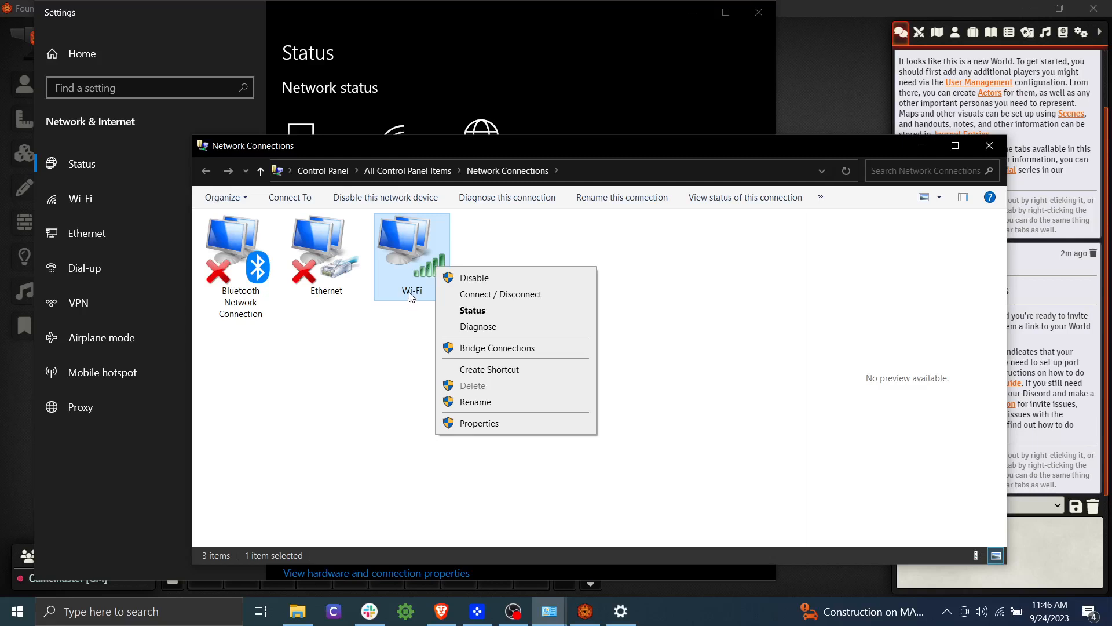
mouse_move(422, 270)
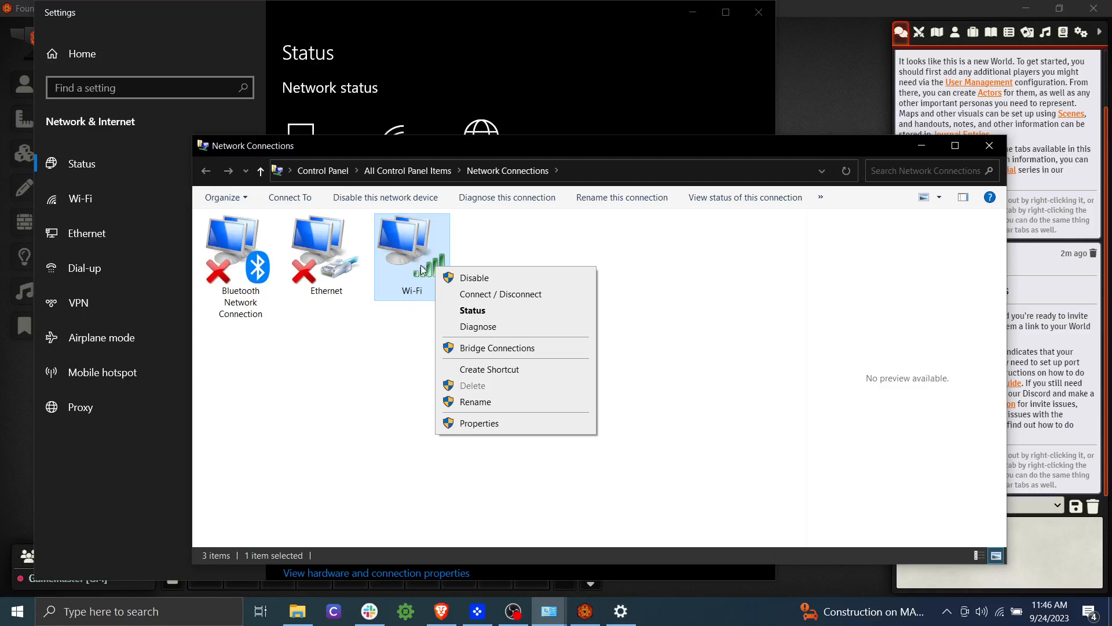
click(479, 426)
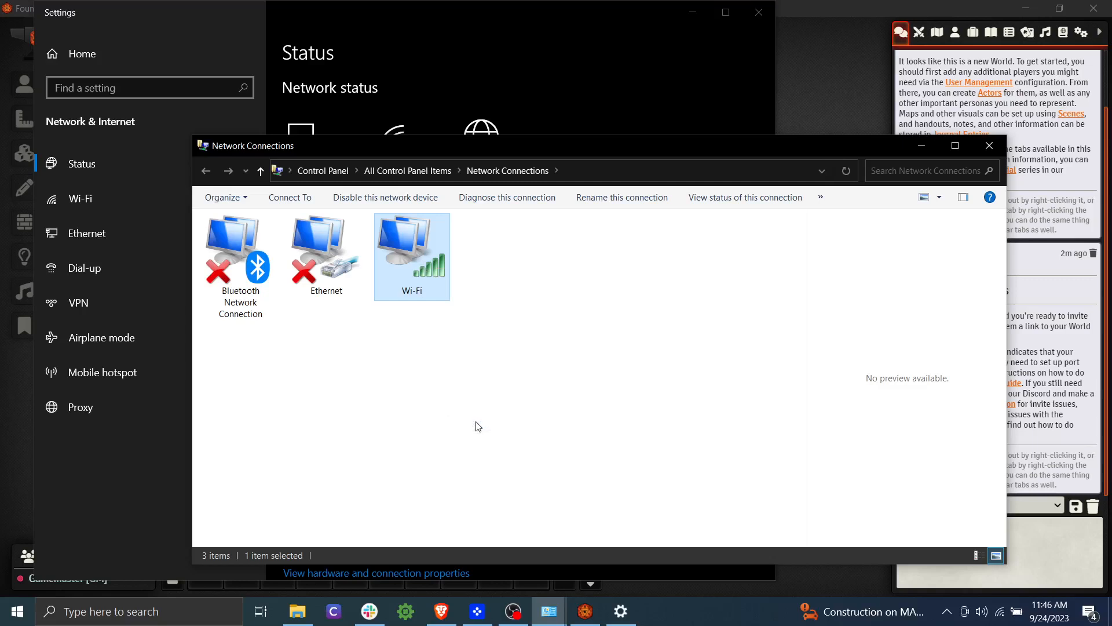
Bring up the Wi-Fi adapter's Internet Protocol Version 4 (TCP/IPv4) properties
double_click(411, 248)
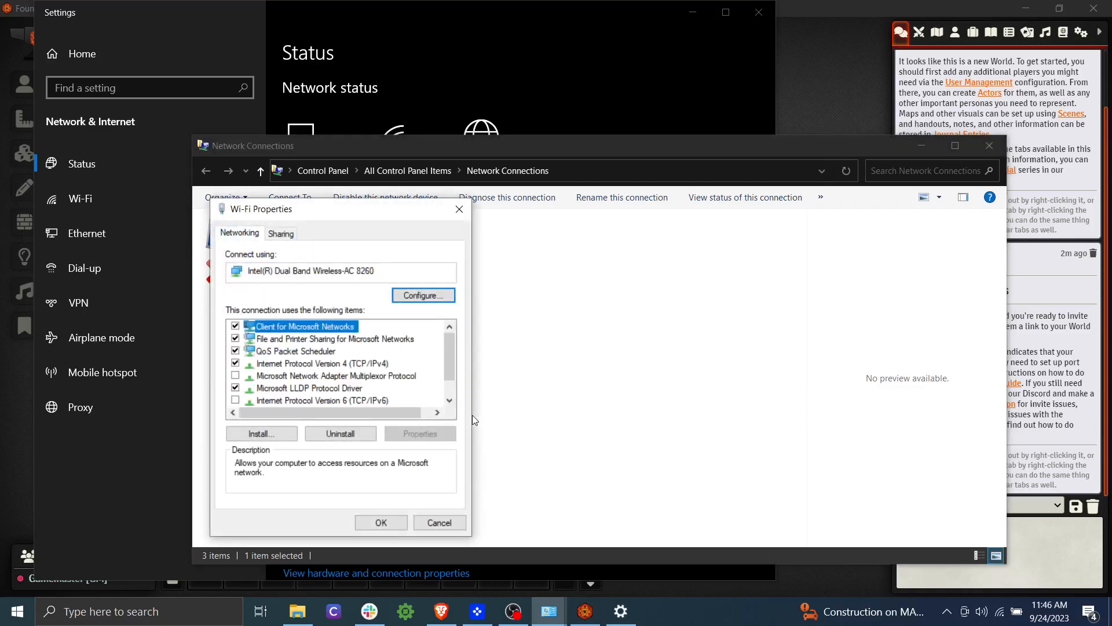
click(321, 362)
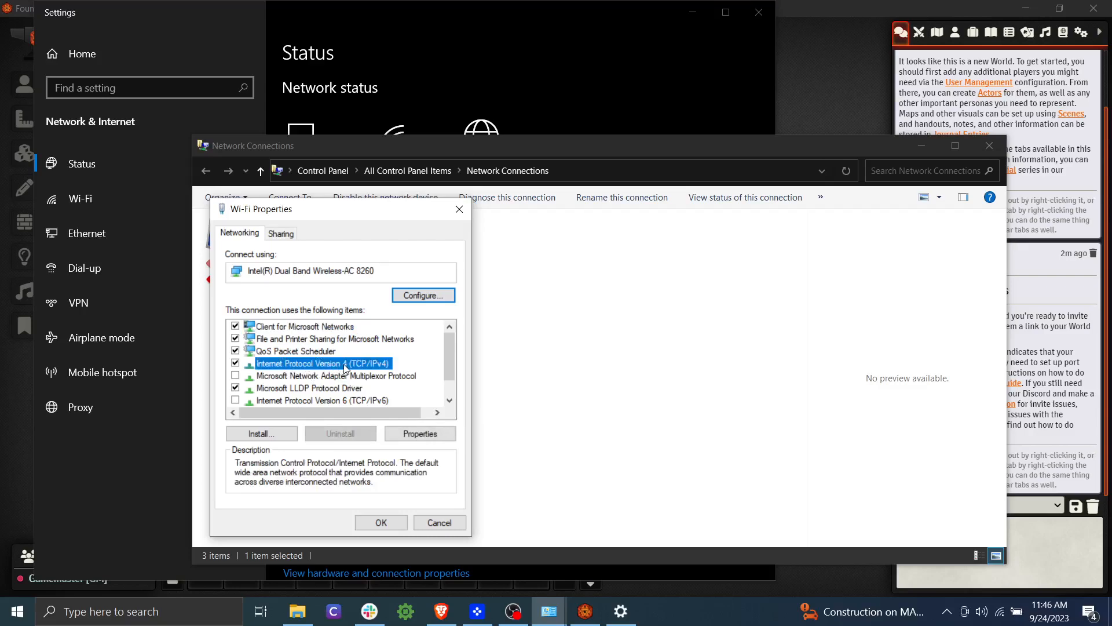
click(420, 433)
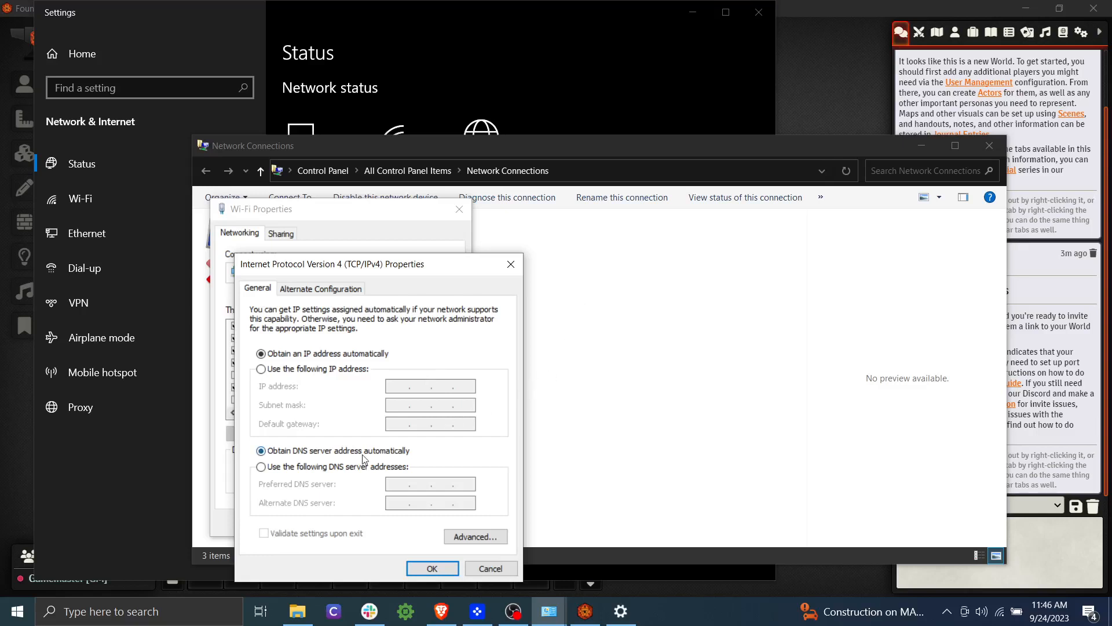
mouse_move(14, 611)
text(cm)
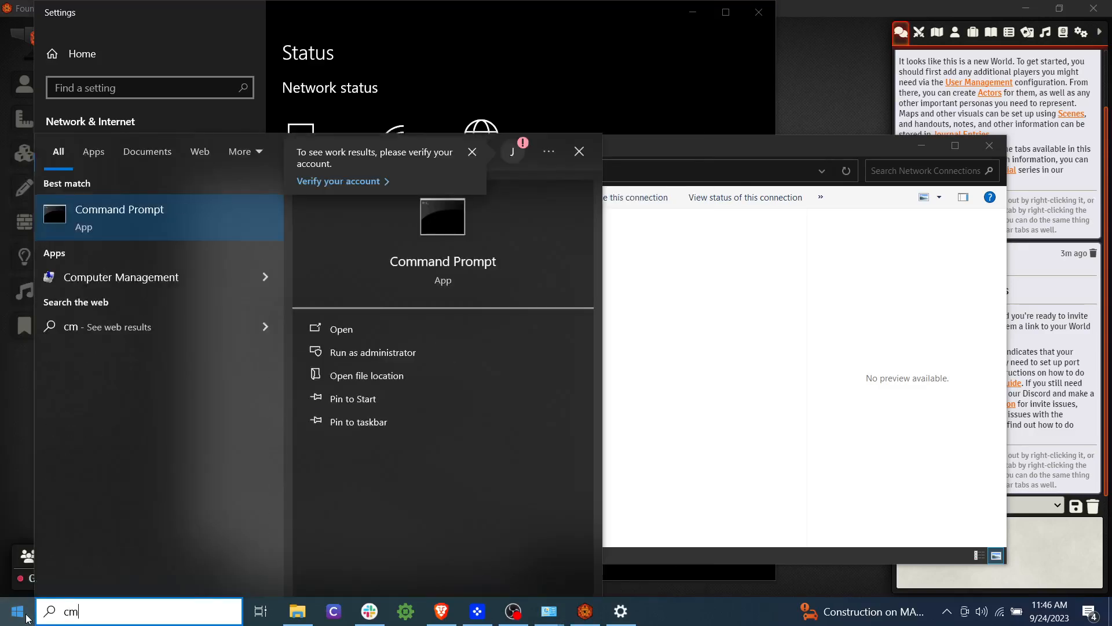
Run ipconfig /all in Command Prompt to list the Wi-Fi address, mask and gateway
text(d)
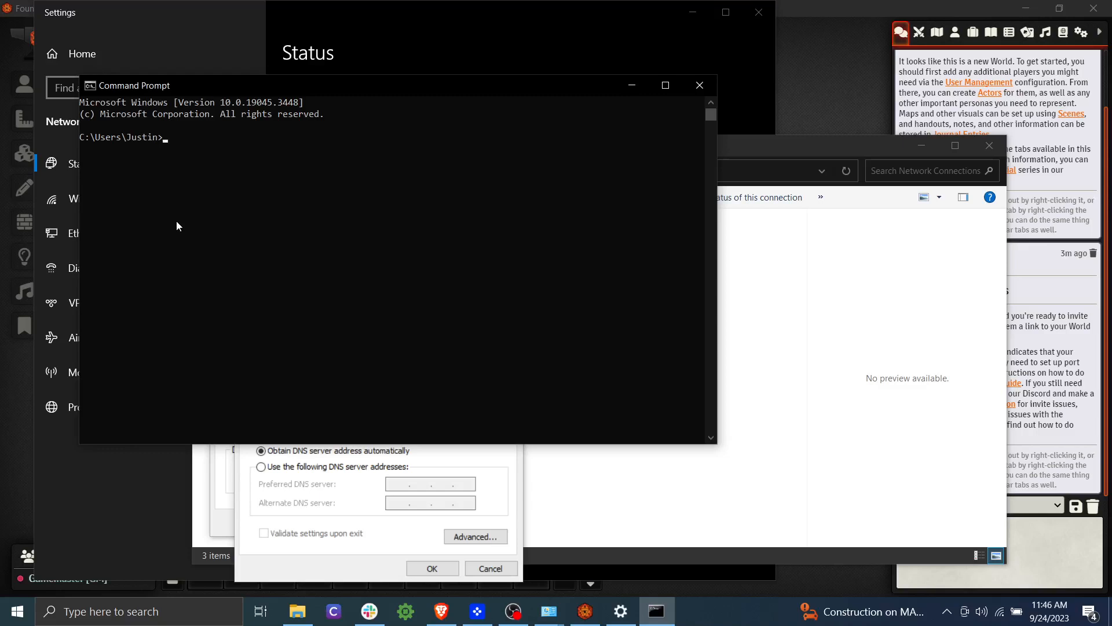
text(ip)
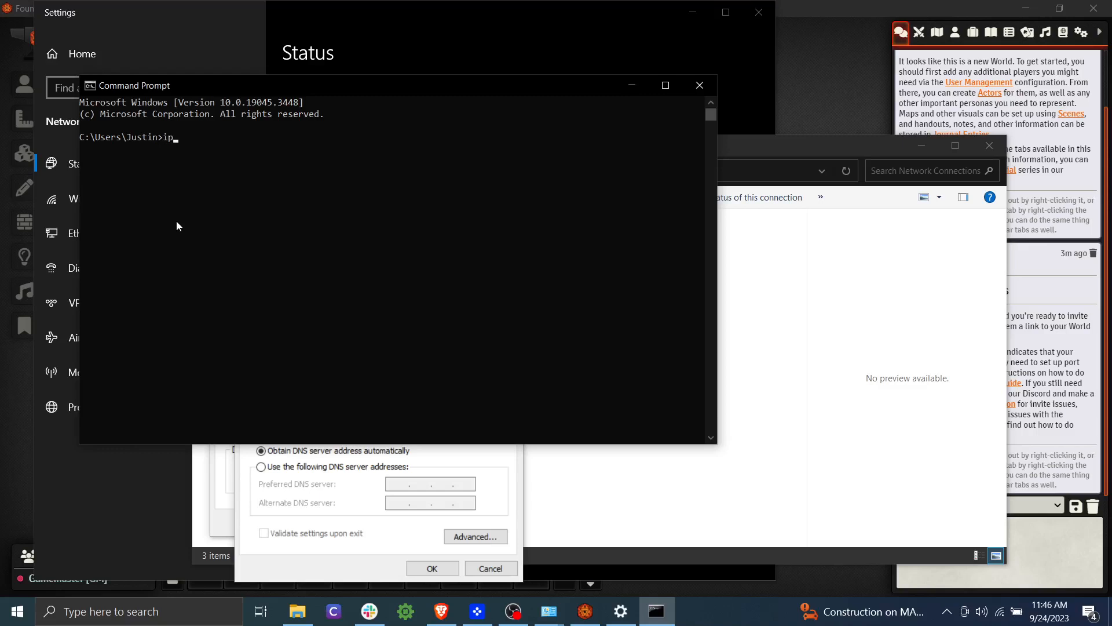
text(config)
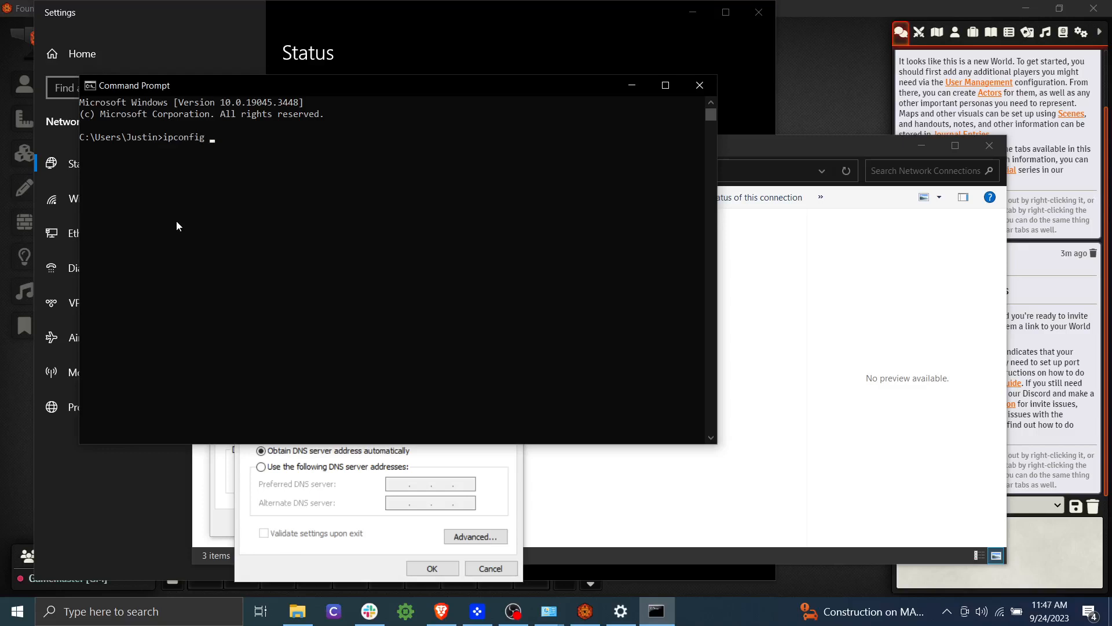
text(/all)
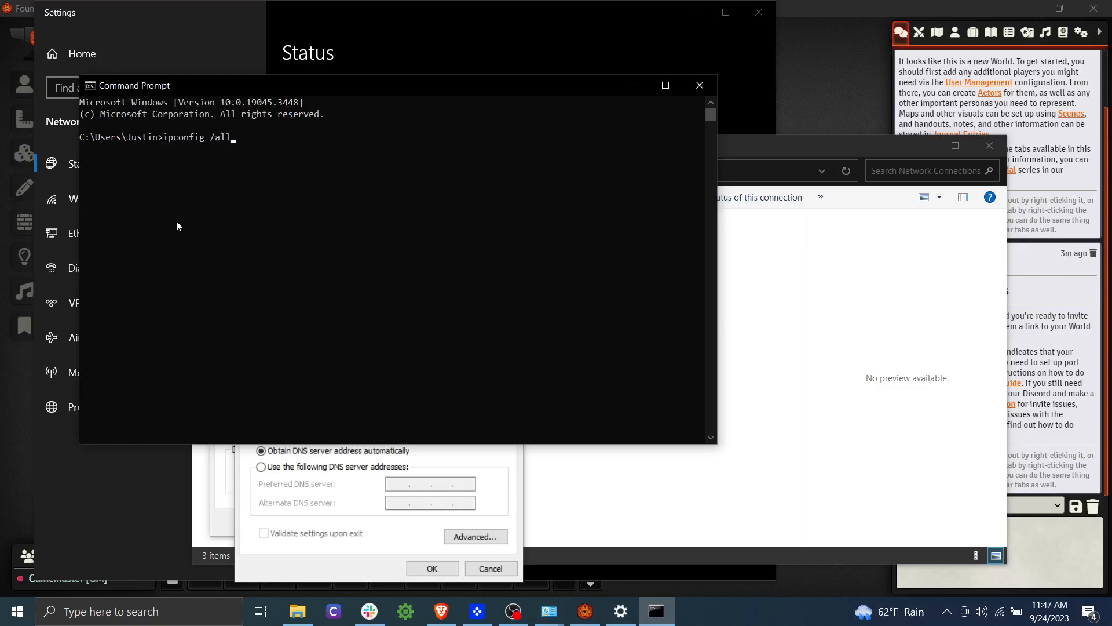
key(Return)
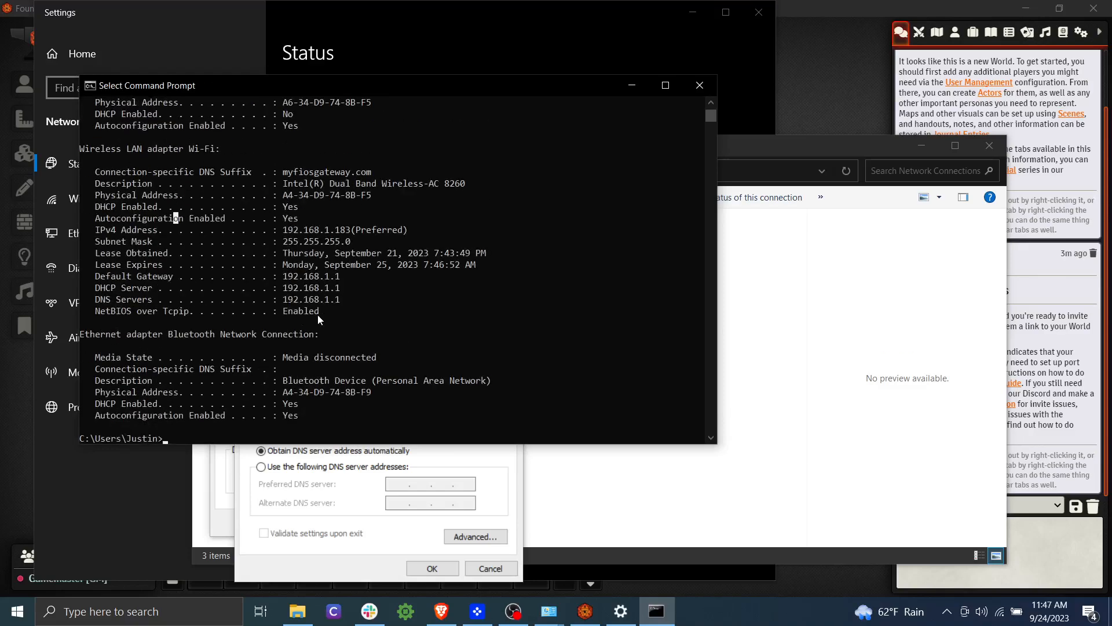
mouse_move(279, 232)
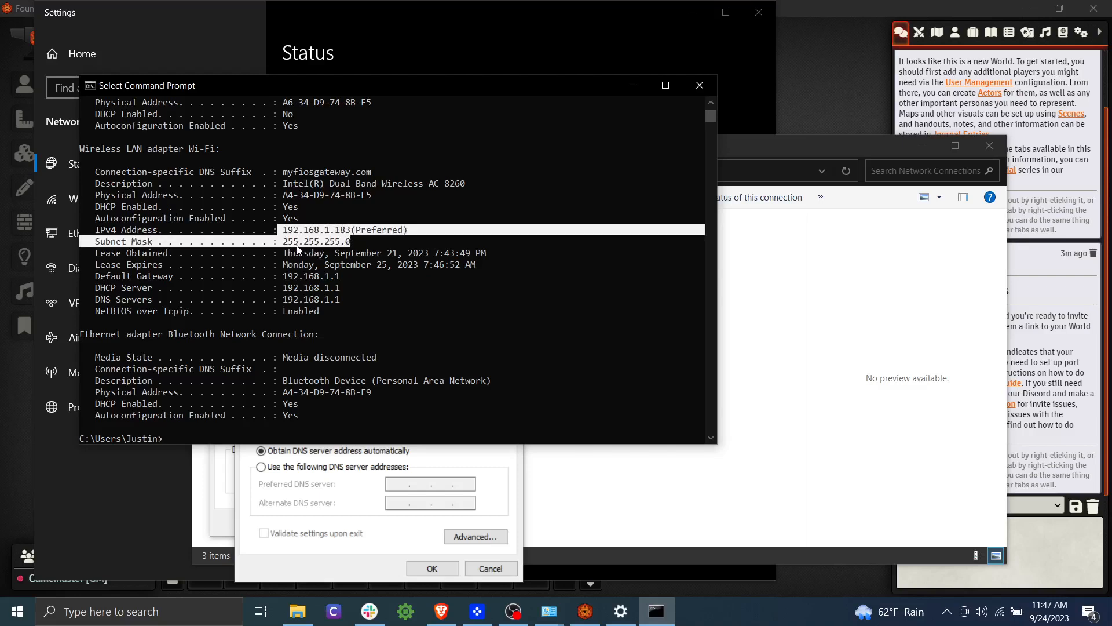
mouse_move(302, 211)
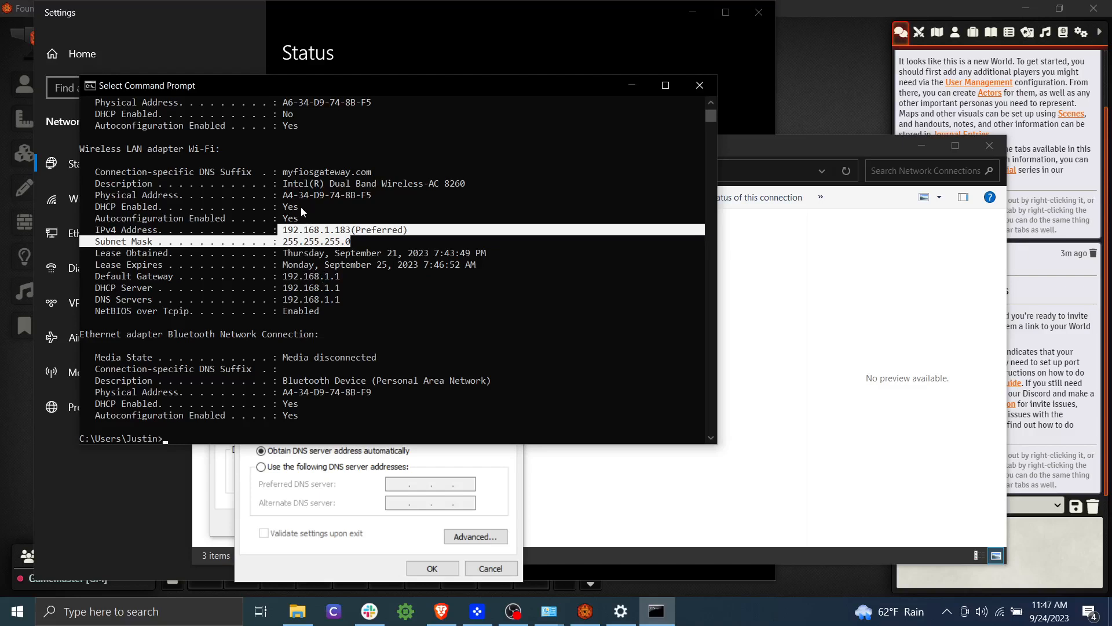
mouse_move(340, 554)
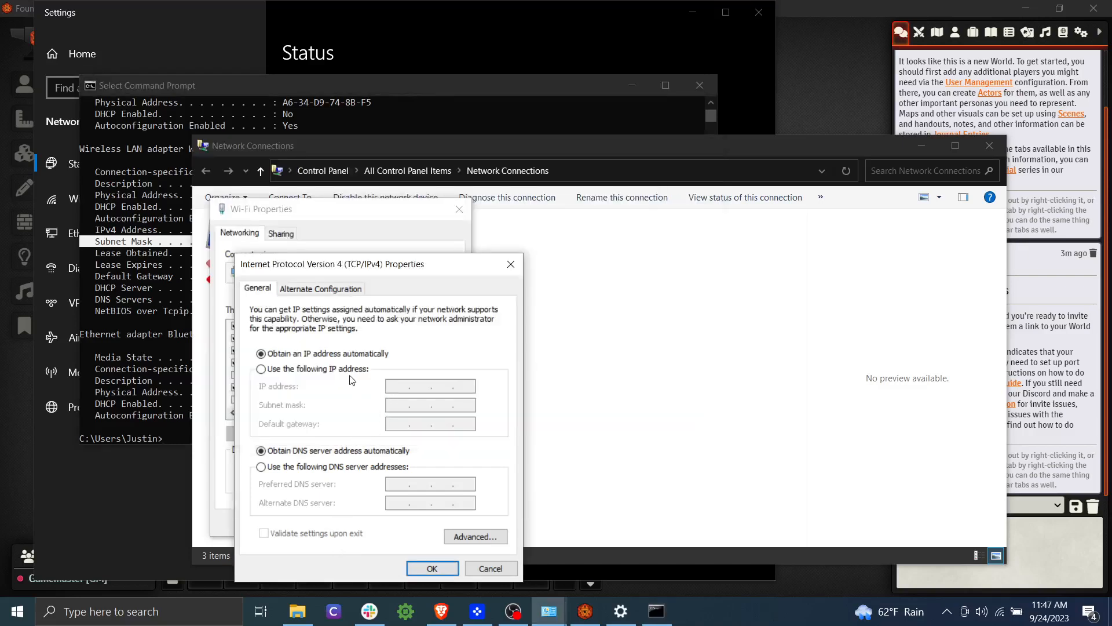
Assign static IP 192.168.1.183, subnet mask 255.255.255.0 and gateway 192.168.1.1
click(260, 368)
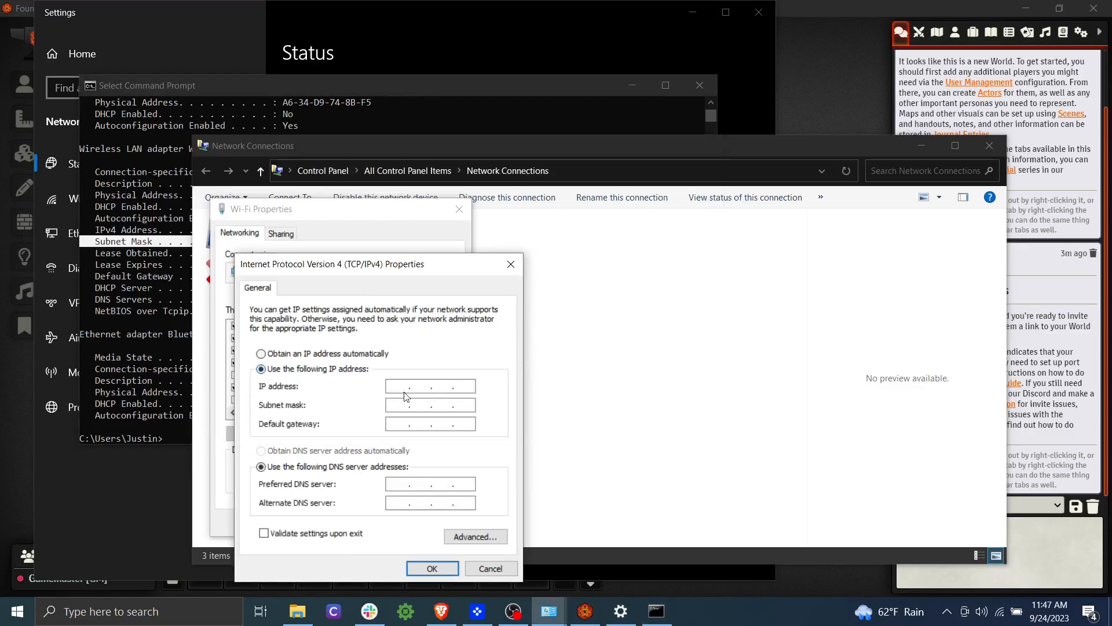
text(192 . 168 .  .)
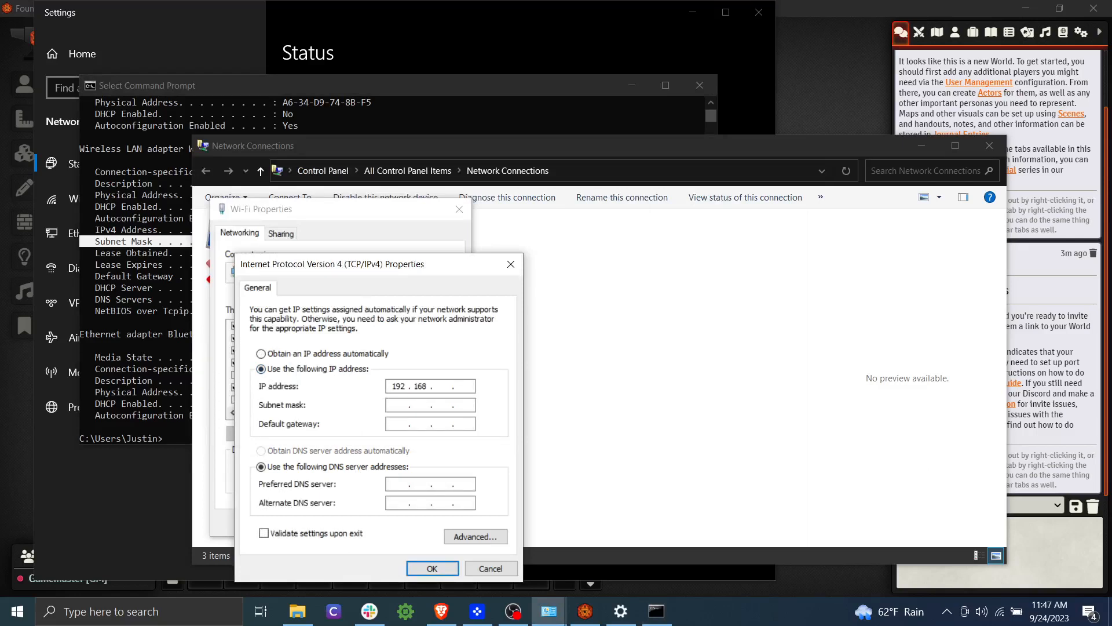
click(441, 386)
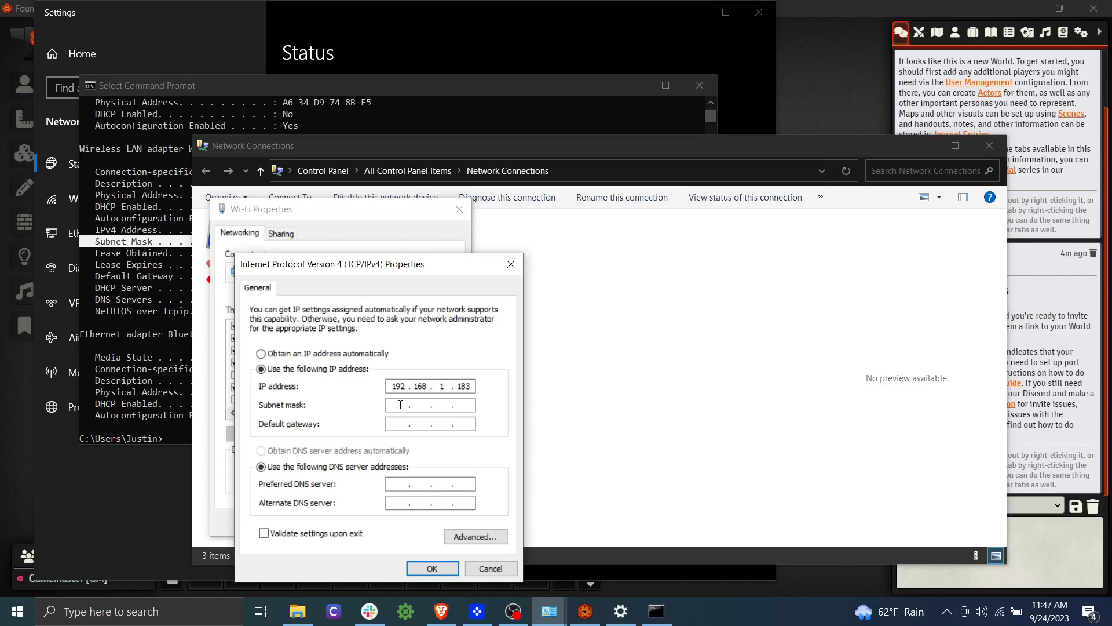
text(255.255.255.0)
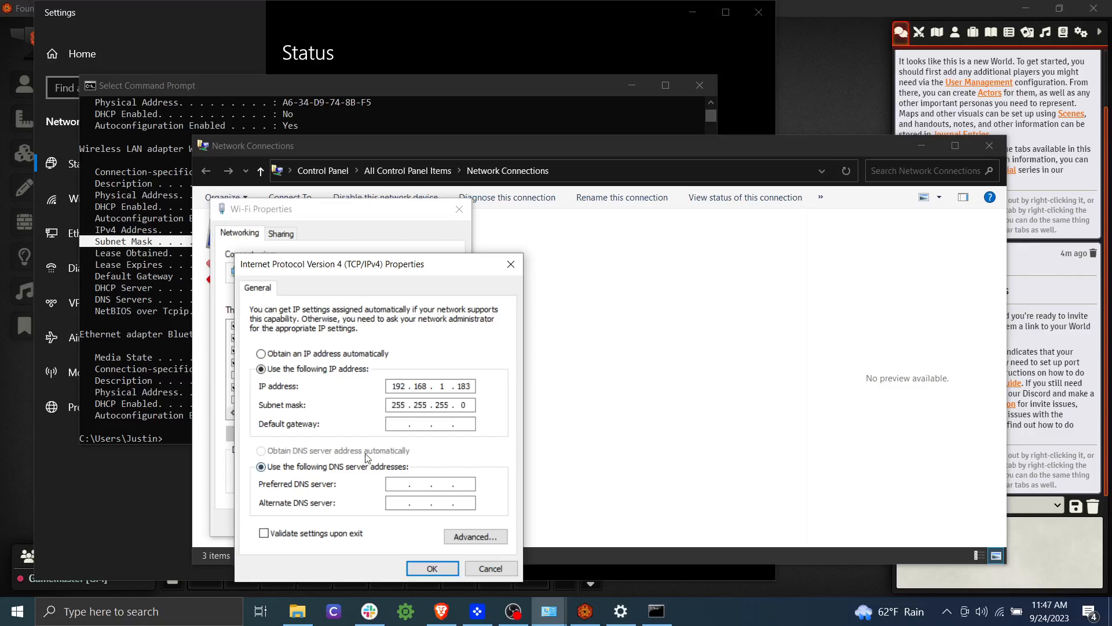
mouse_move(218, 177)
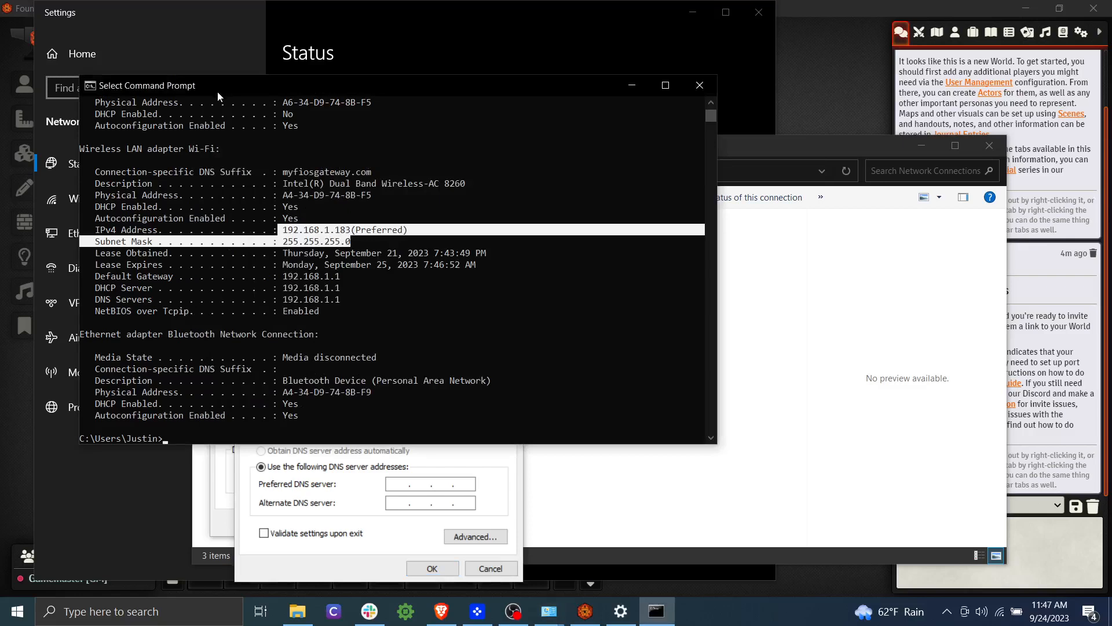
mouse_move(340, 283)
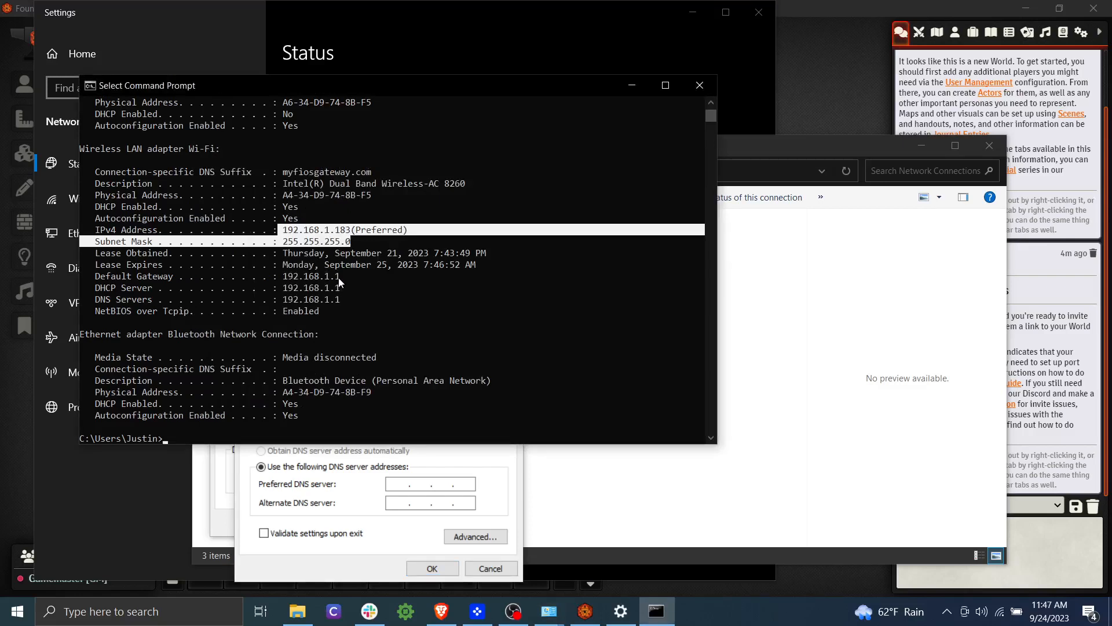
mouse_move(419, 410)
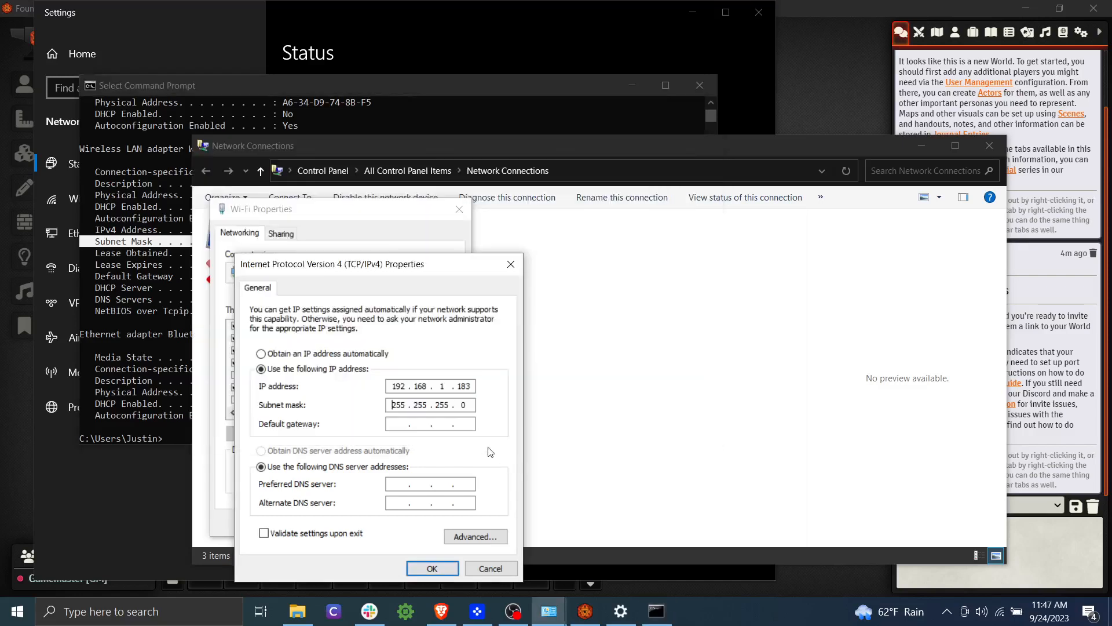
click(430, 424)
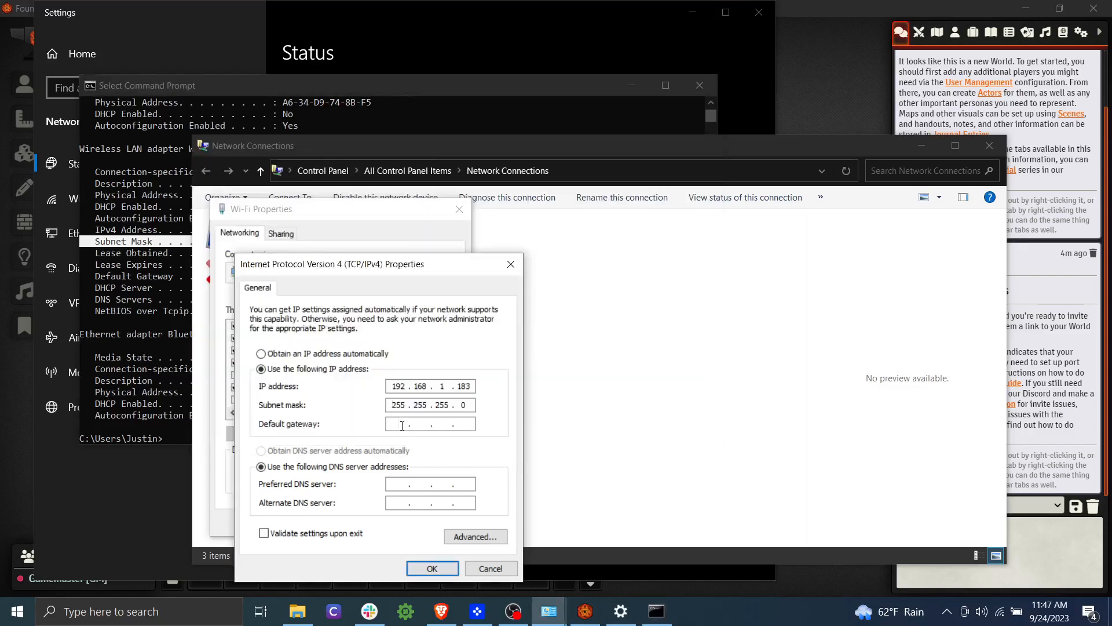
text(192 . . .)
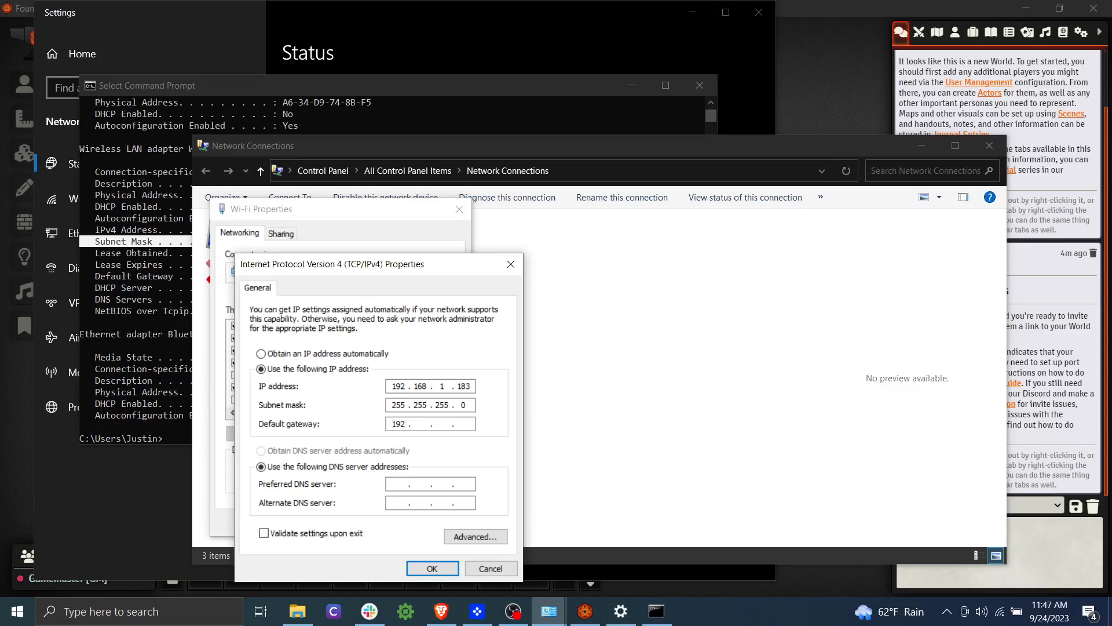
text(168)
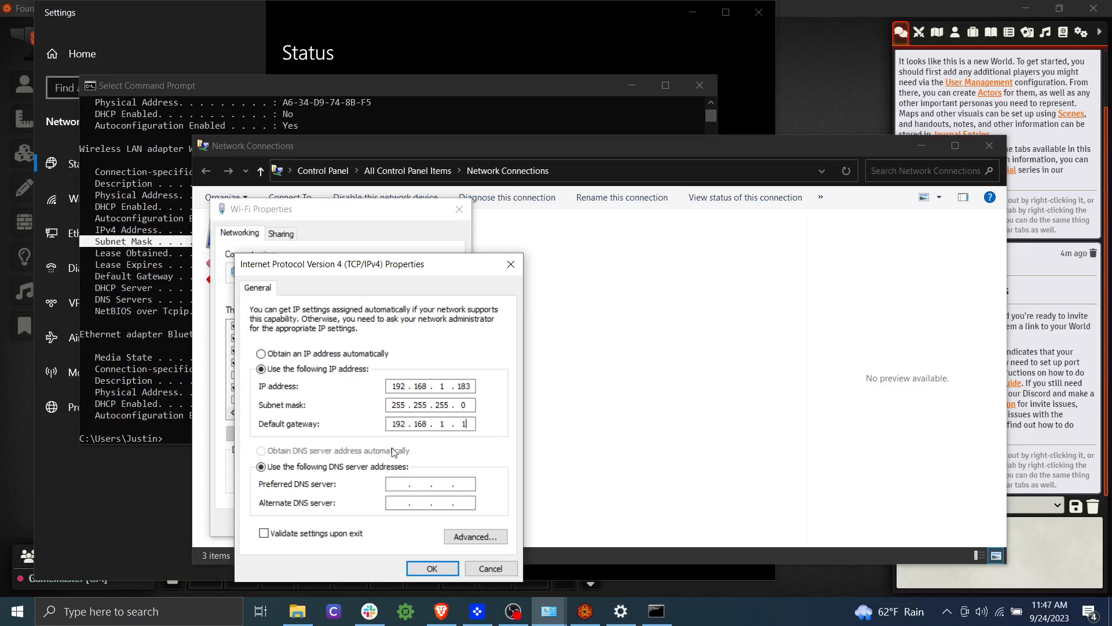
Enter DNS servers 208.67.222.222 and 8.8.8.8
click(431, 484)
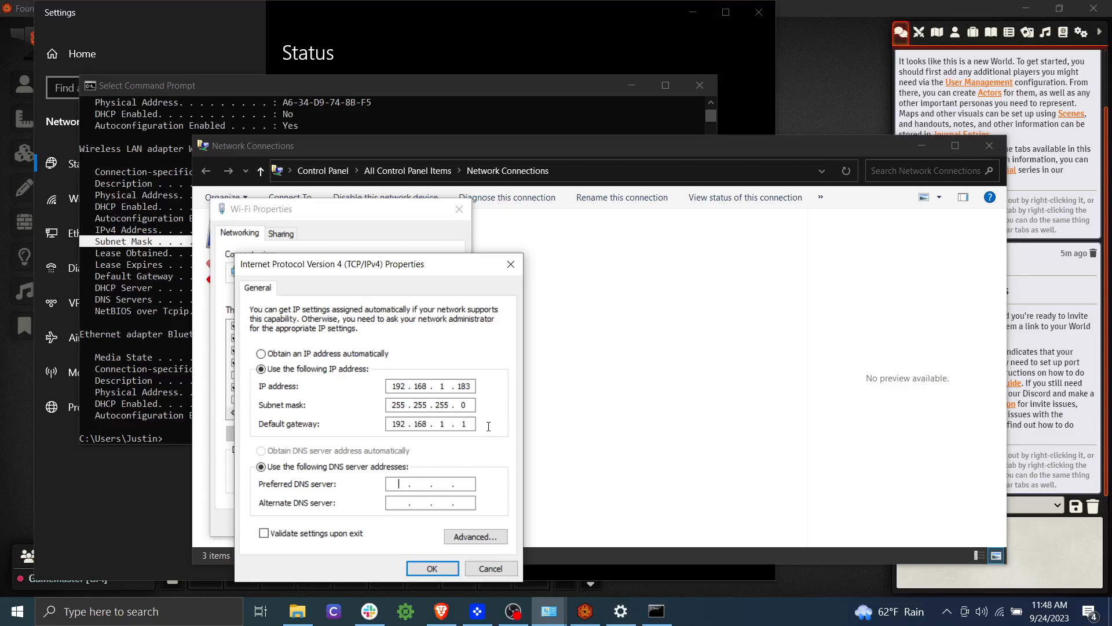
mouse_move(506, 403)
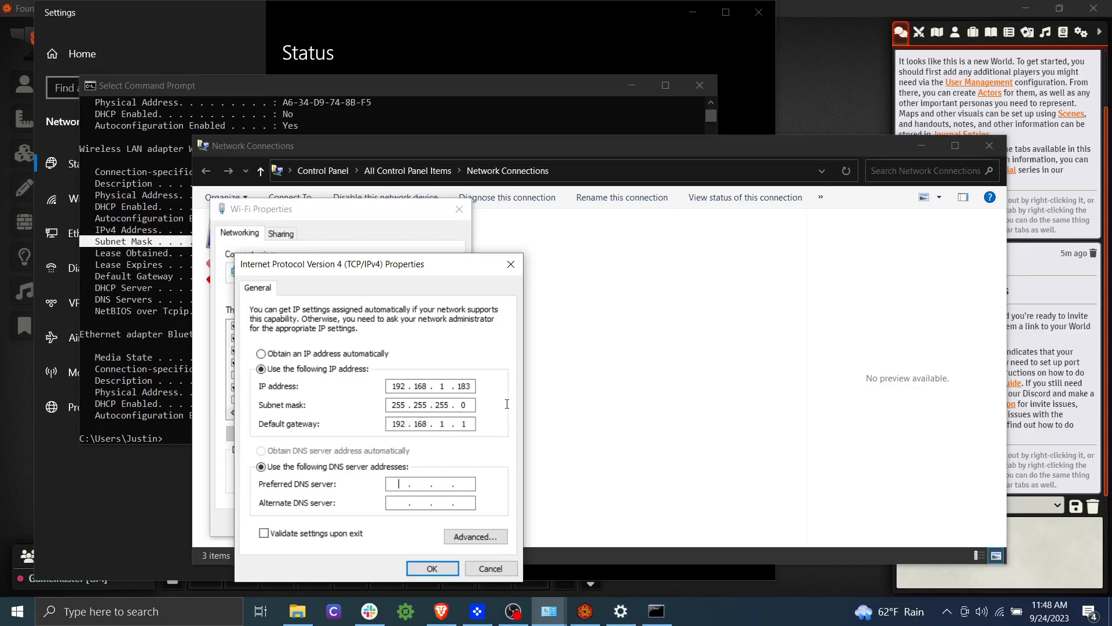
mouse_move(241, 127)
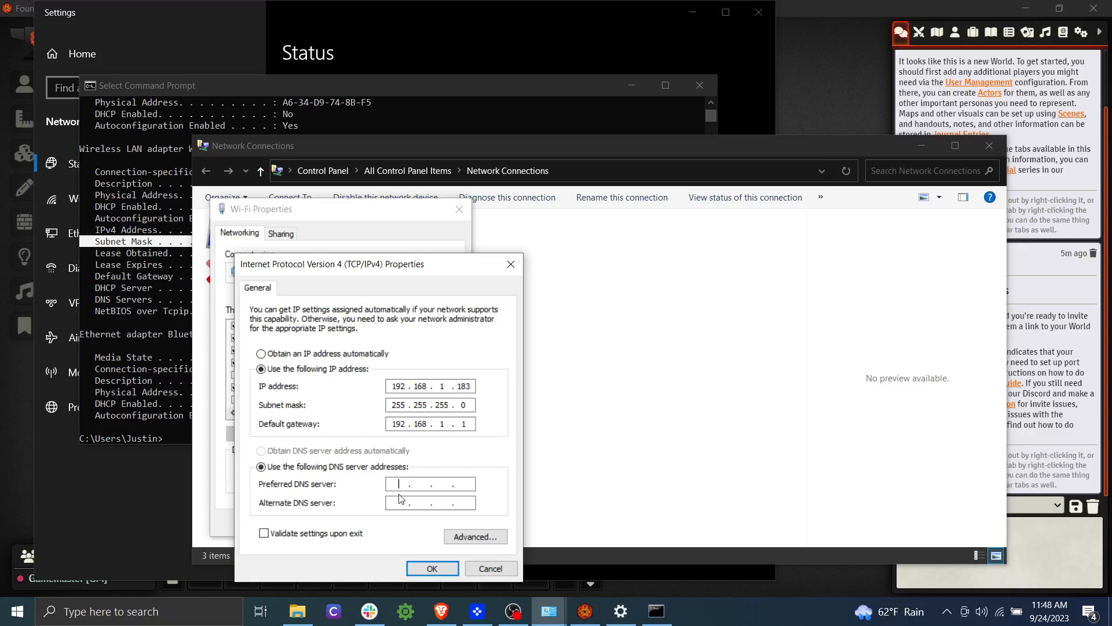
text(208 . . .)
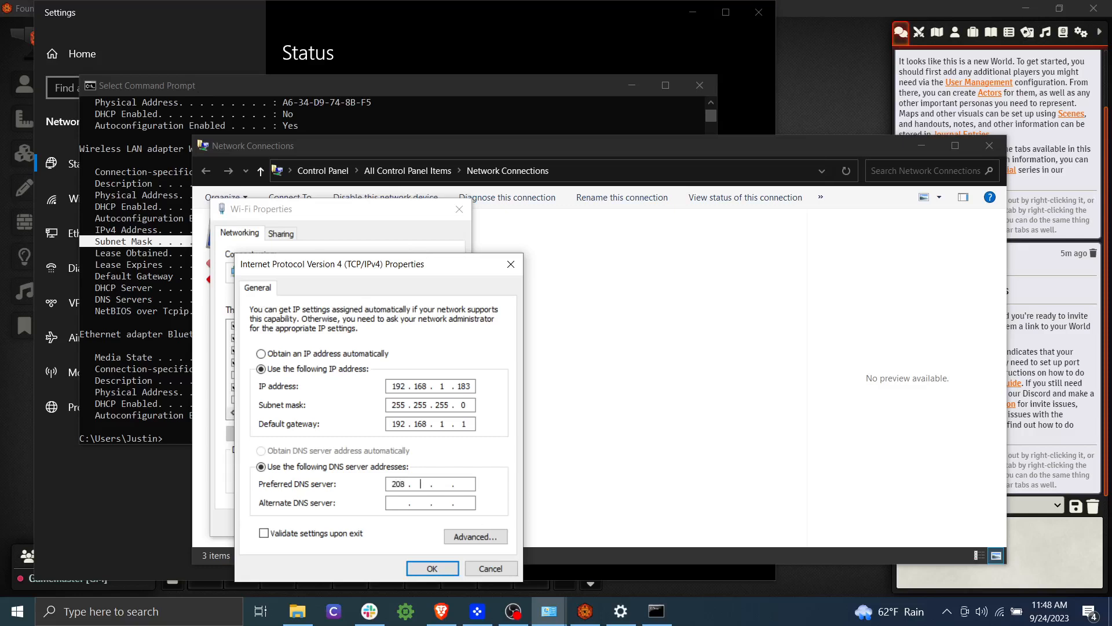
text(67.222)
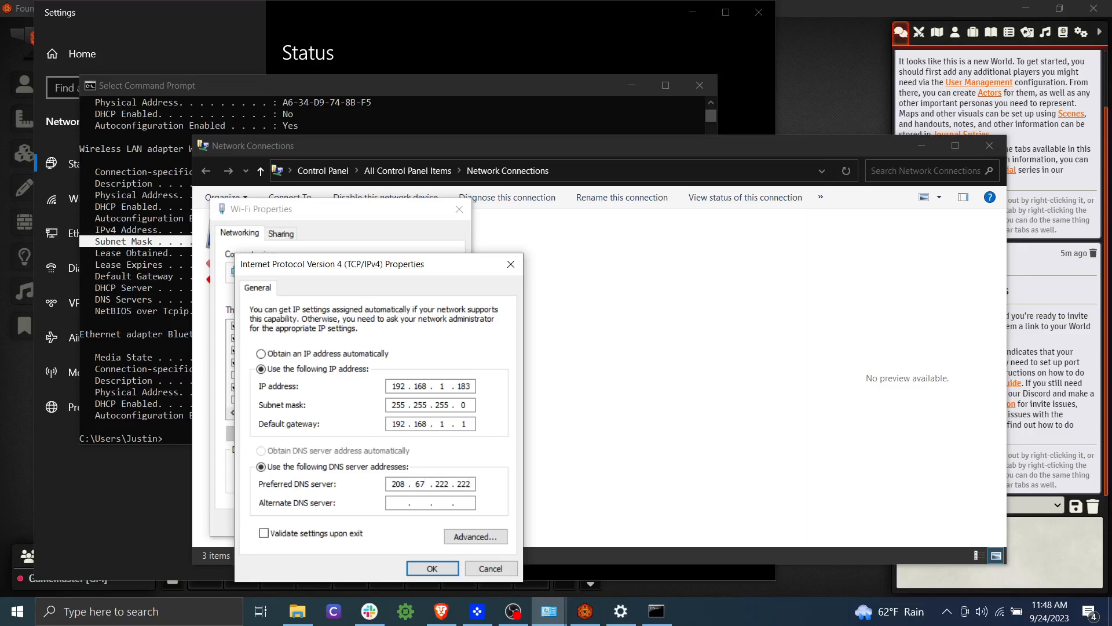
click(430, 502)
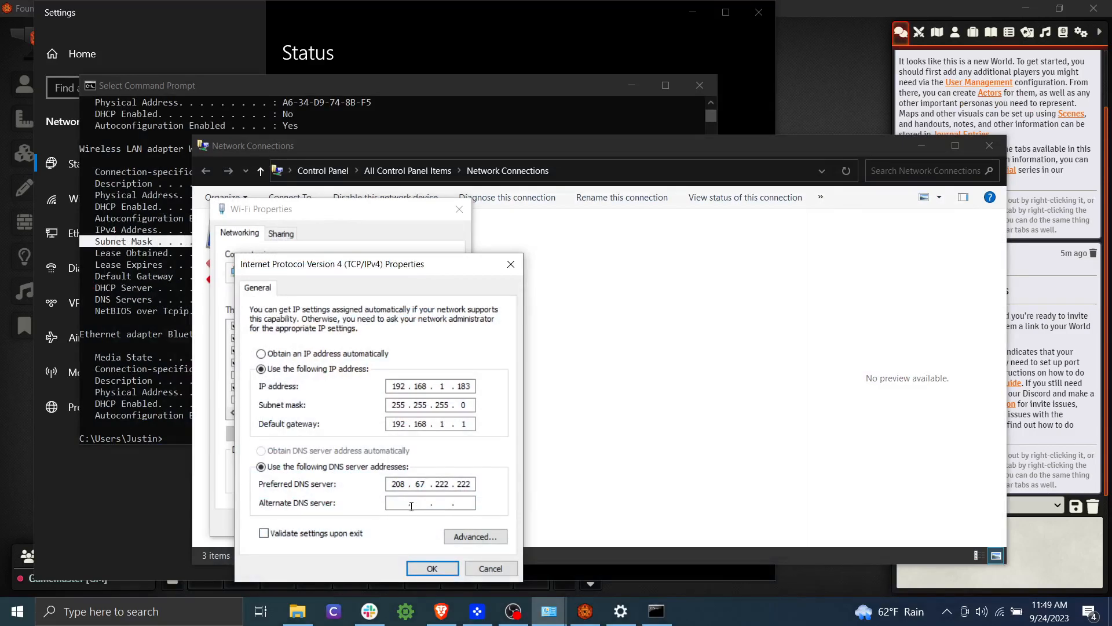
text(8.8.8)
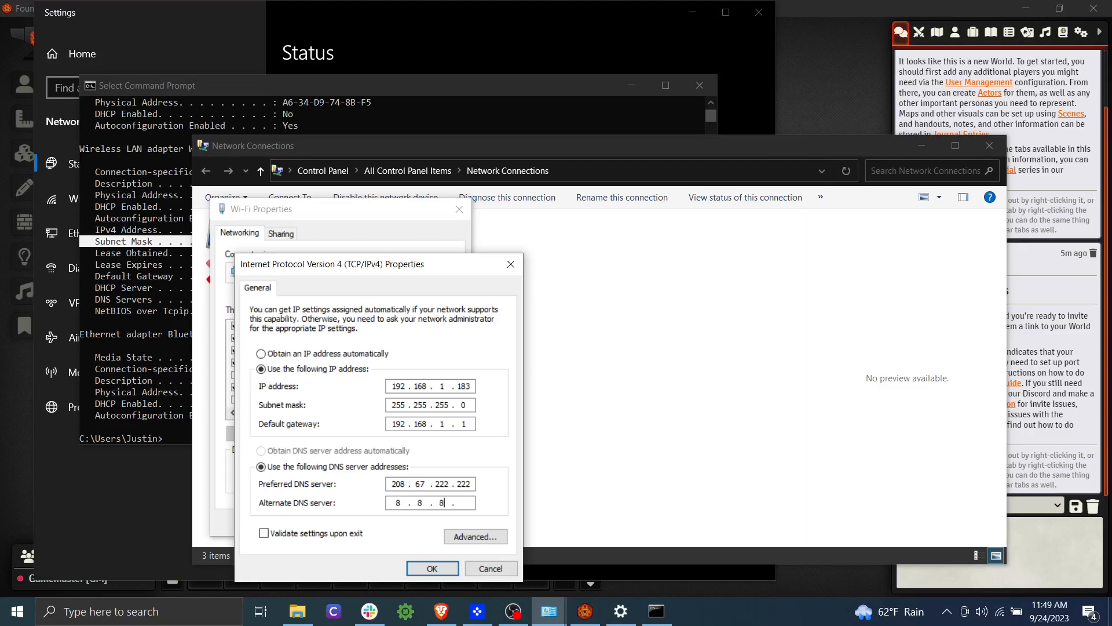
text(8)
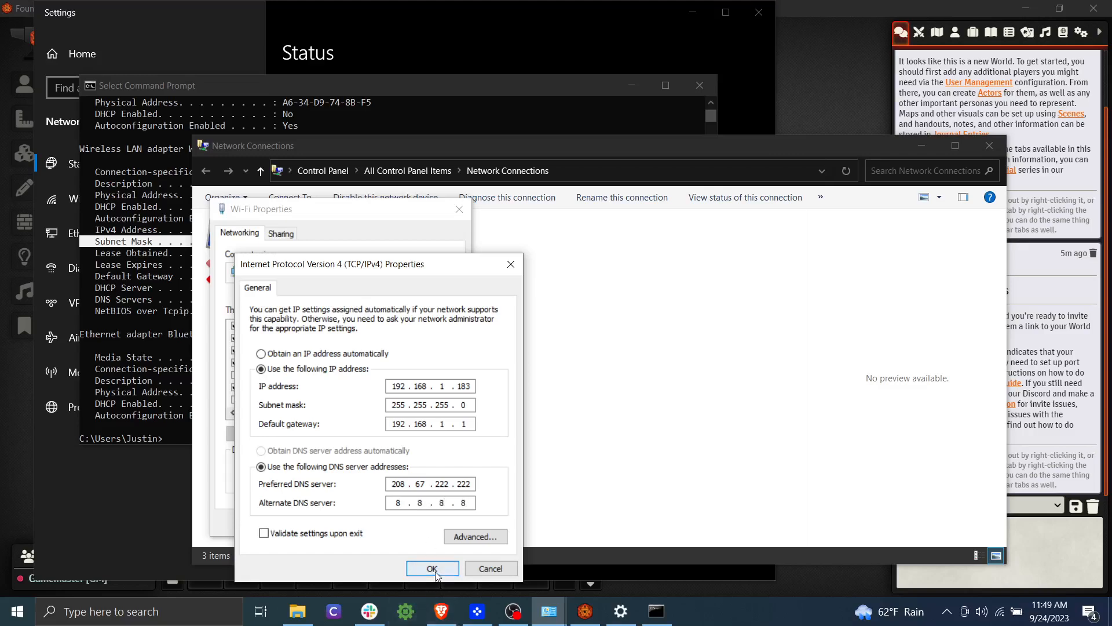
Save the IPv4 settings and close the Wi-Fi properties
click(432, 568)
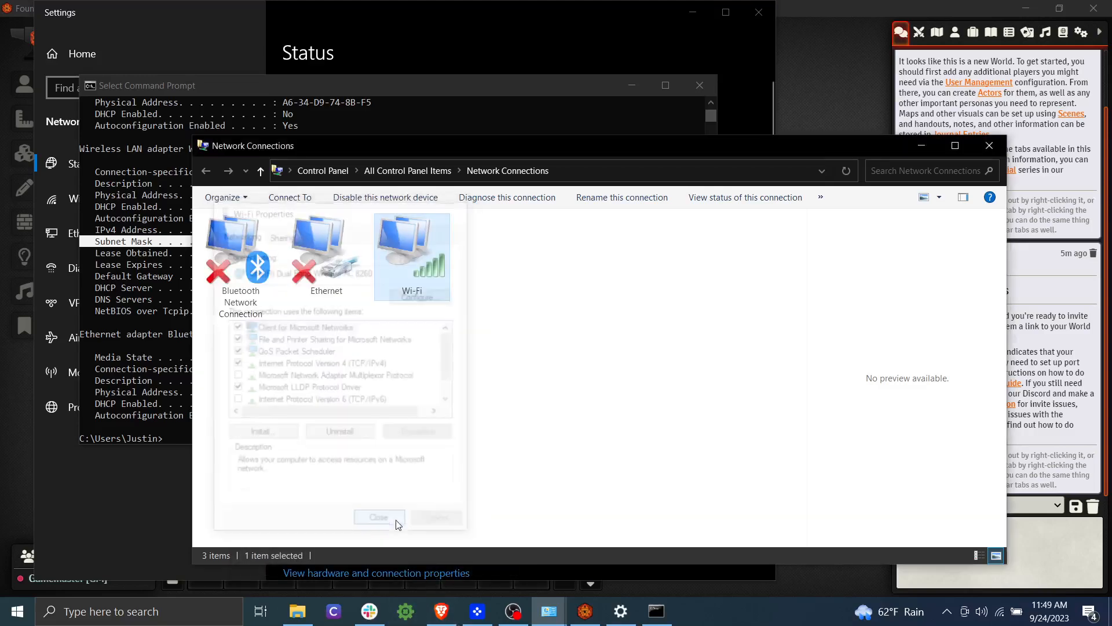
click(379, 517)
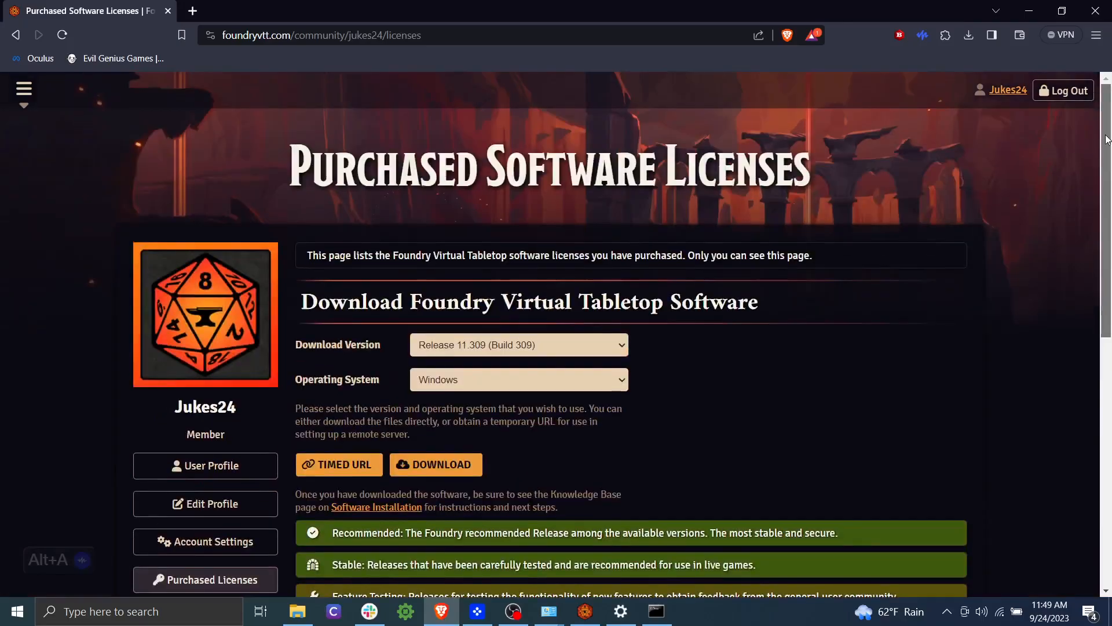
mouse_move(236, 523)
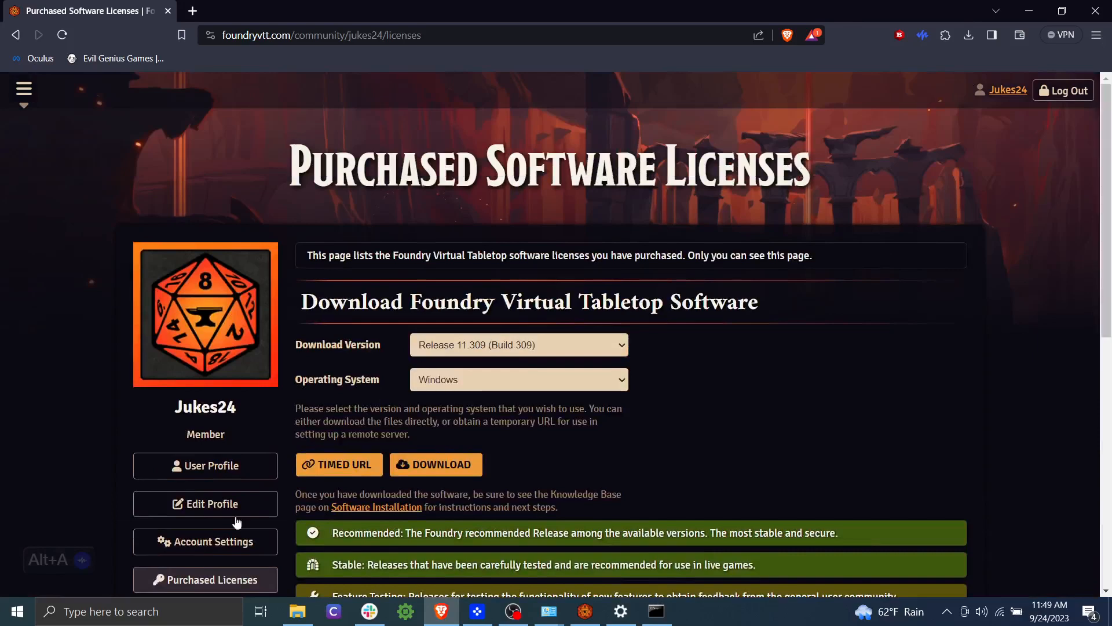
mouse_move(206, 504)
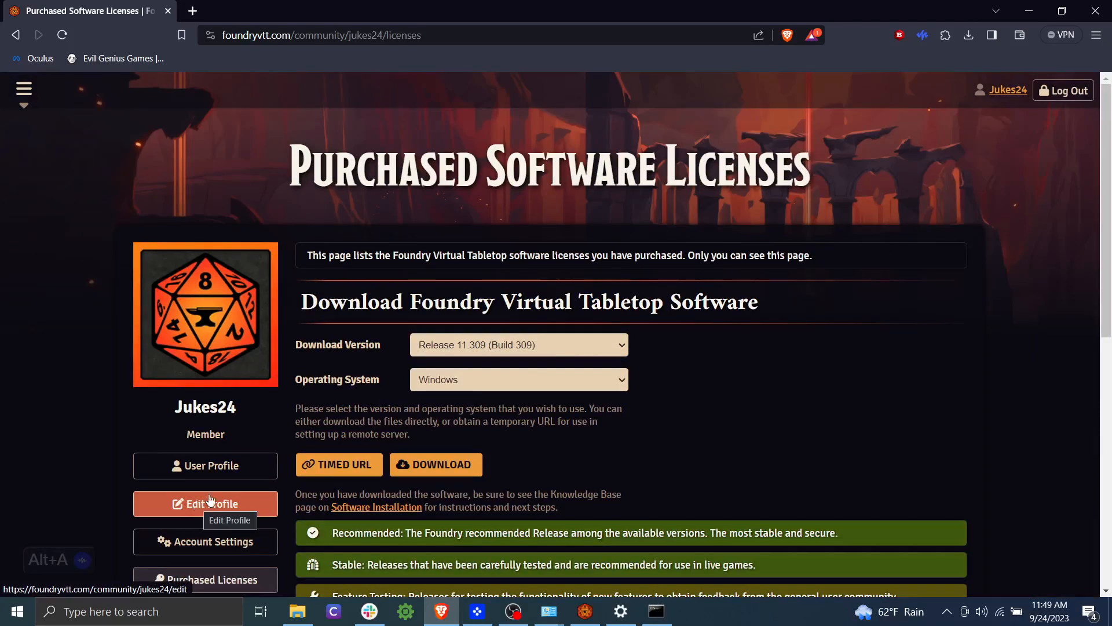
mouse_move(238, 523)
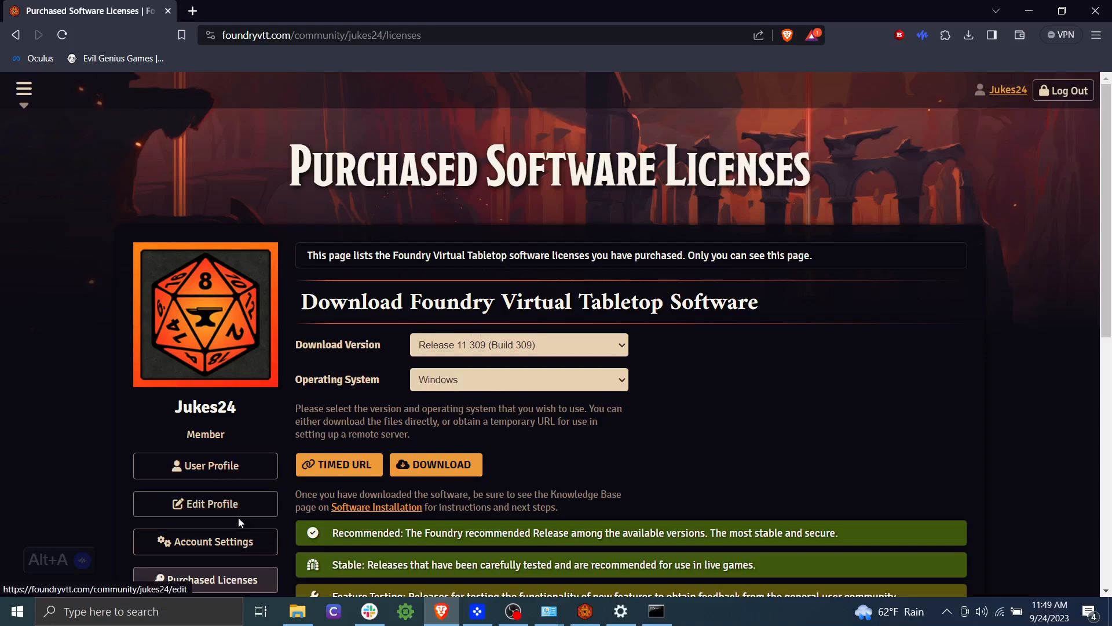
Go to the Account Settings page on foundryvtt.com
click(205, 541)
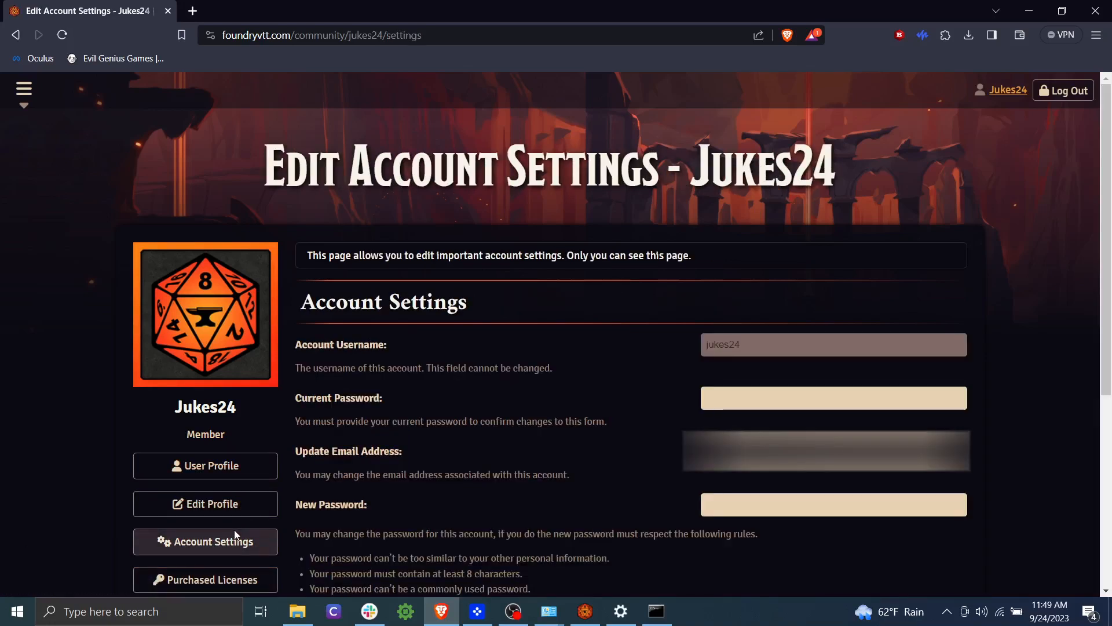
mouse_move(819, 80)
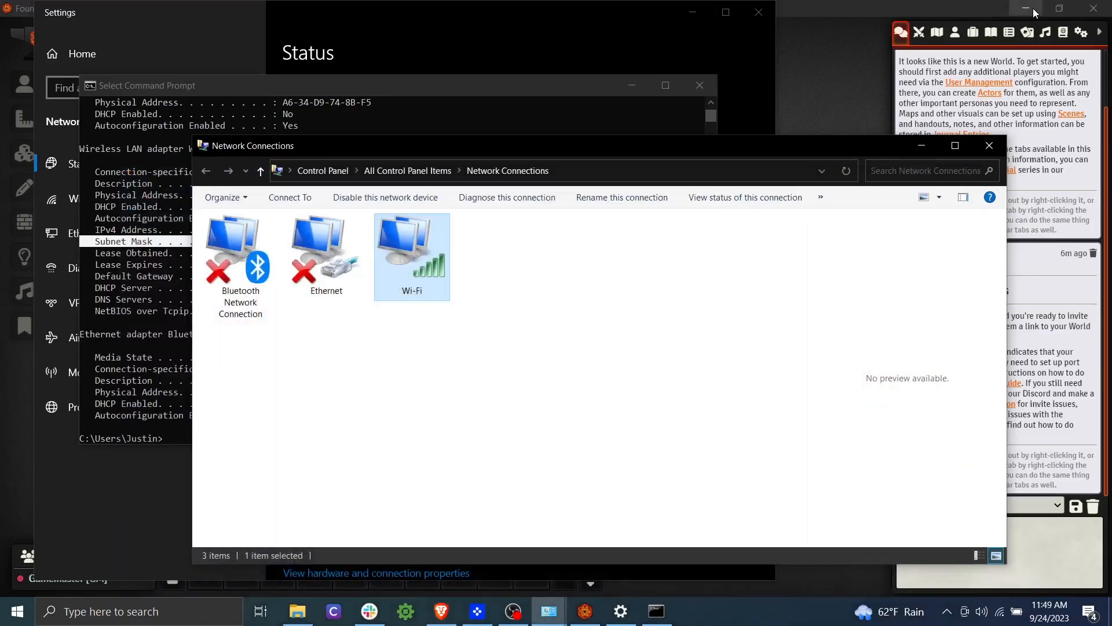
mouse_move(786, 389)
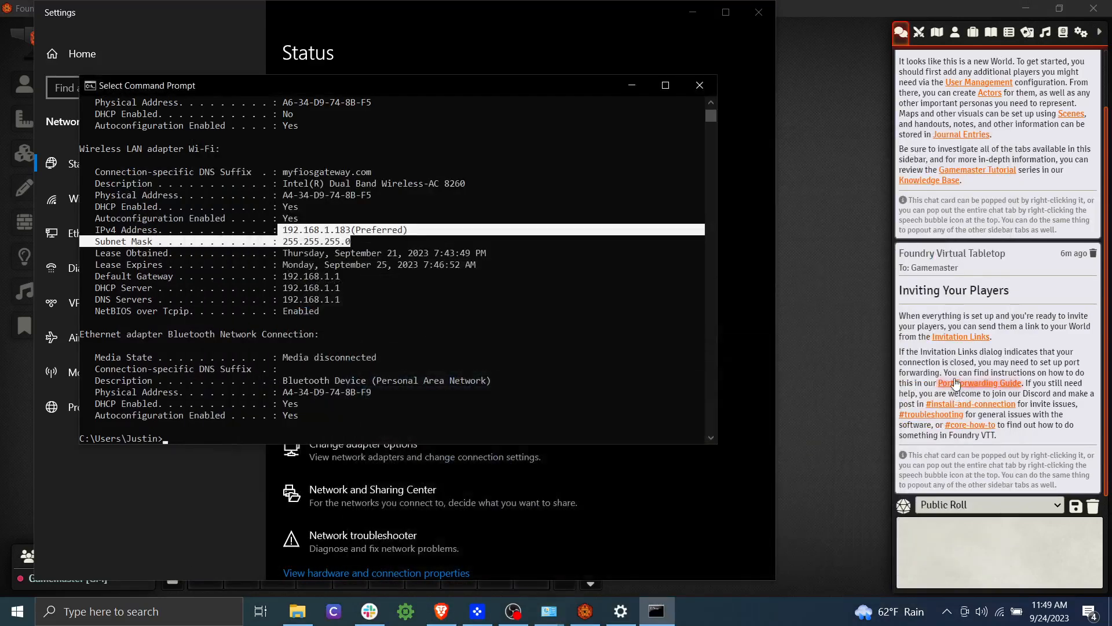
mouse_move(699, 84)
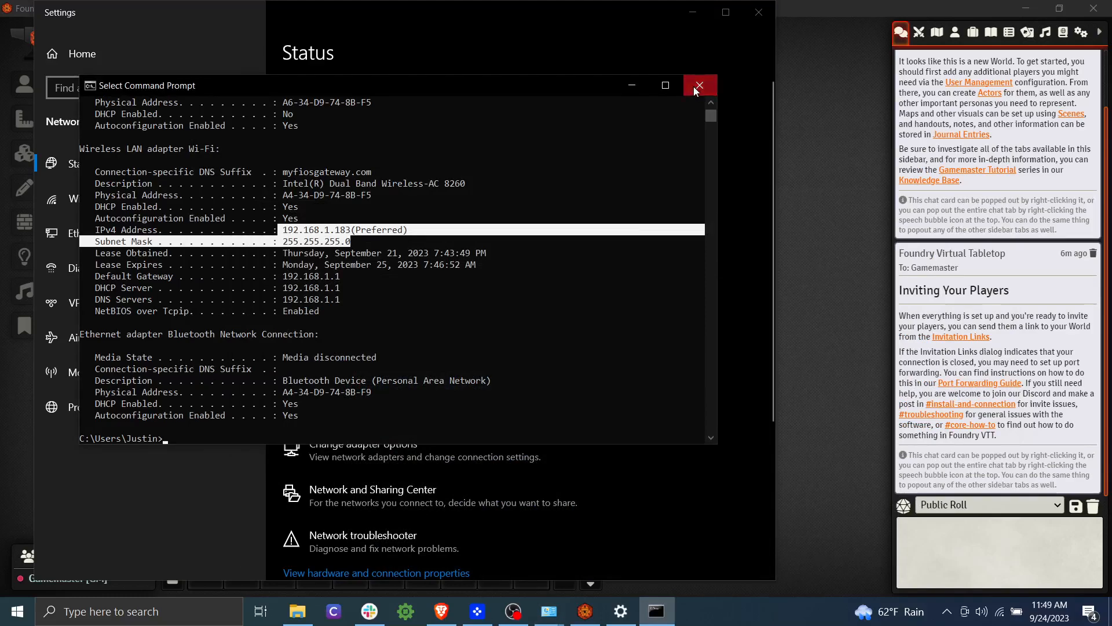
click(699, 85)
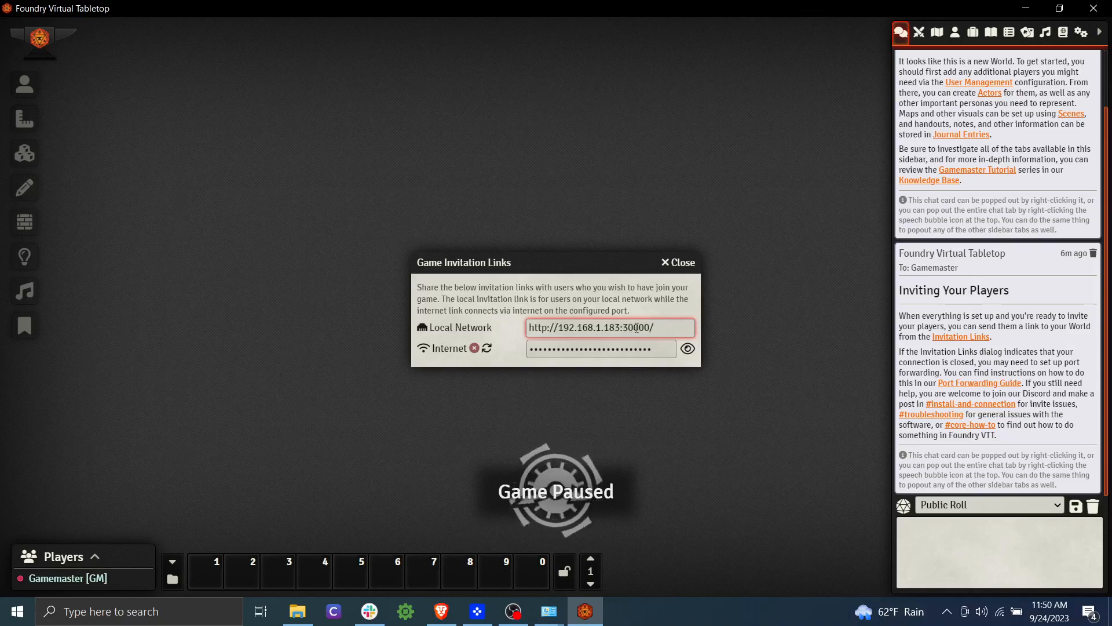
click(609, 326)
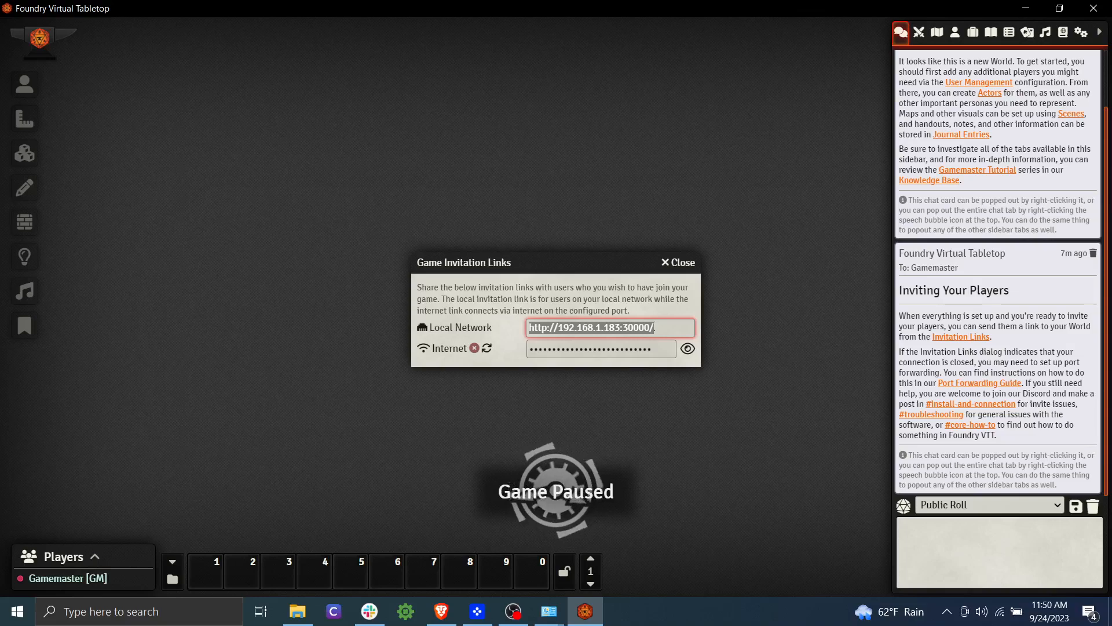
mouse_move(520, 541)
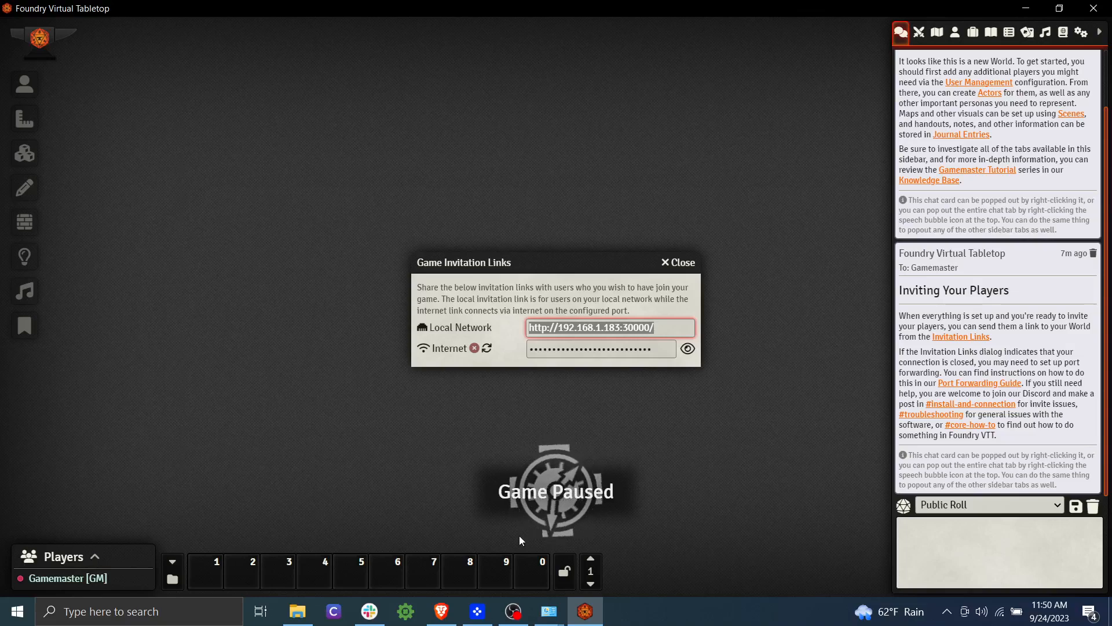
mouse_move(630, 619)
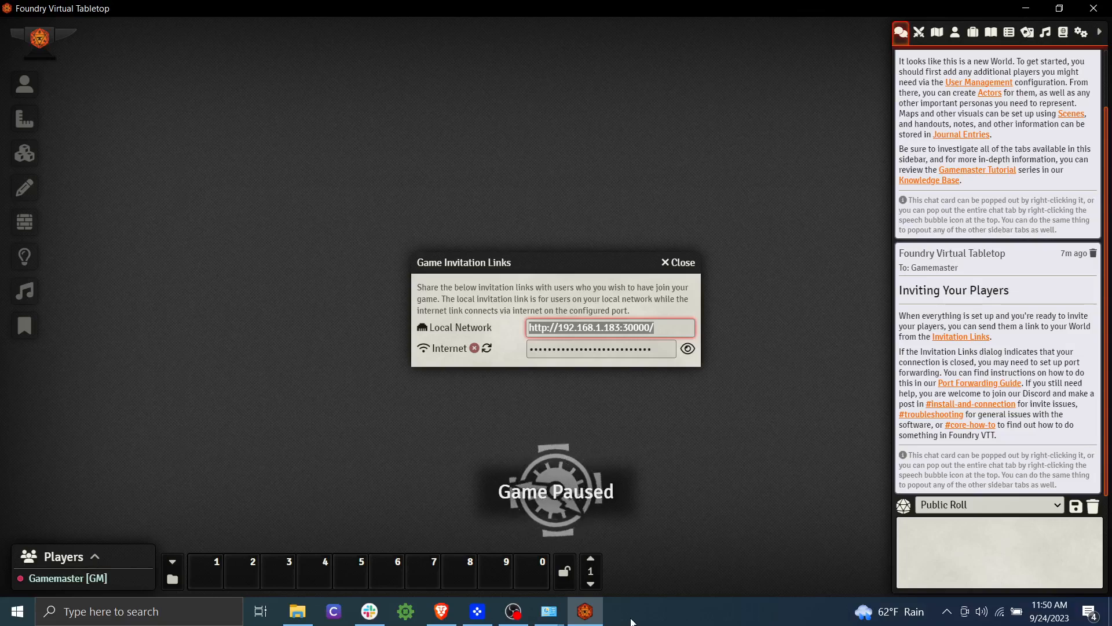
mouse_move(755, 612)
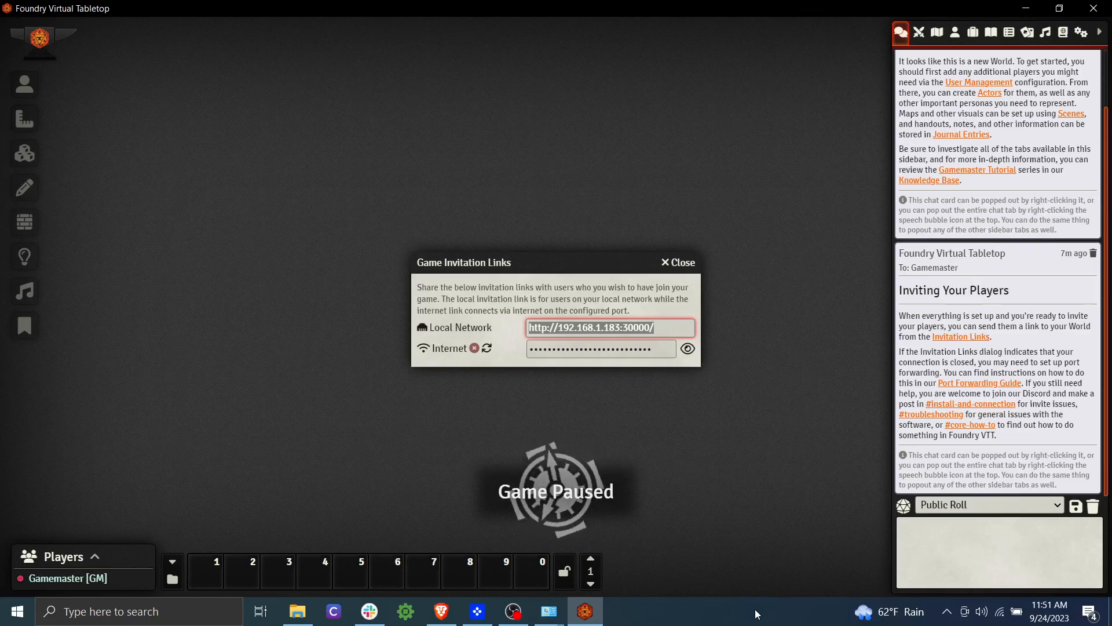
Navigate Brave to the router at 192.168.1.1
click(440, 611)
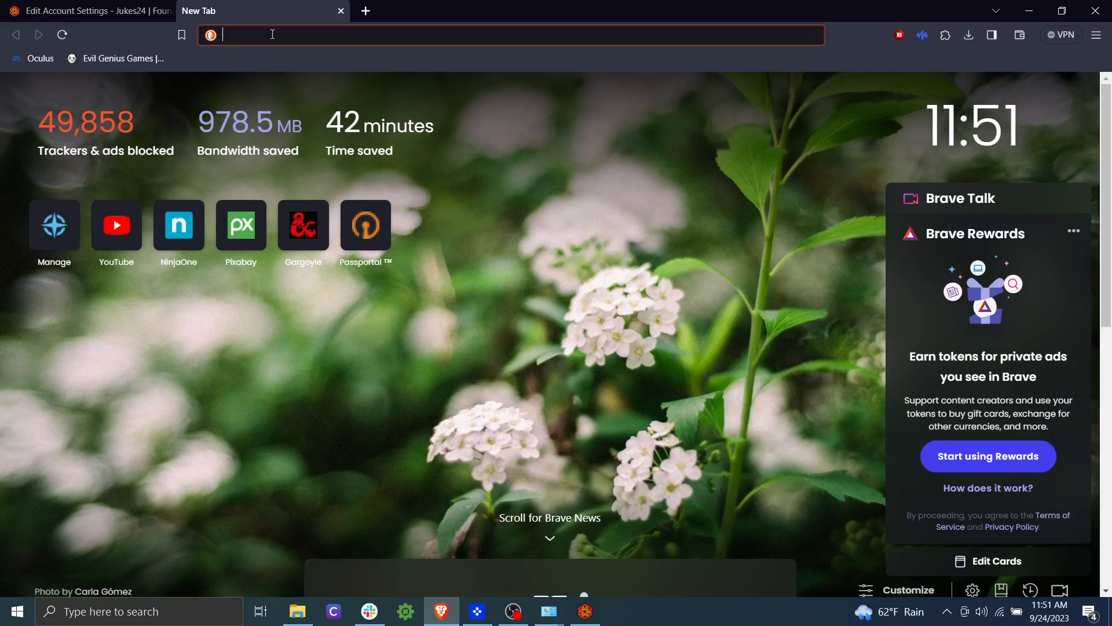
text(1)
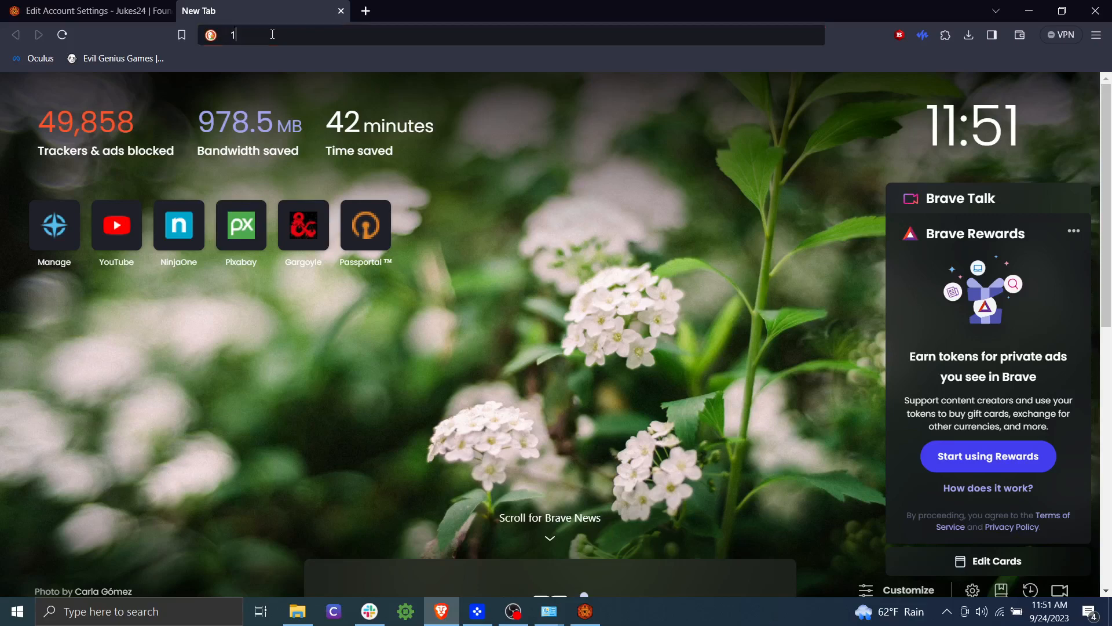
text(92.168)
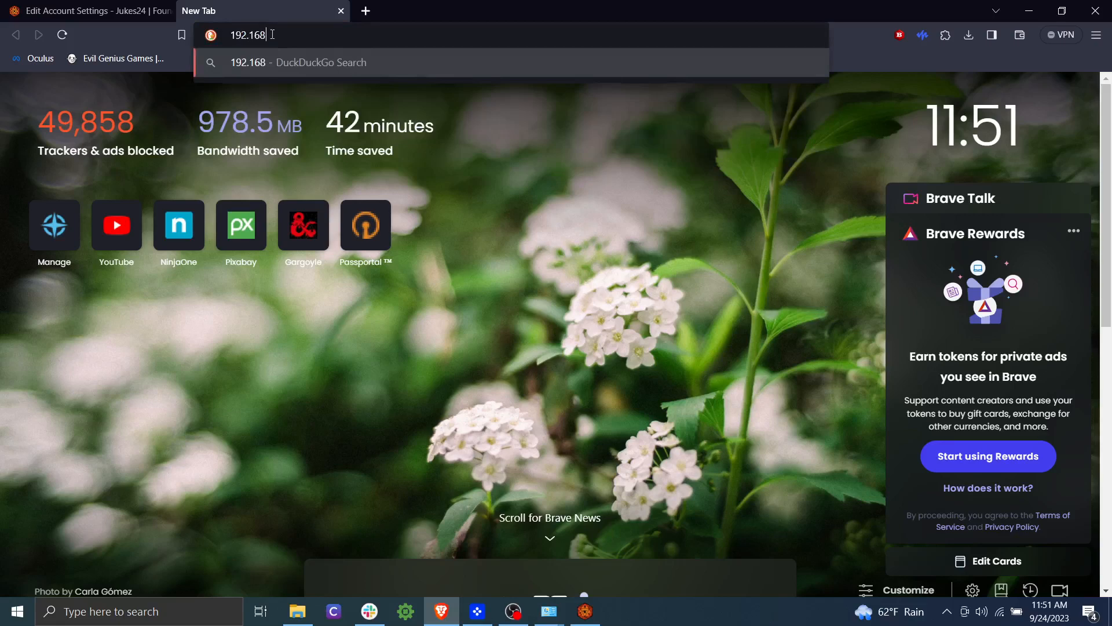
text(.1.1)
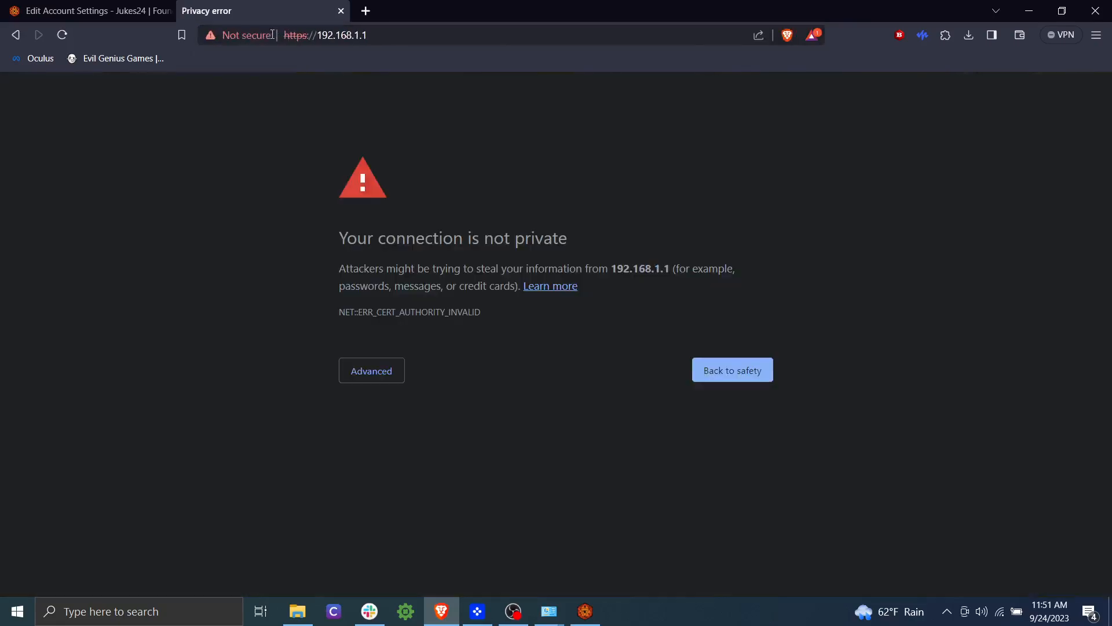
mouse_move(334, 138)
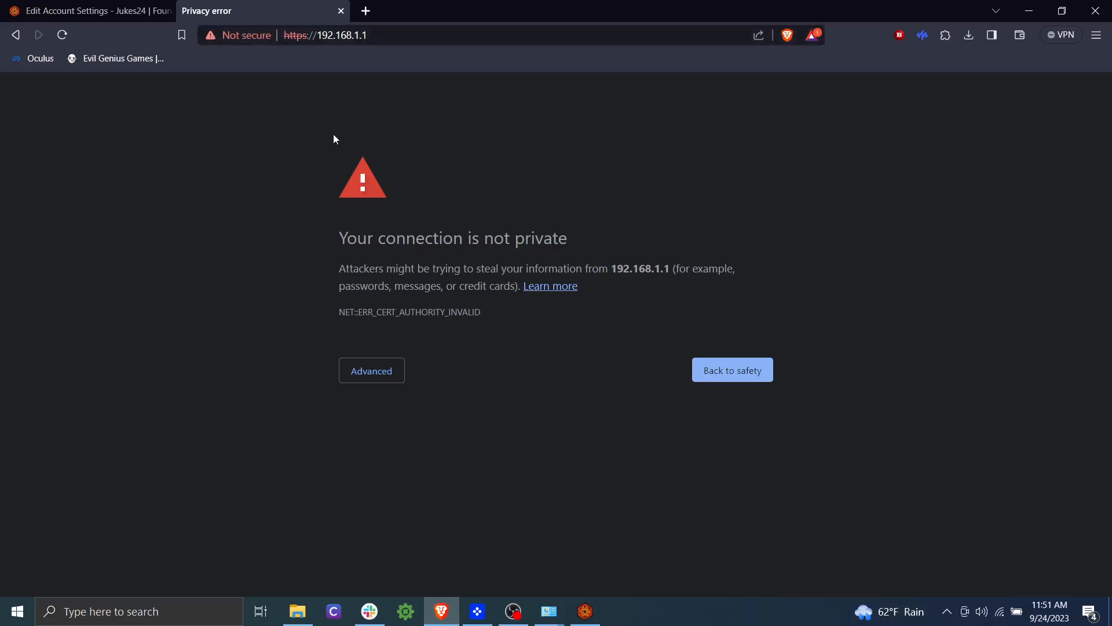
mouse_move(431, 340)
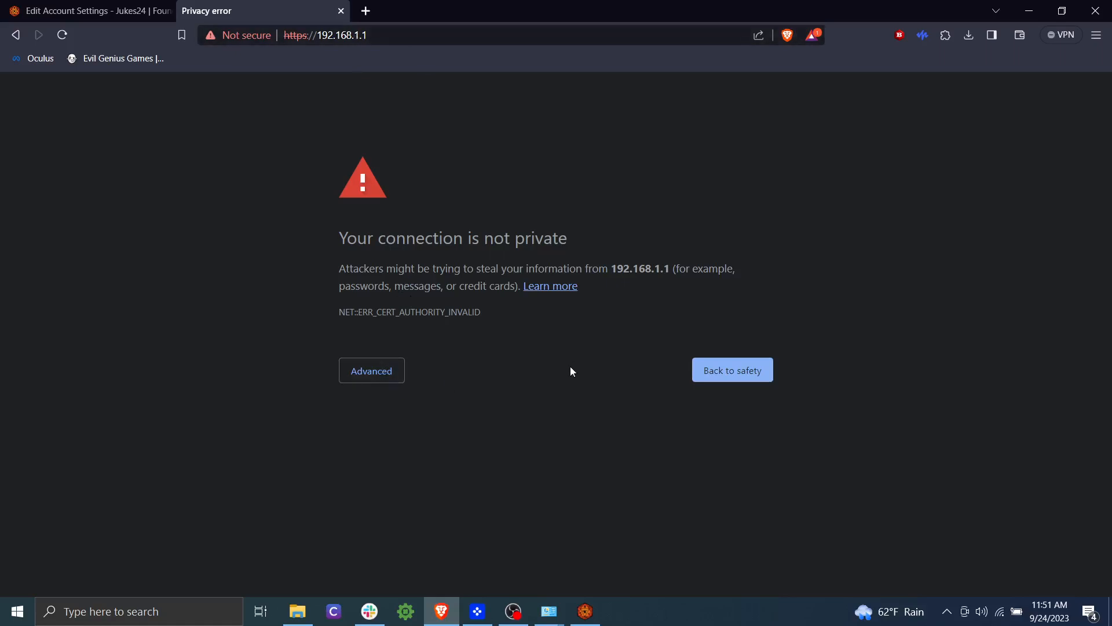
Proceed past the certificate warning to the Fios router login page
click(371, 371)
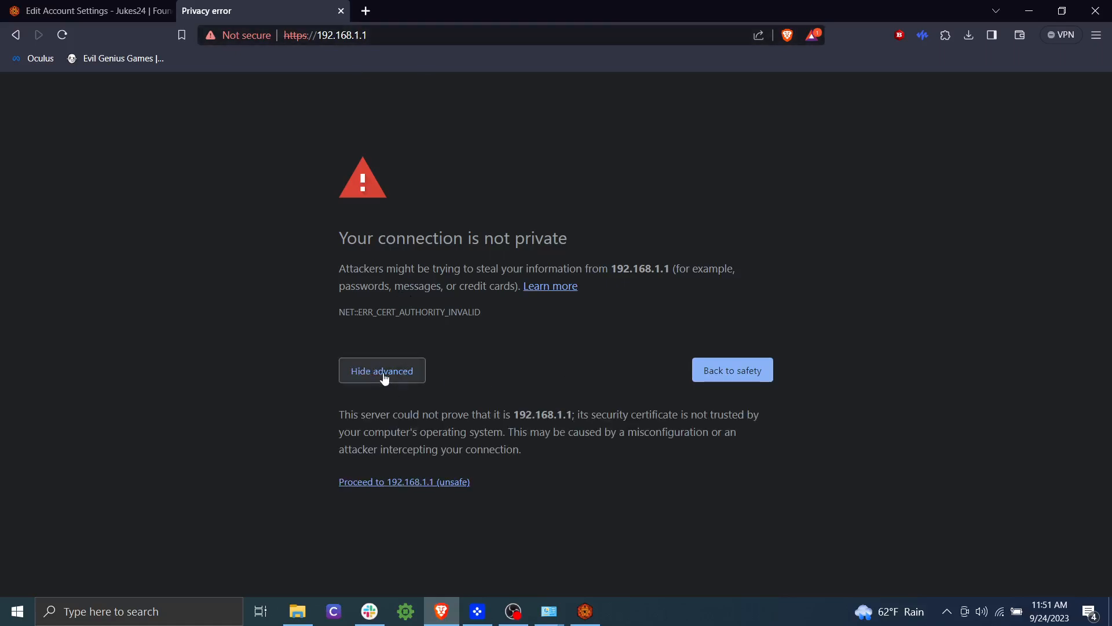
click(404, 482)
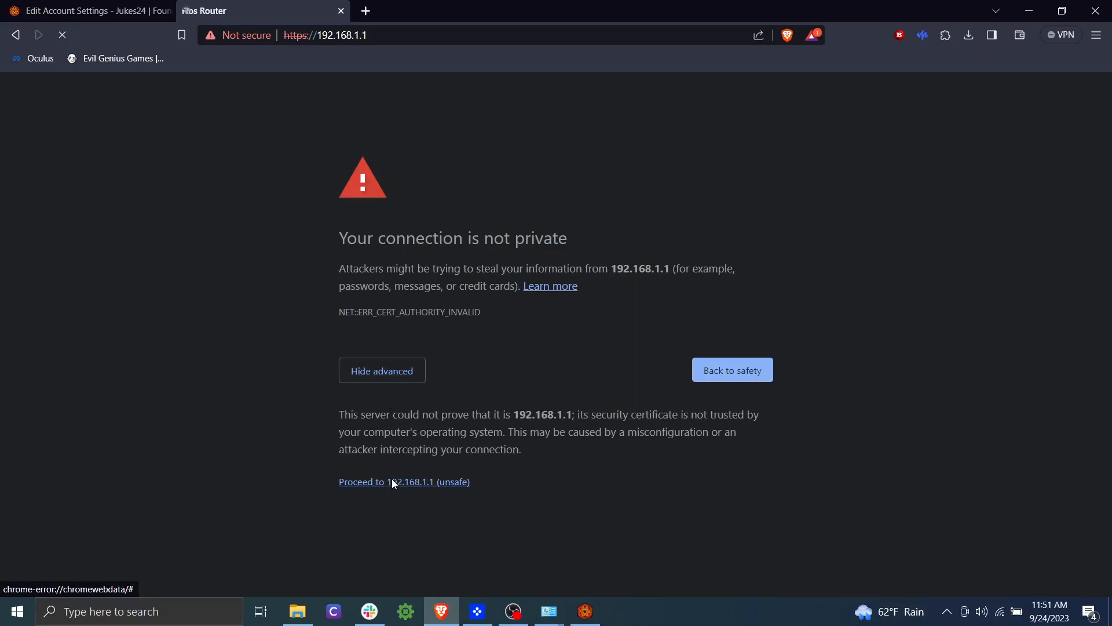
click(403, 482)
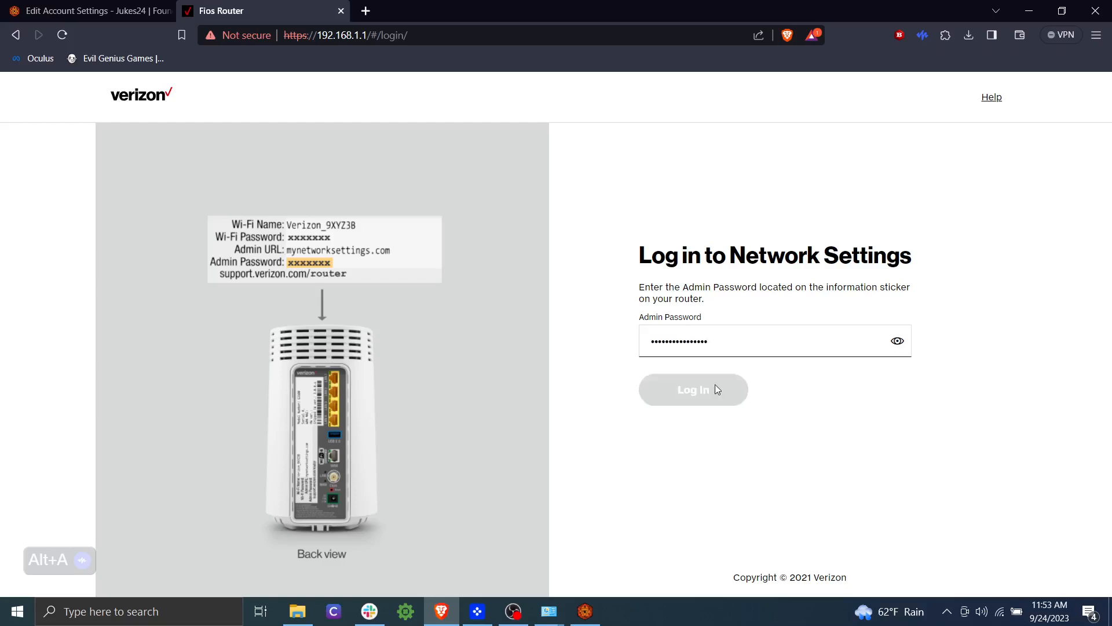
Log in to the Verizon Fios Router admin so the home page shows the router Online
click(693, 390)
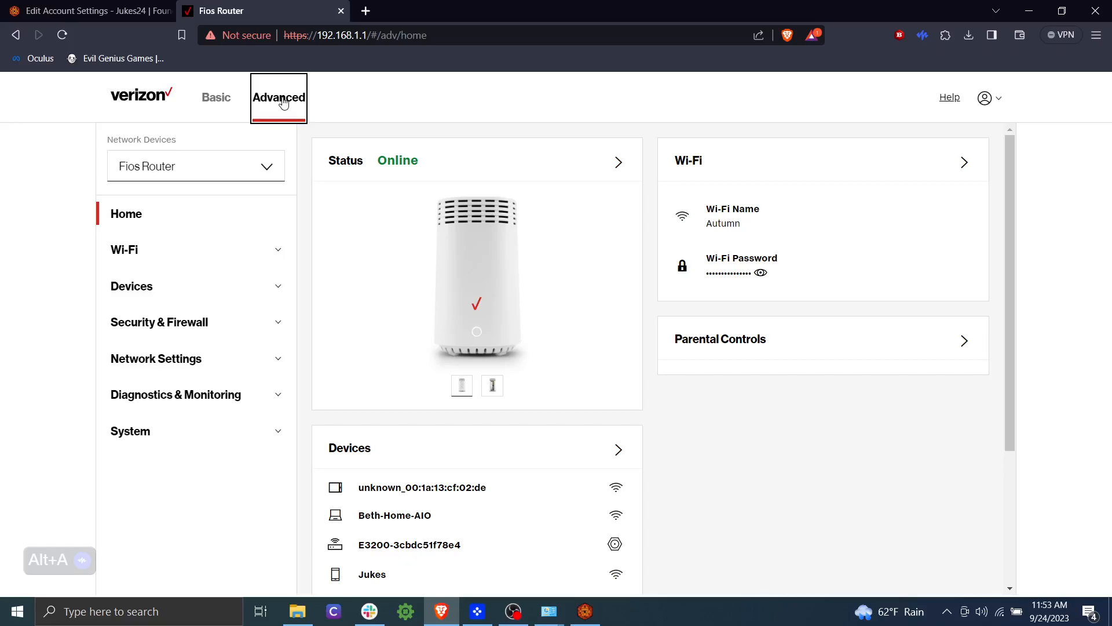
mouse_move(268, 331)
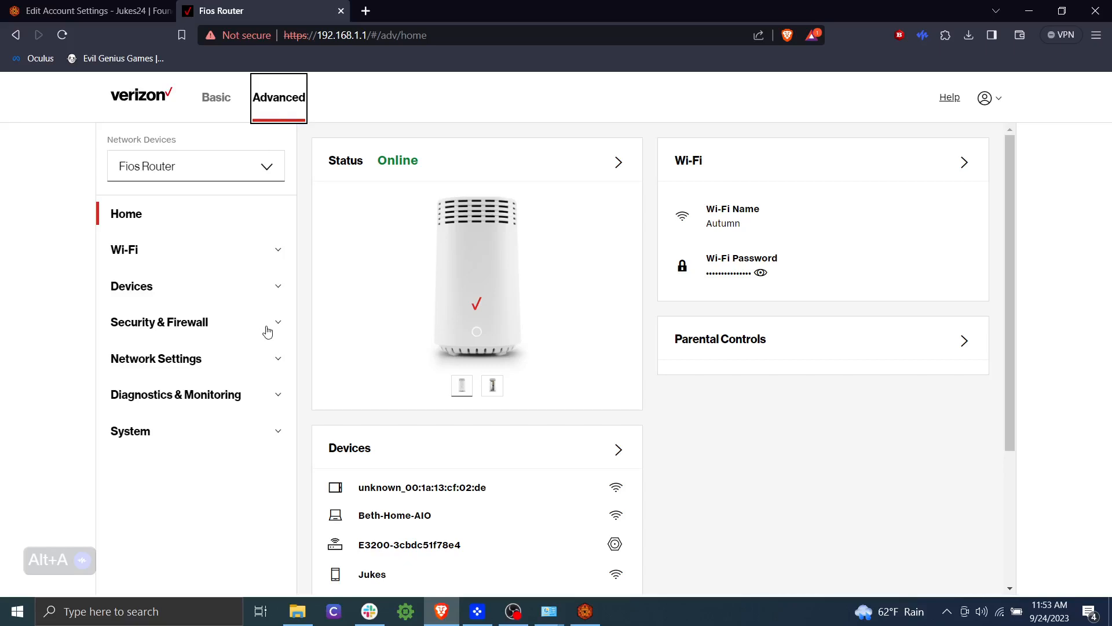
Go to Security & Firewall > Port Forwarding, showing the drafted Foundry rule for TCP 30000
click(159, 321)
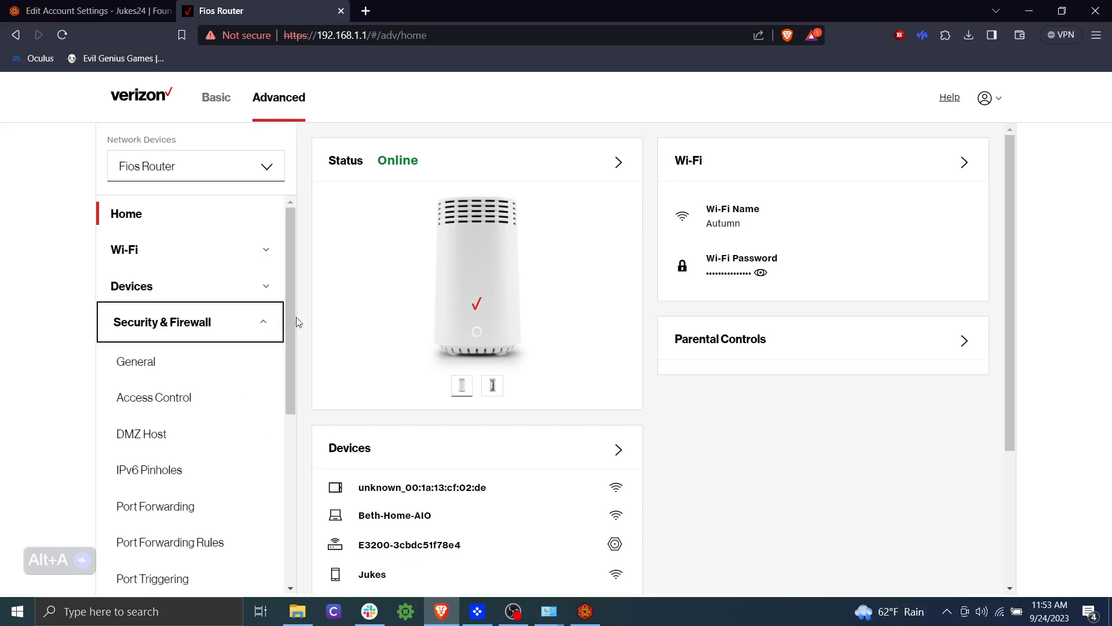
scroll(down, 3)
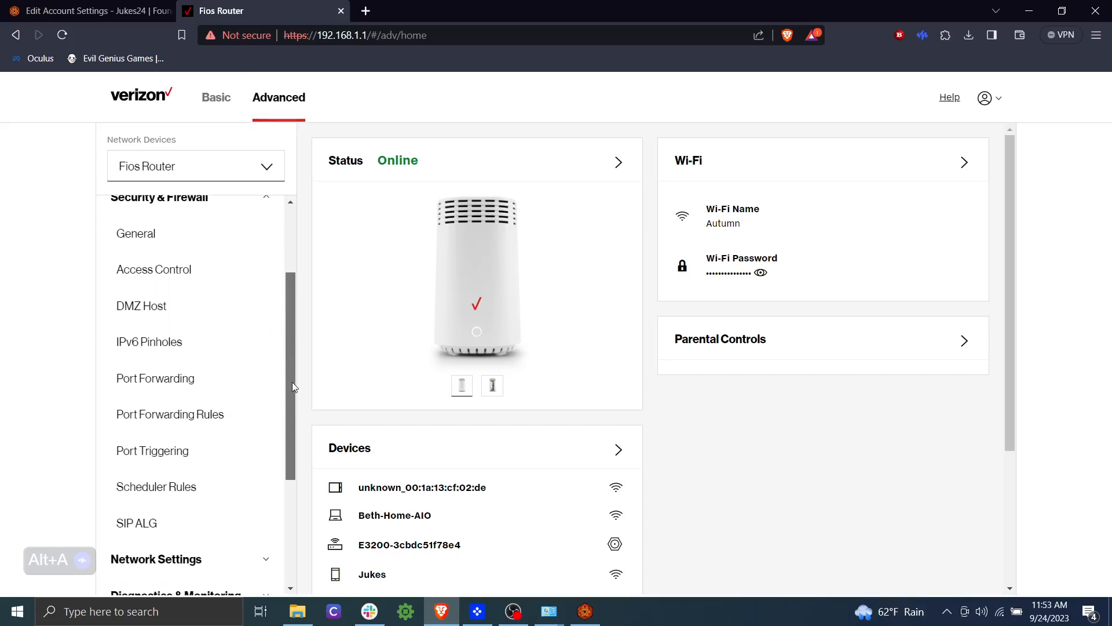
mouse_move(155, 378)
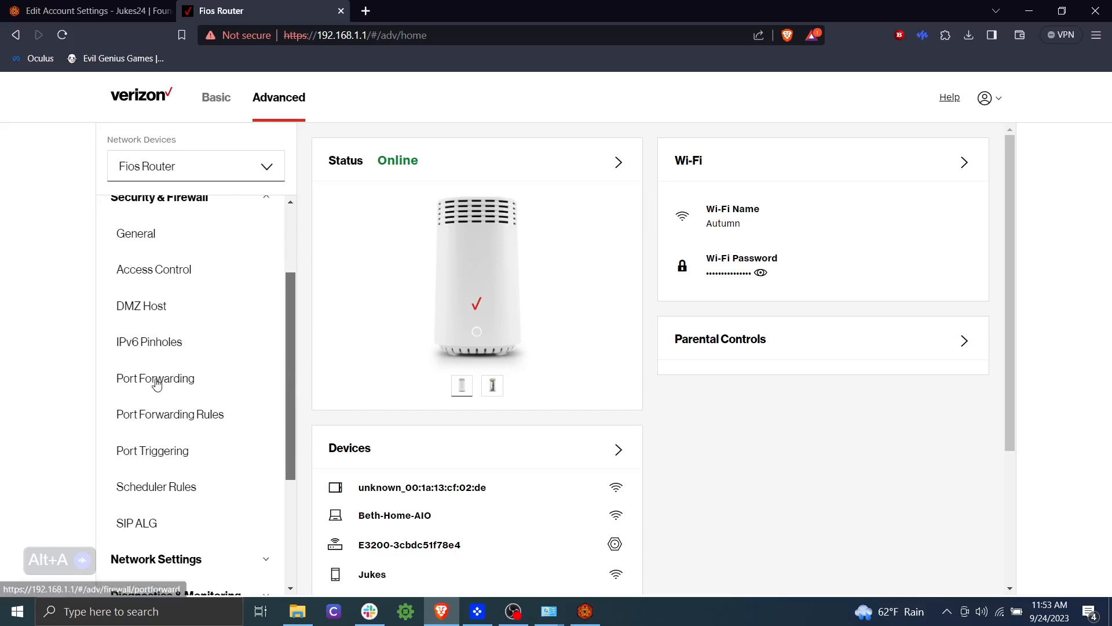
mouse_move(213, 389)
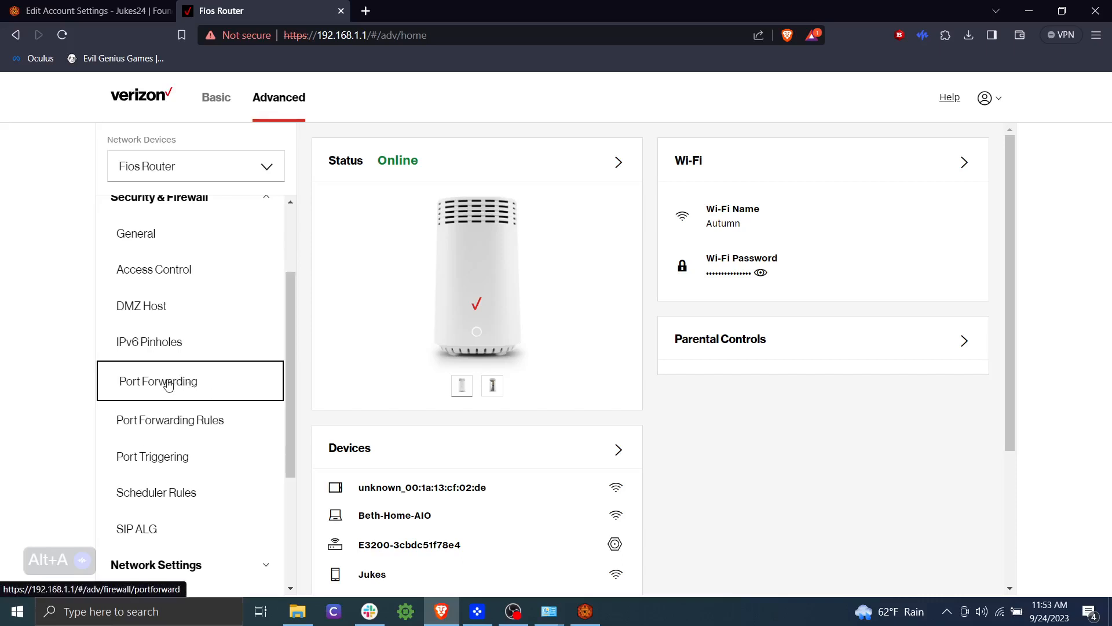
click(159, 381)
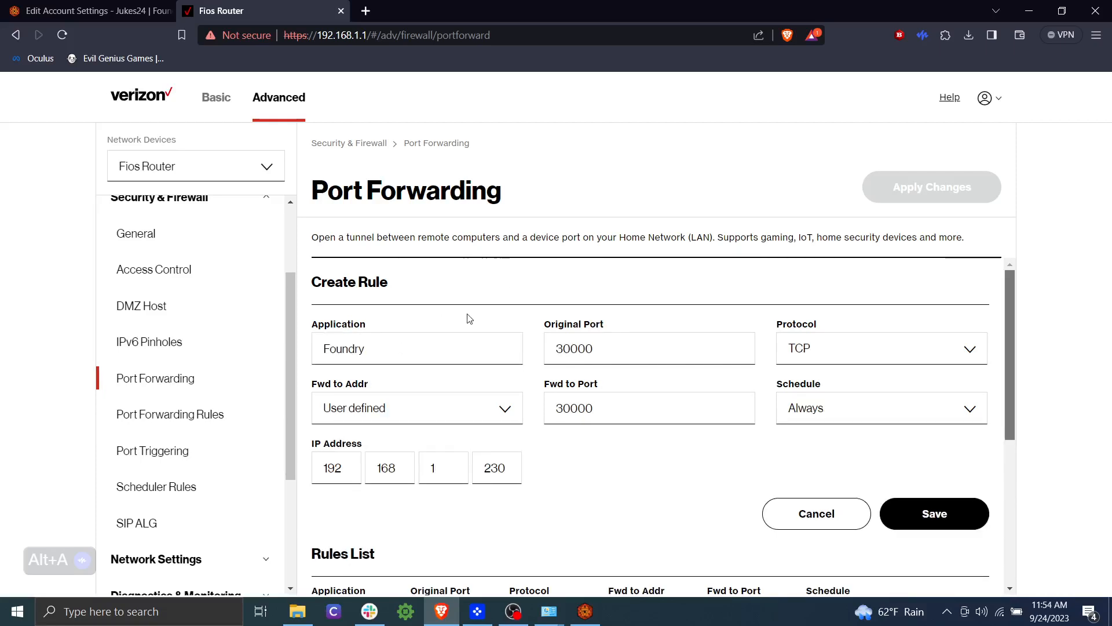
Save and apply the Foundry rule forwarding TCP 30000 to 192.168.1.183
click(418, 349)
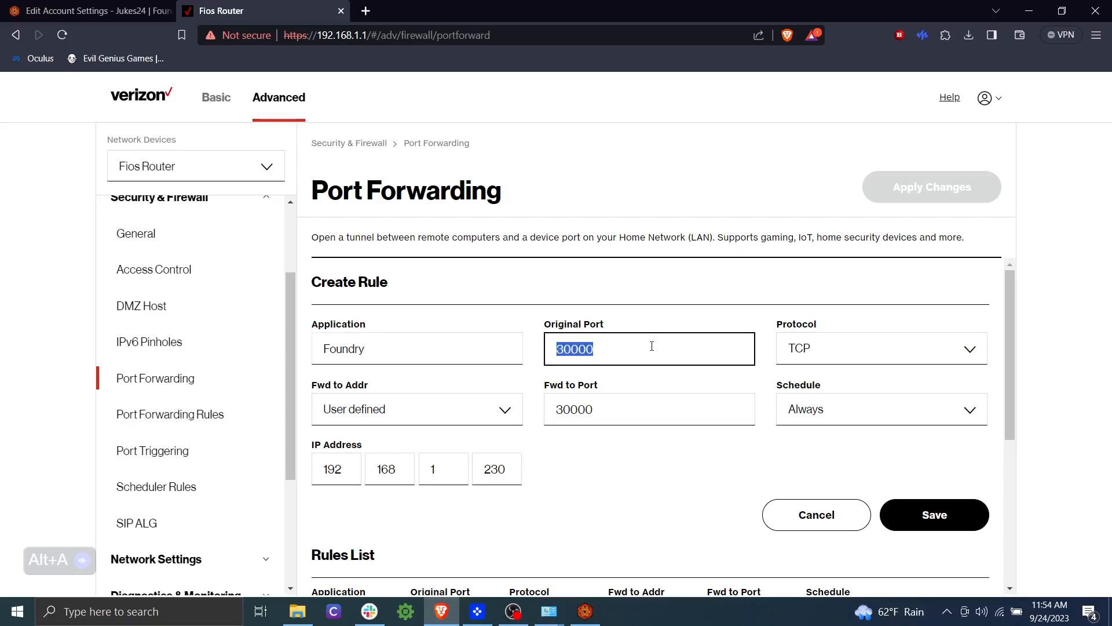
mouse_move(820, 333)
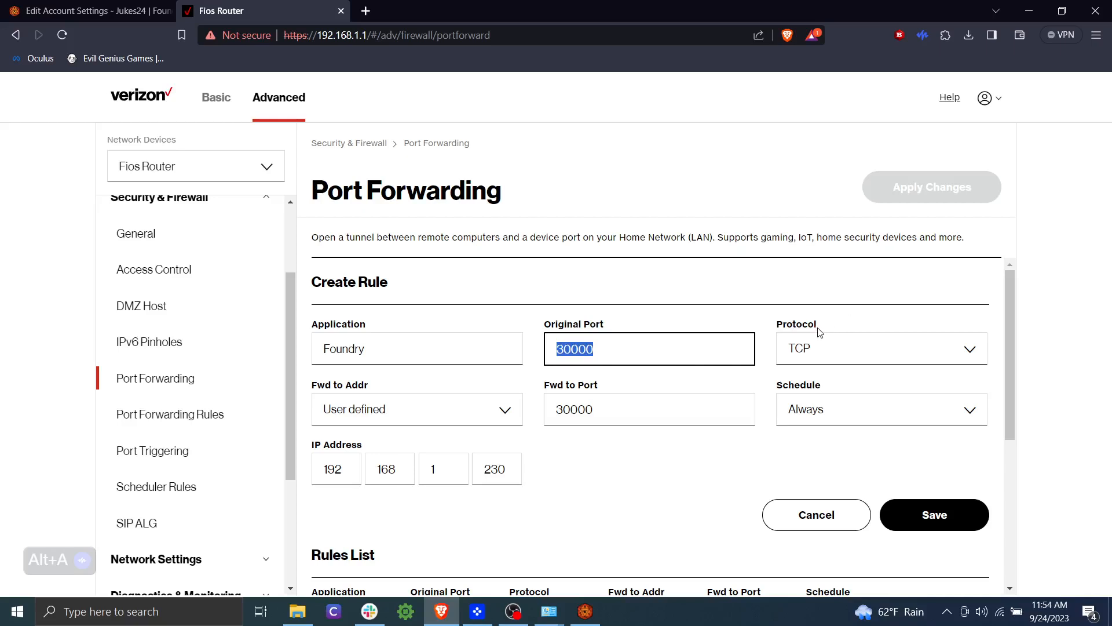
mouse_move(827, 375)
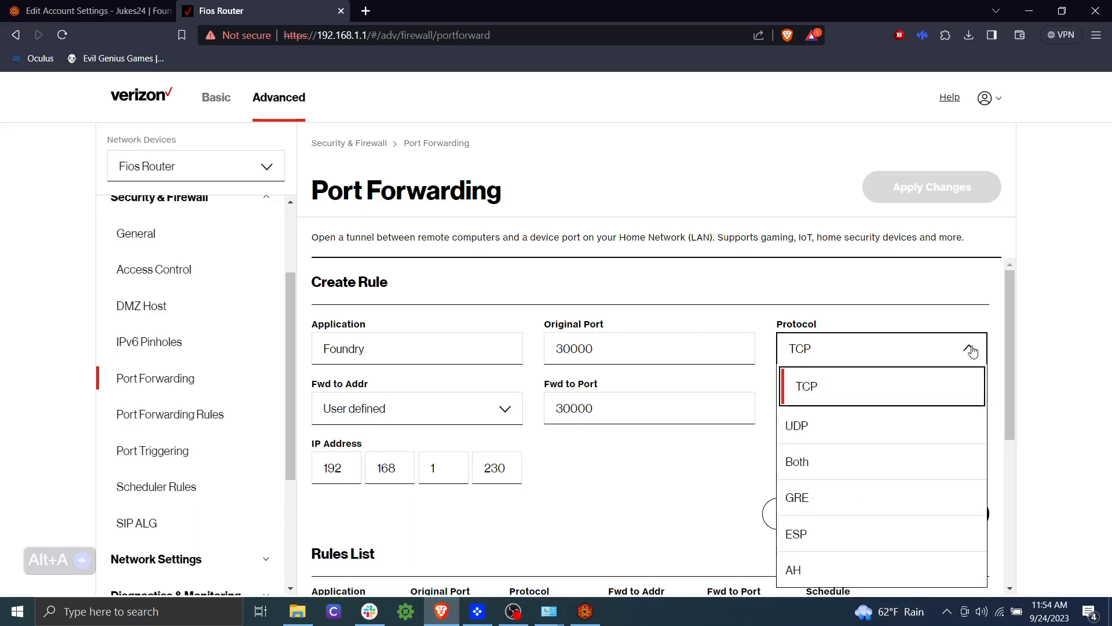
click(805, 386)
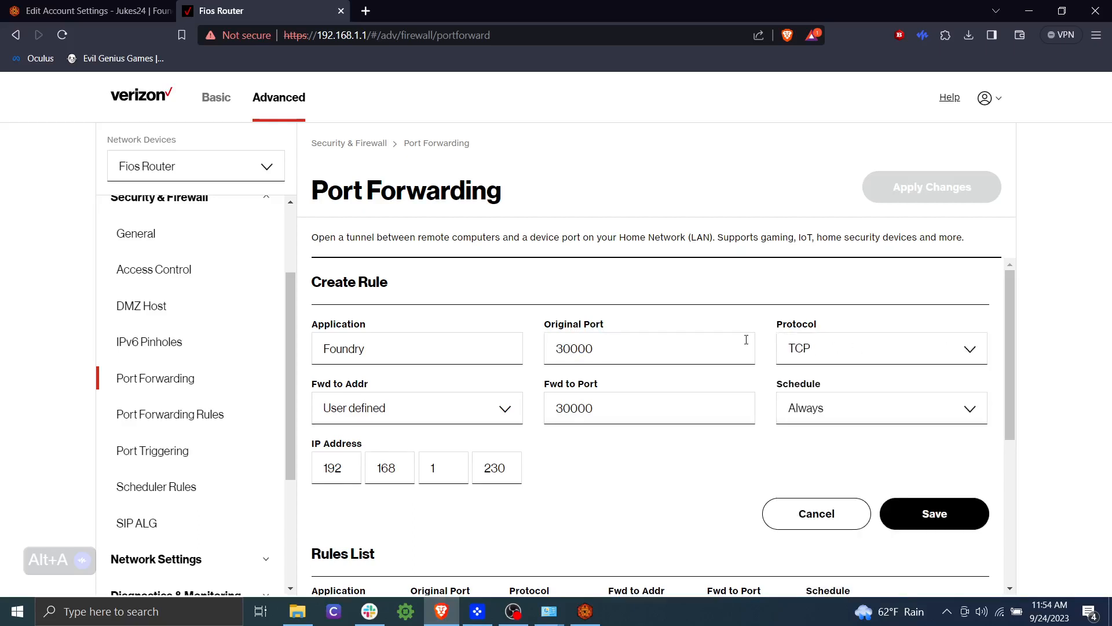
mouse_move(833, 365)
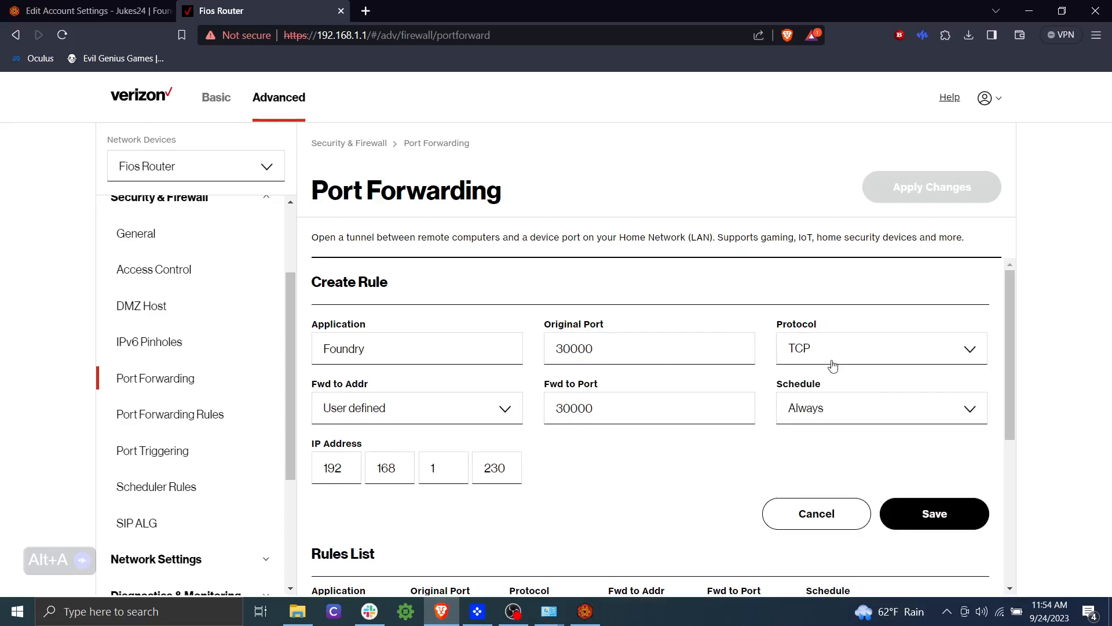
mouse_move(398, 415)
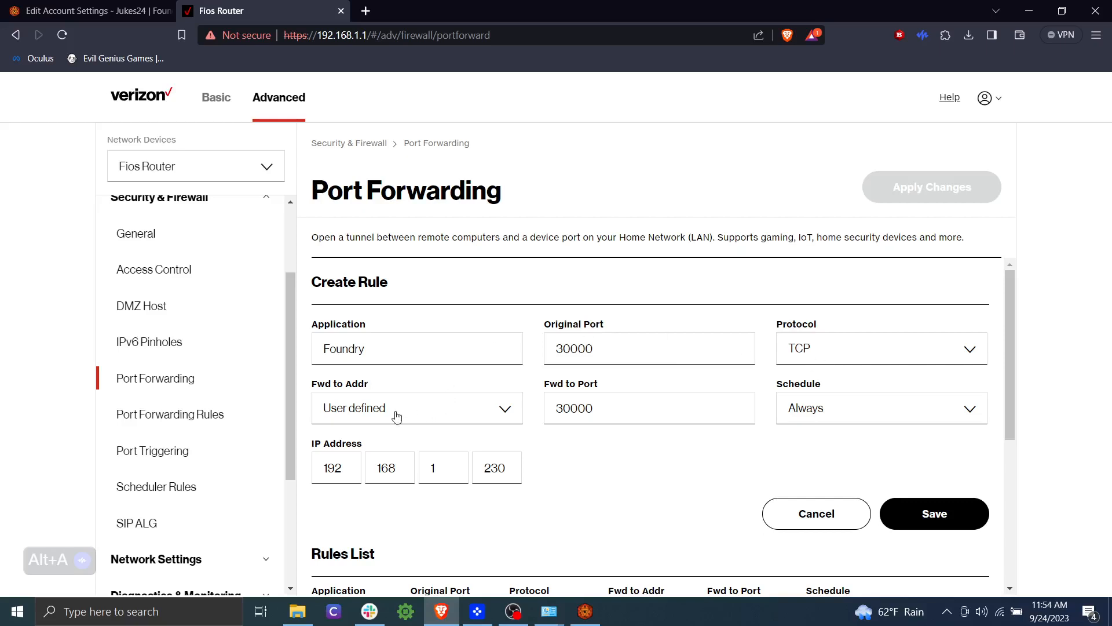
mouse_move(540, 444)
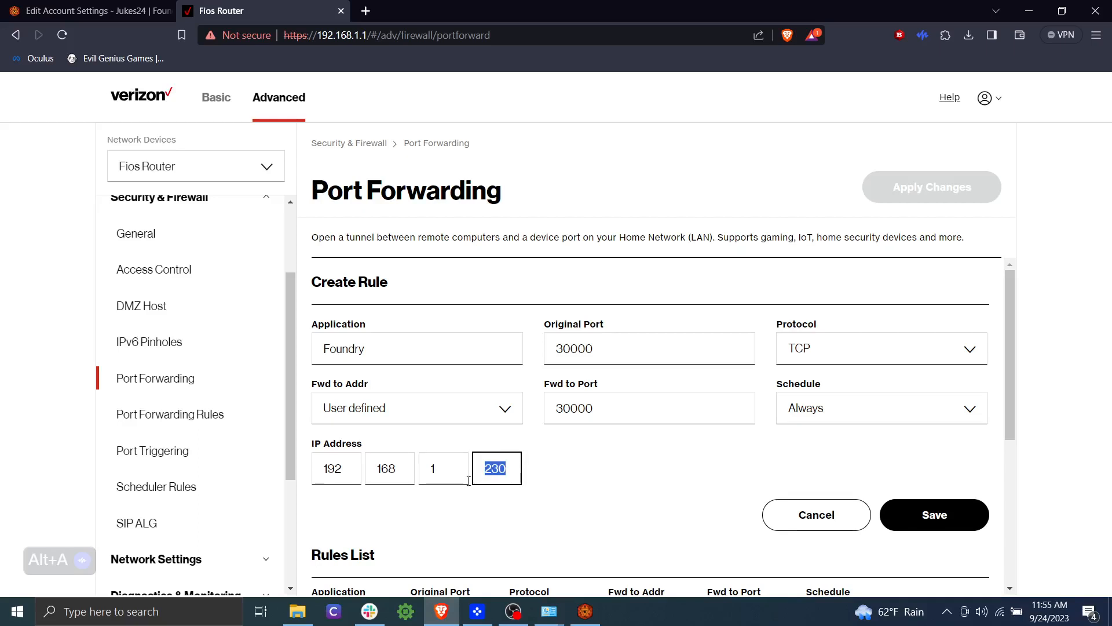
text(1)
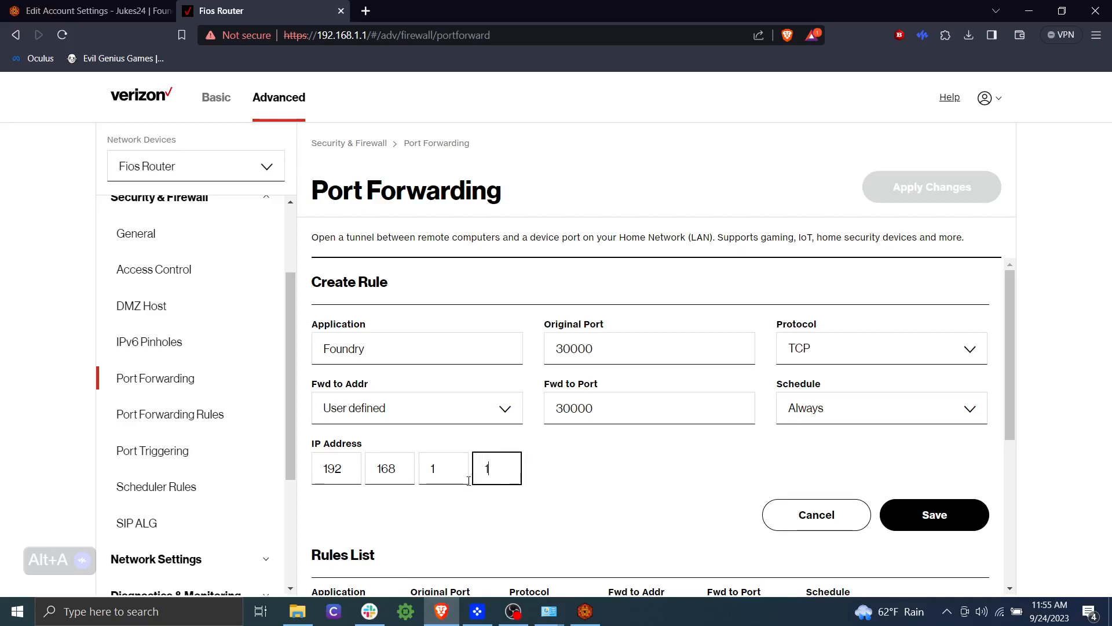
text(83)
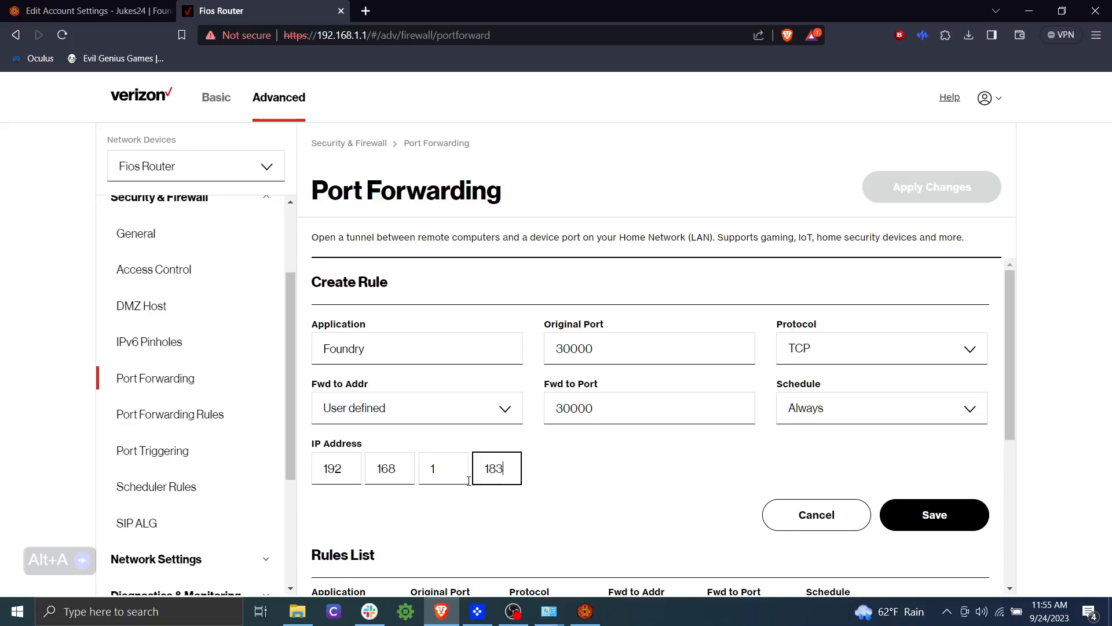
mouse_move(628, 432)
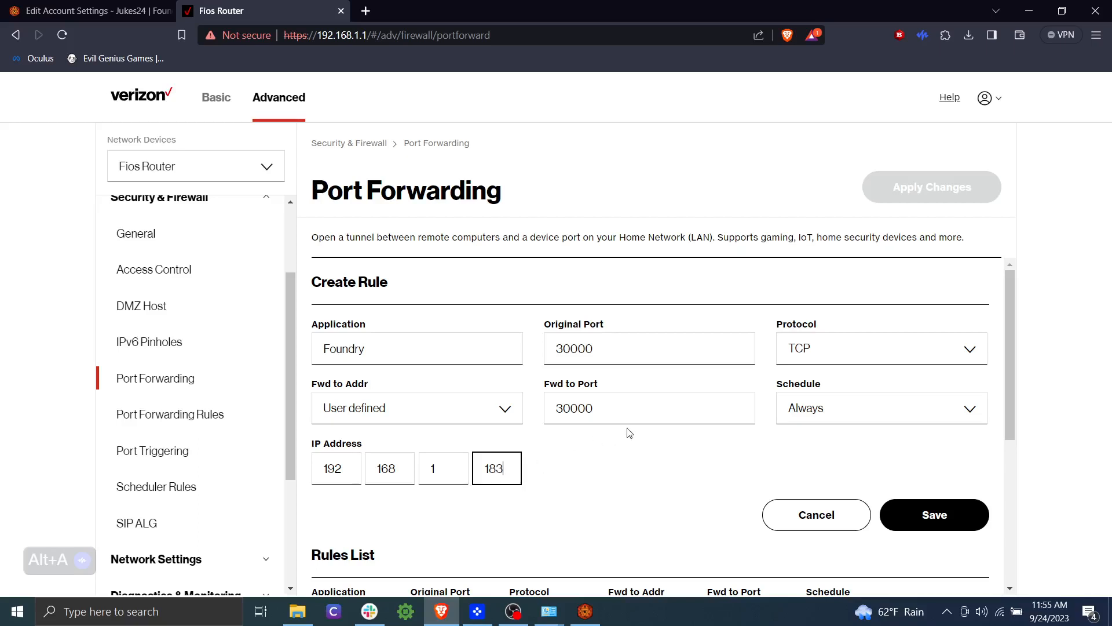
click(648, 407)
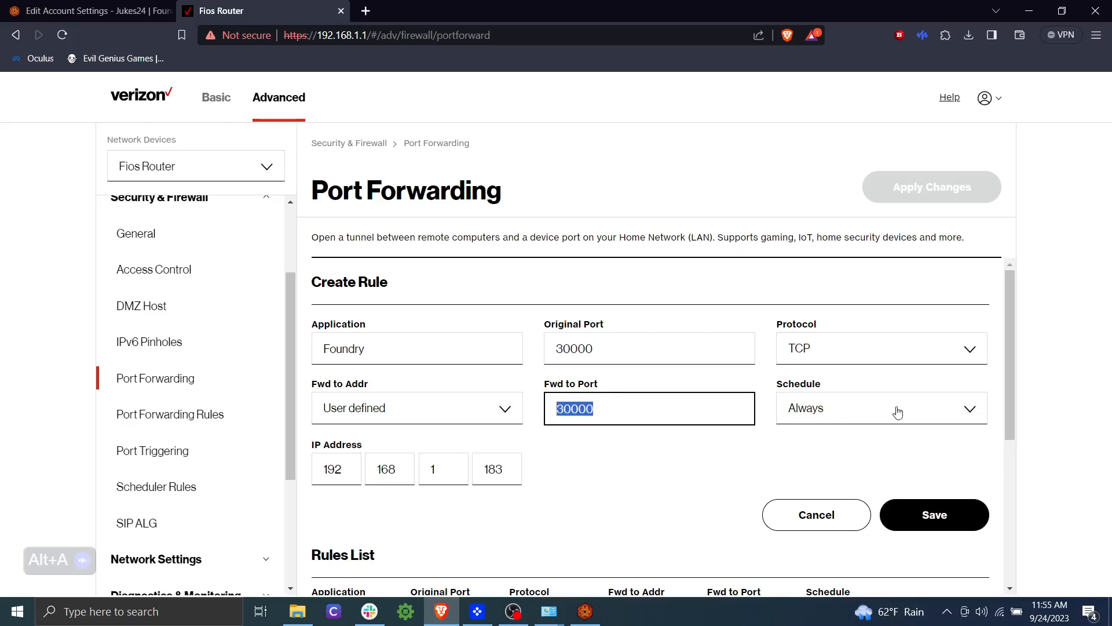
mouse_move(959, 502)
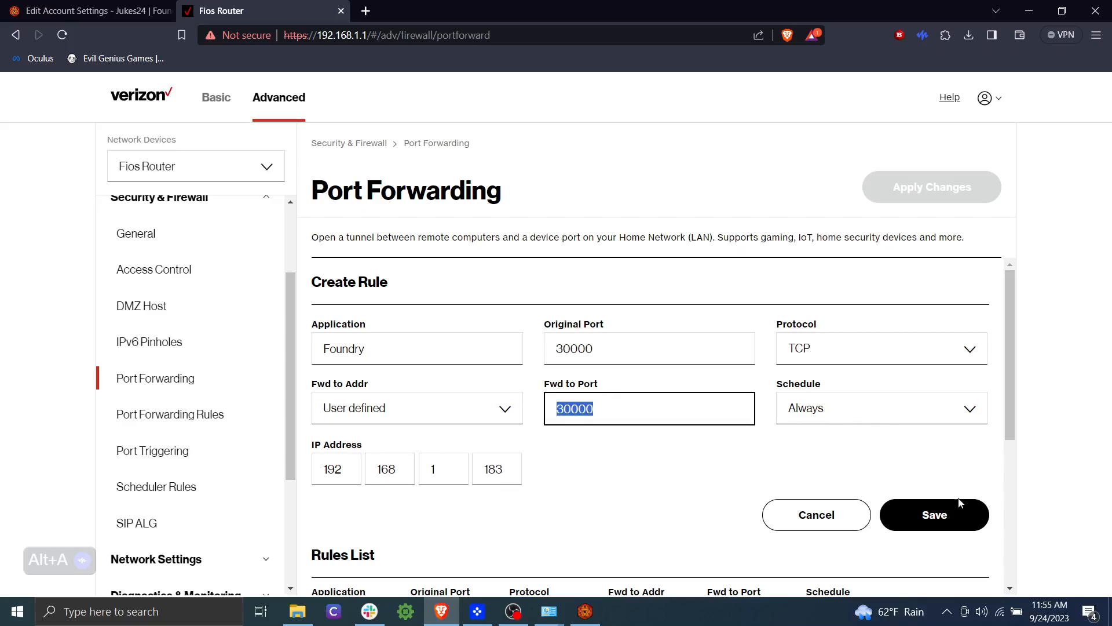
click(934, 515)
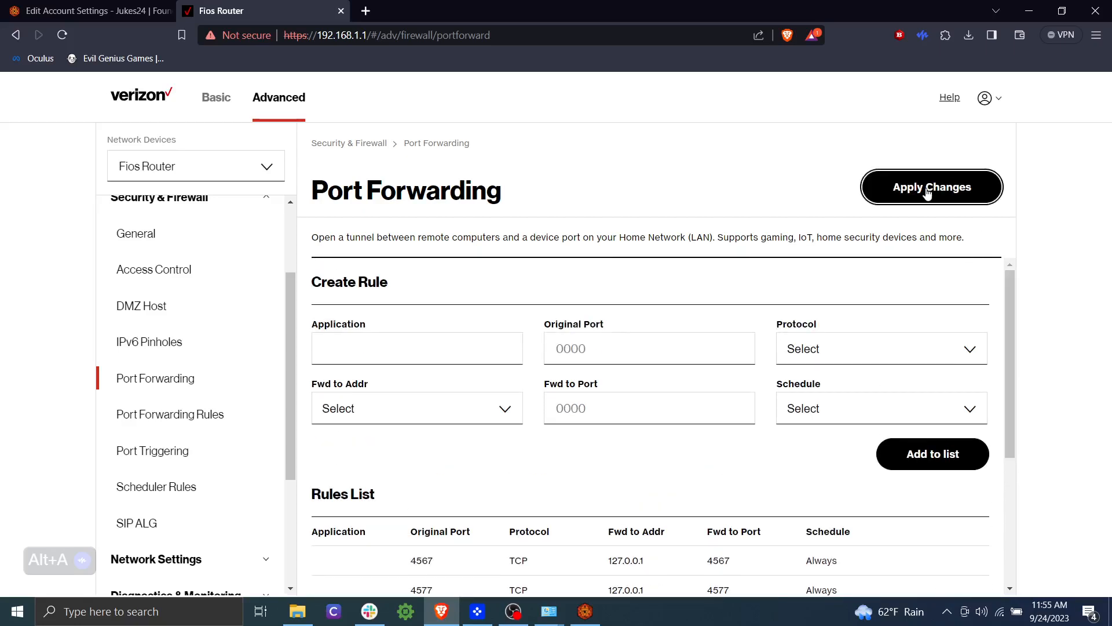
click(932, 187)
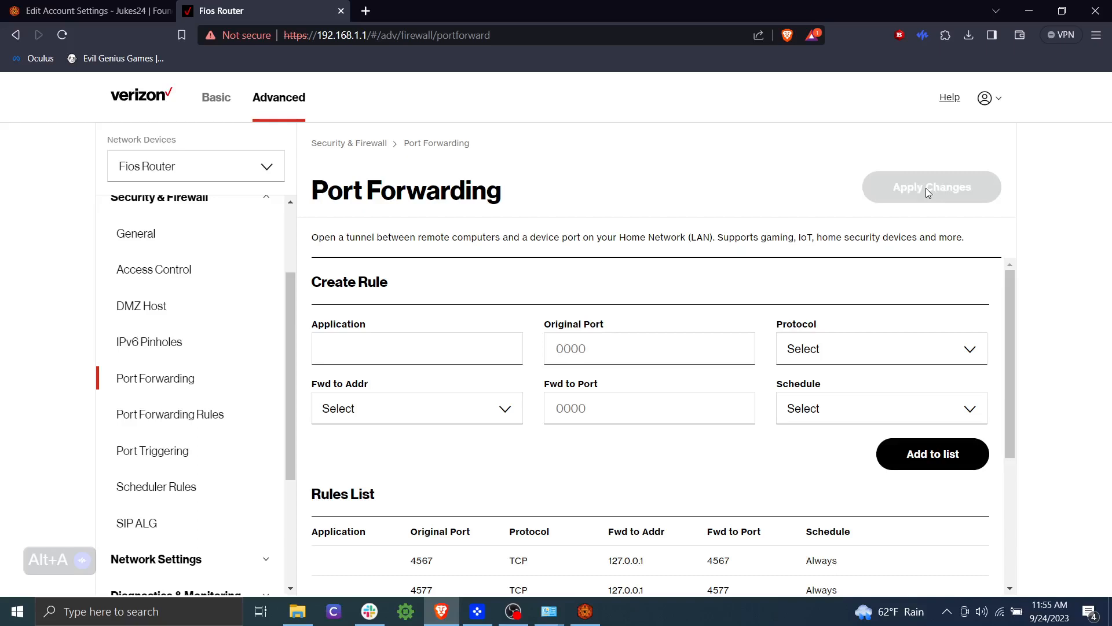
mouse_move(585, 612)
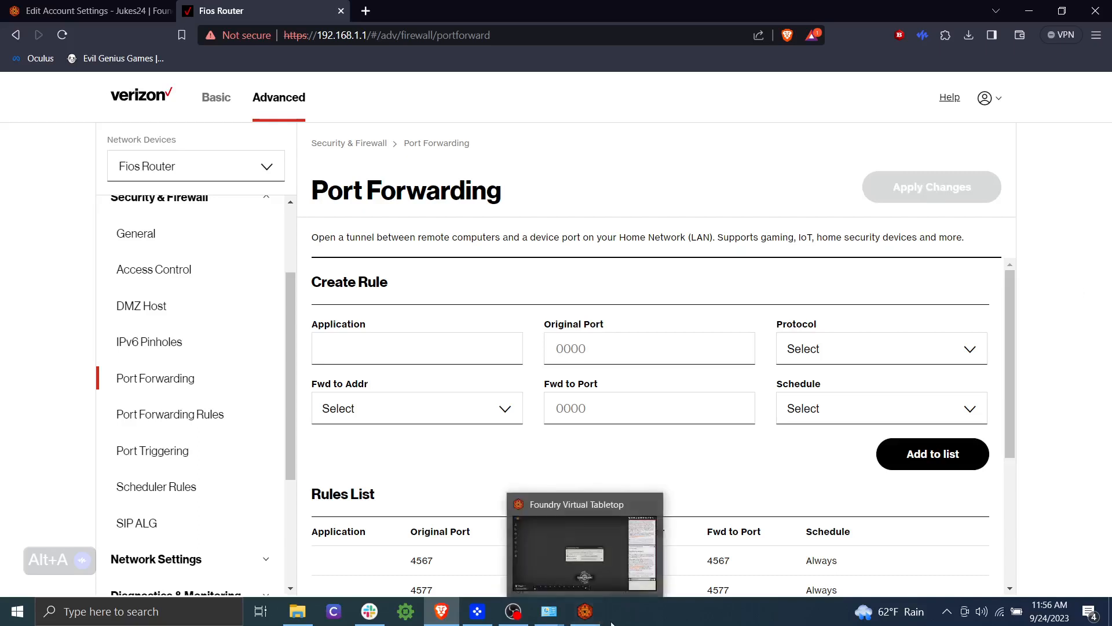
In Foundry, refresh the Internet status to open and copy the internet invitation link
click(585, 611)
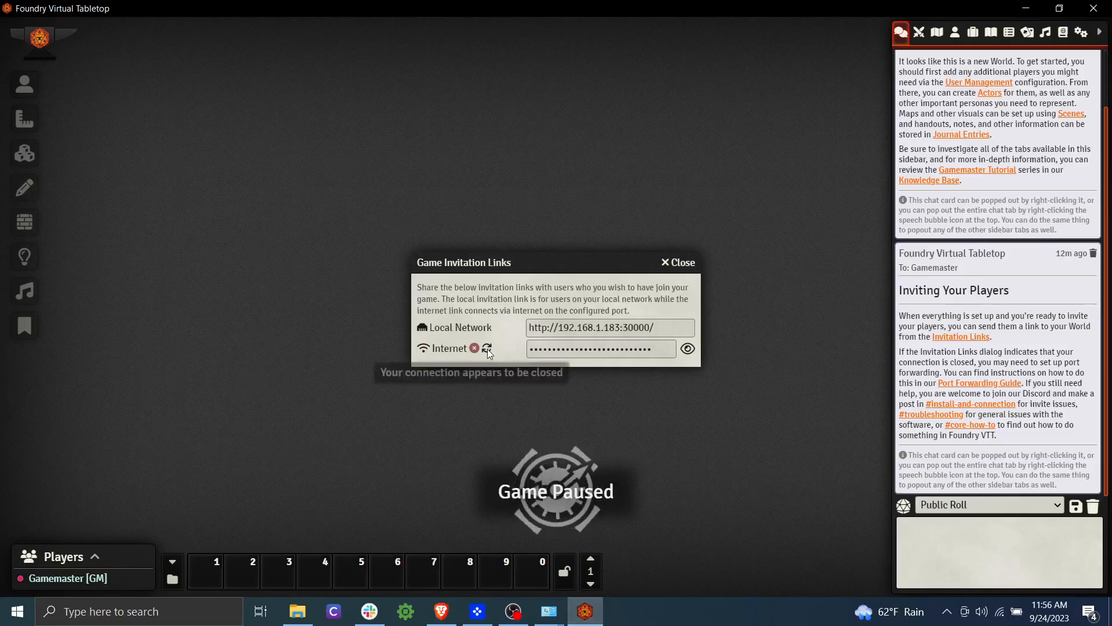
click(488, 349)
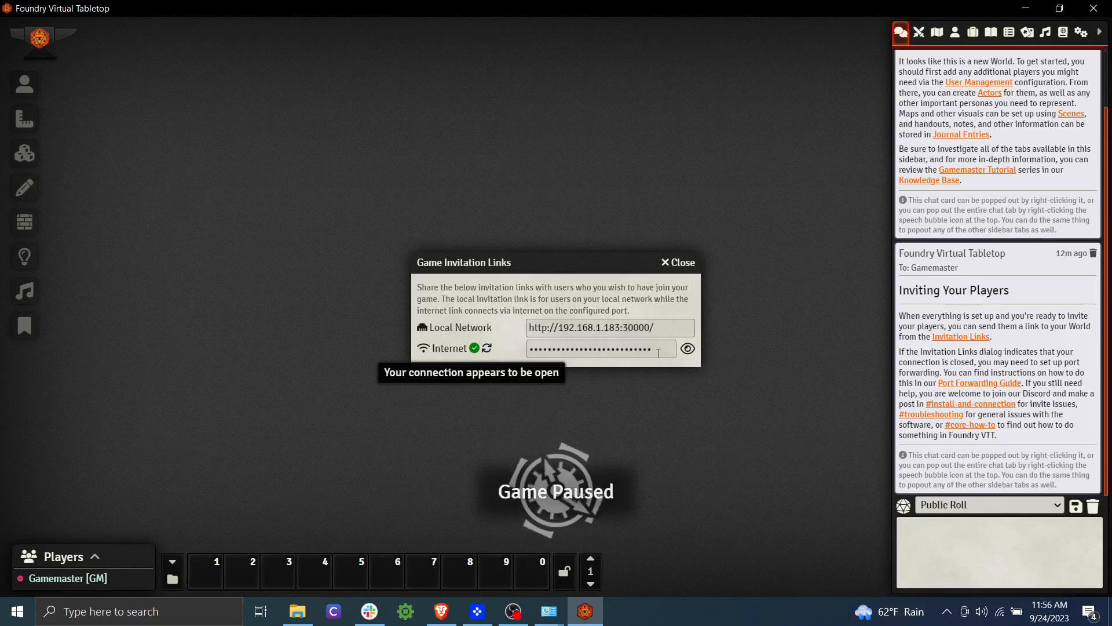
mouse_move(660, 348)
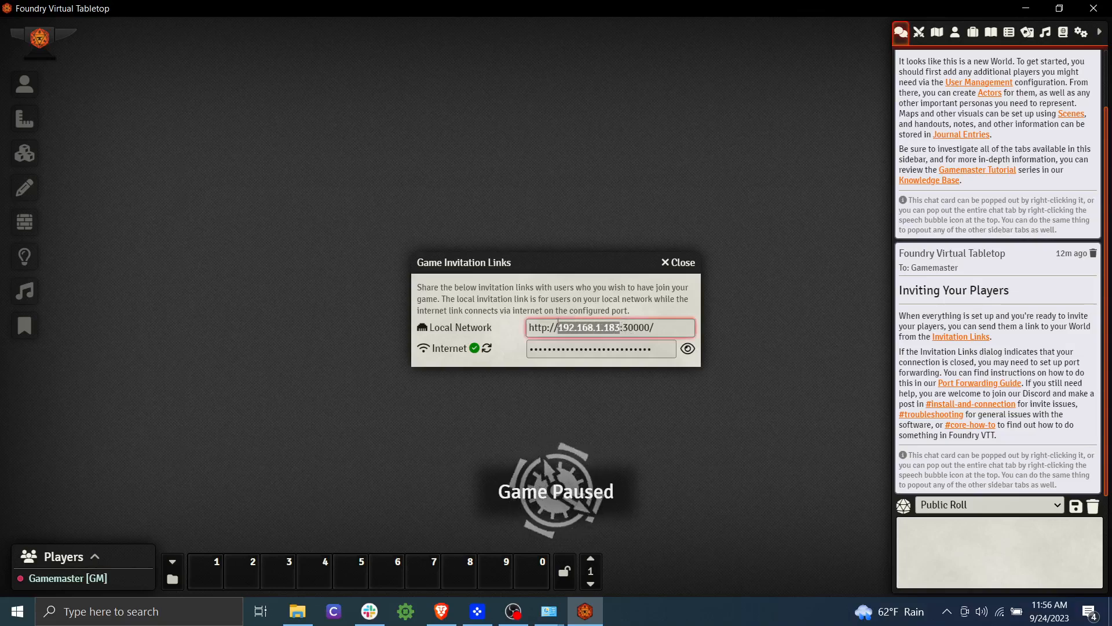
click(608, 327)
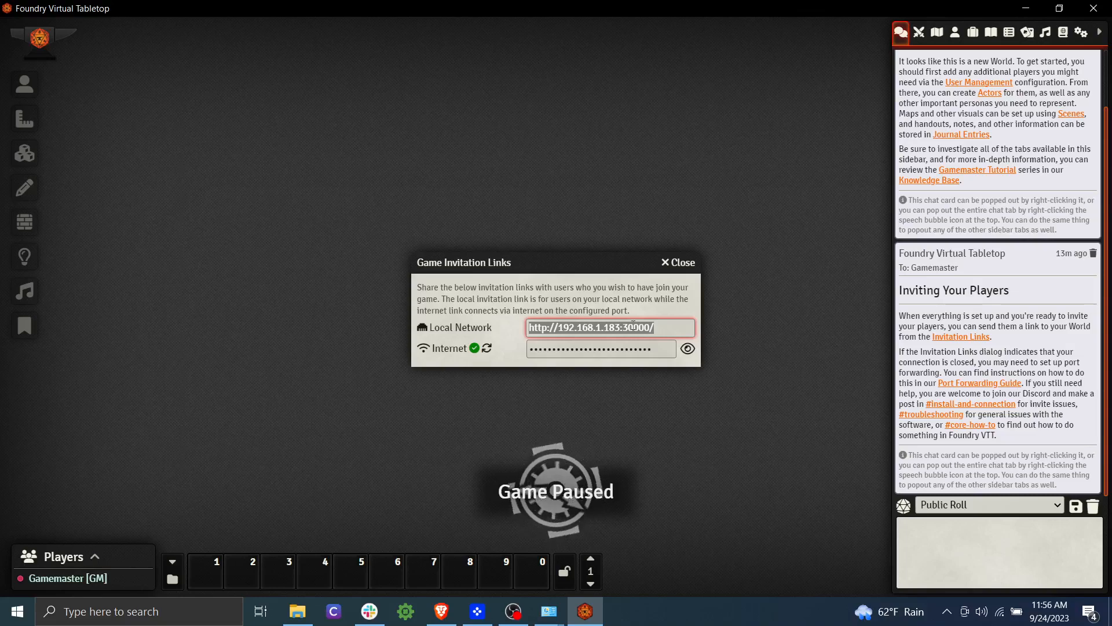
mouse_move(507, 353)
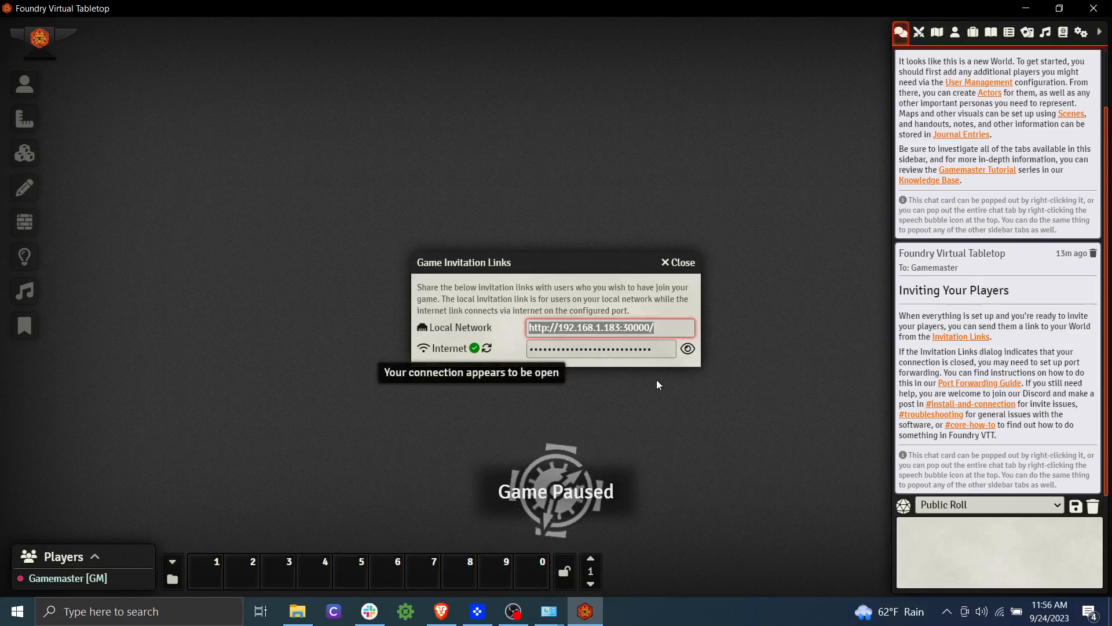
mouse_move(689, 372)
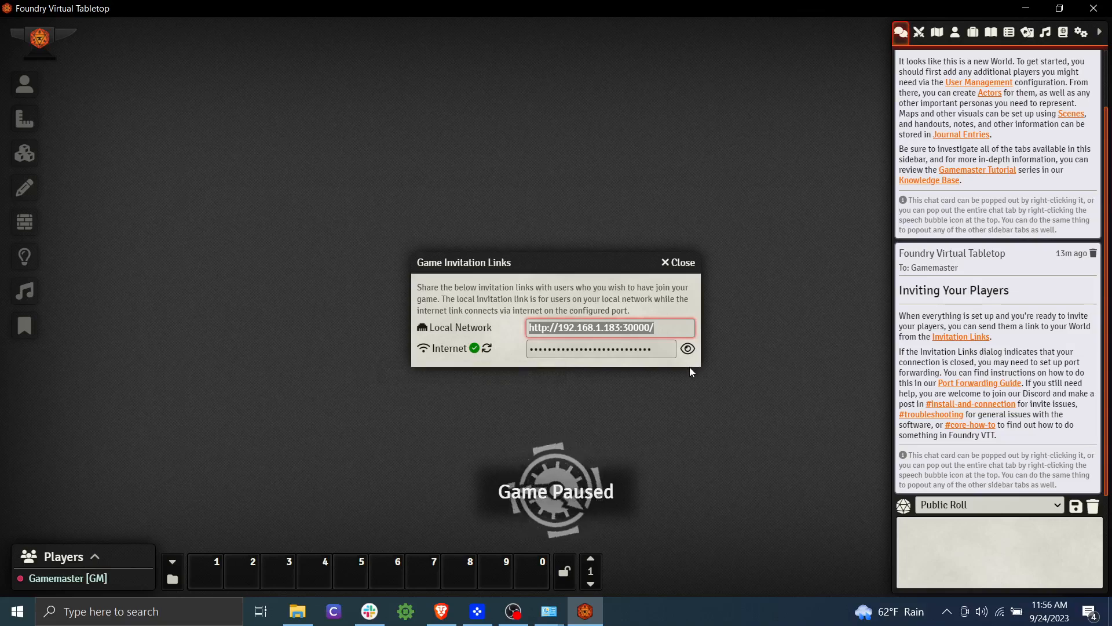
click(599, 349)
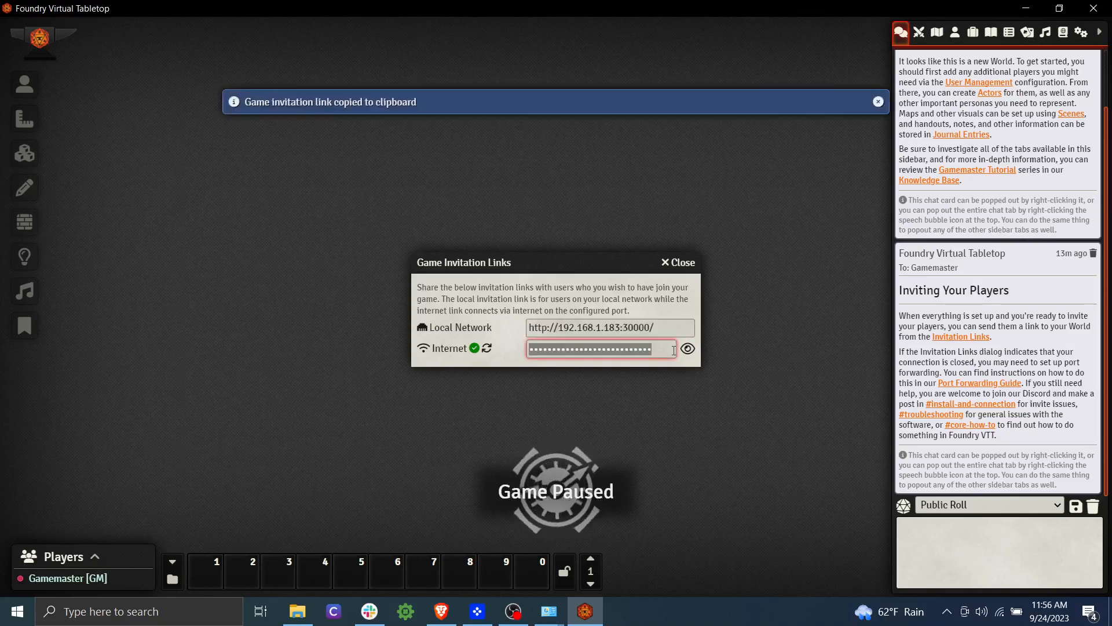